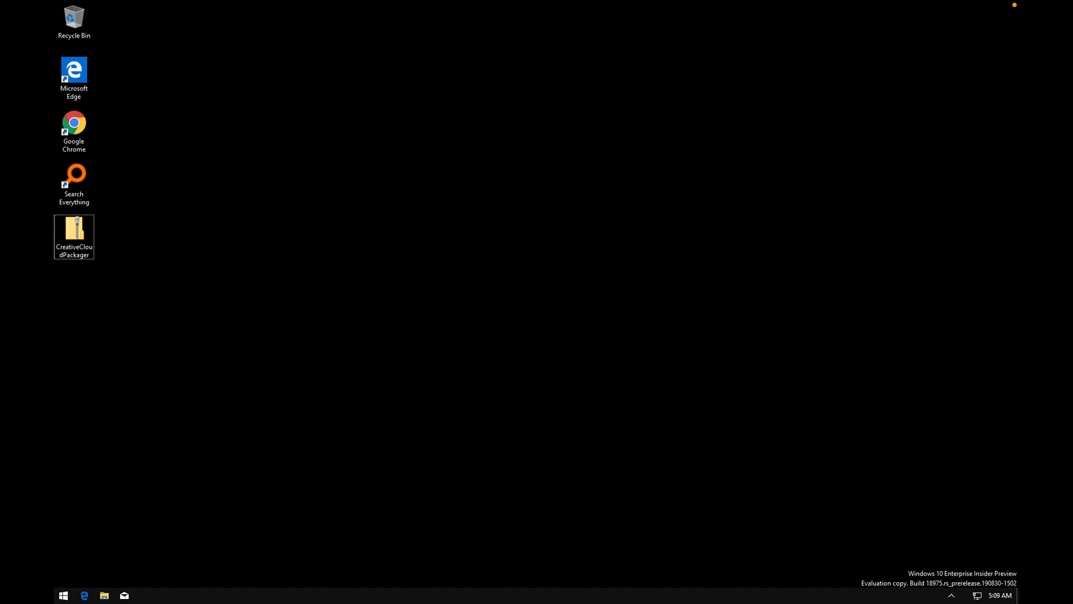
mouse_move(320, 215)
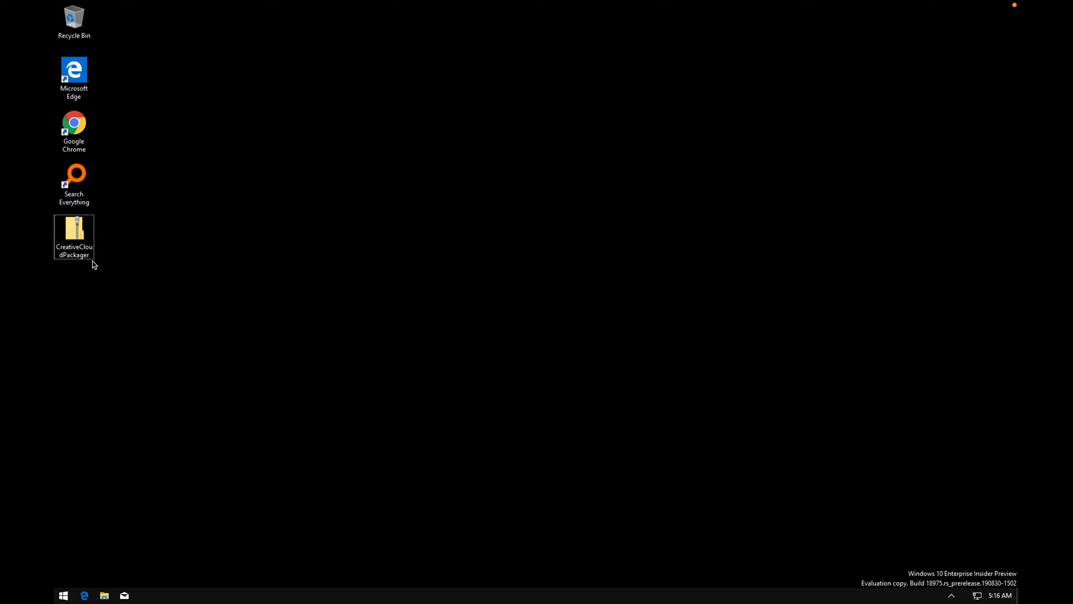
mouse_move(248, 283)
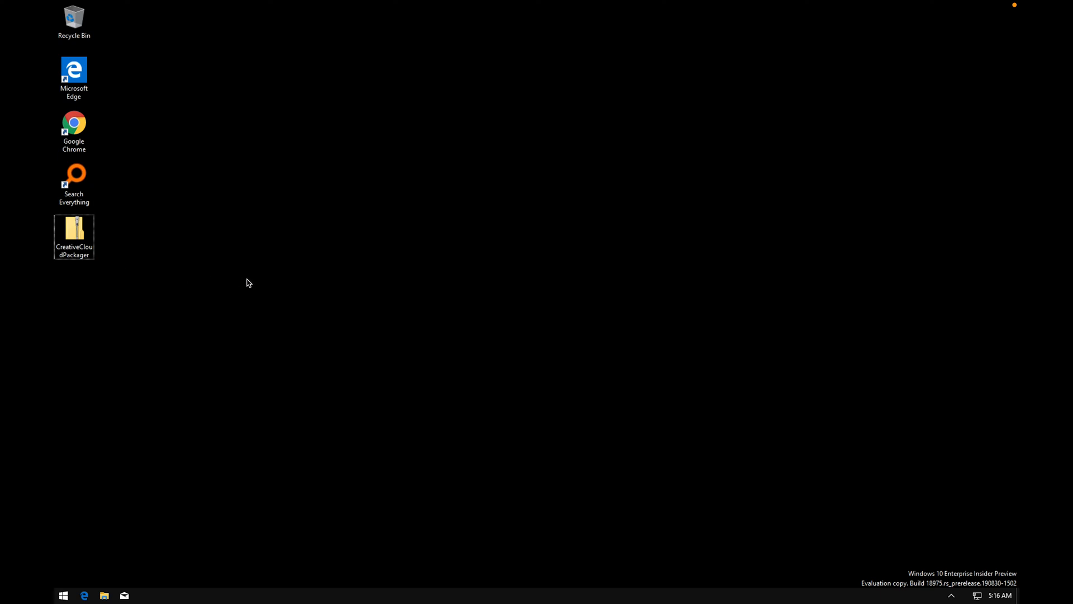
mouse_move(216, 282)
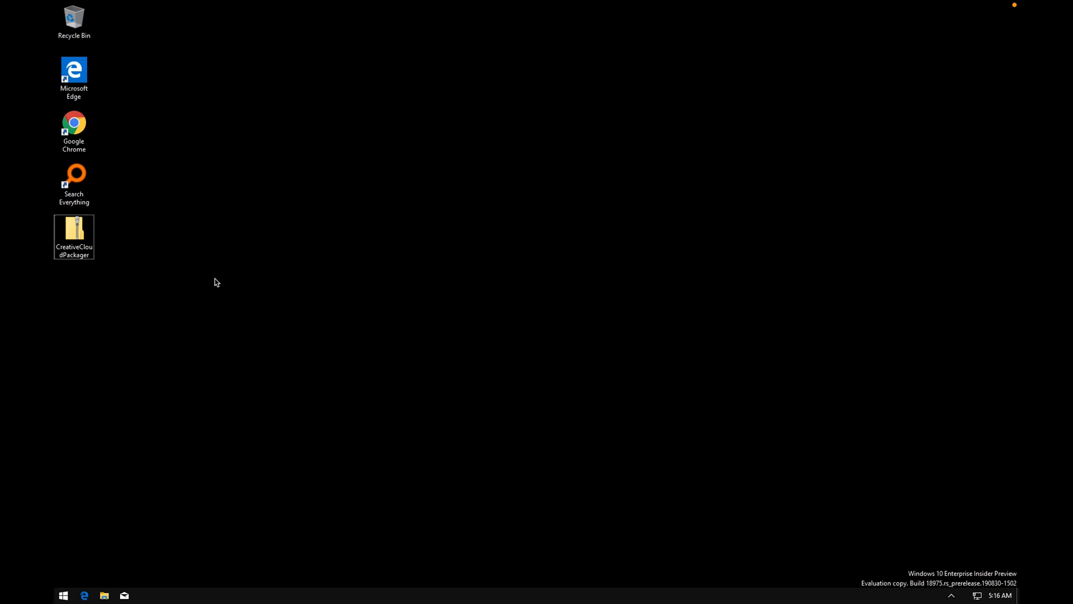
mouse_move(271, 292)
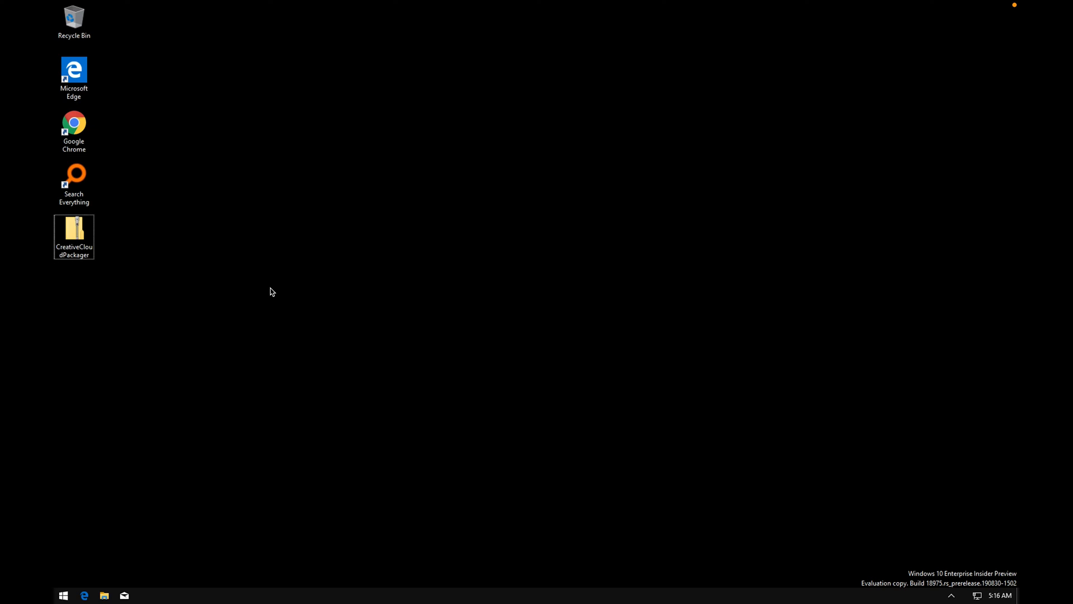
Step: Extract the CreativeCloudPackager zip into a same-named folder on the desktop
left_click(191, 322)
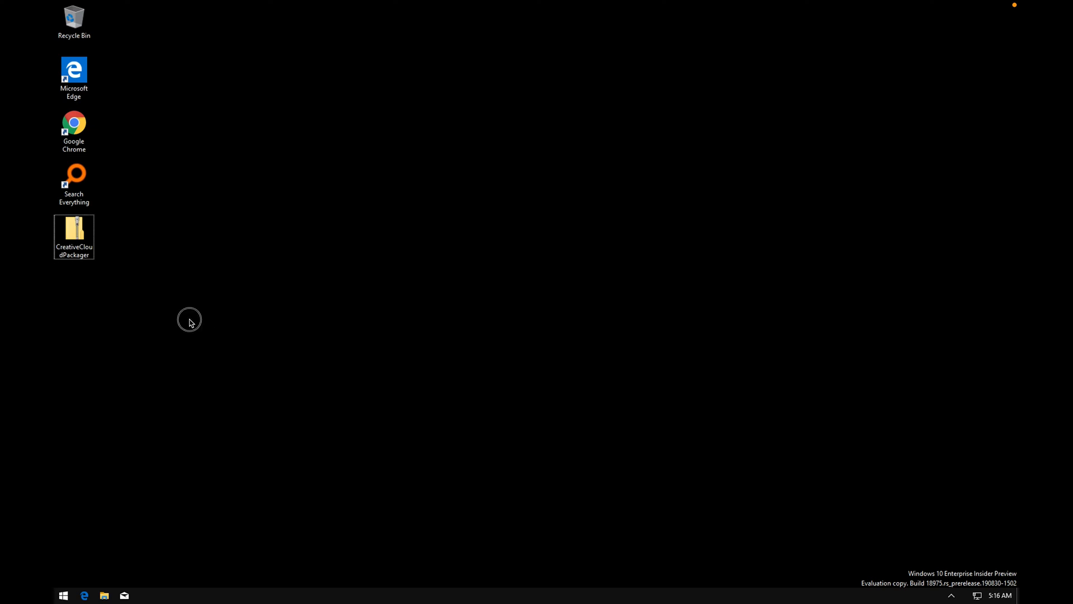
right_click(74, 235)
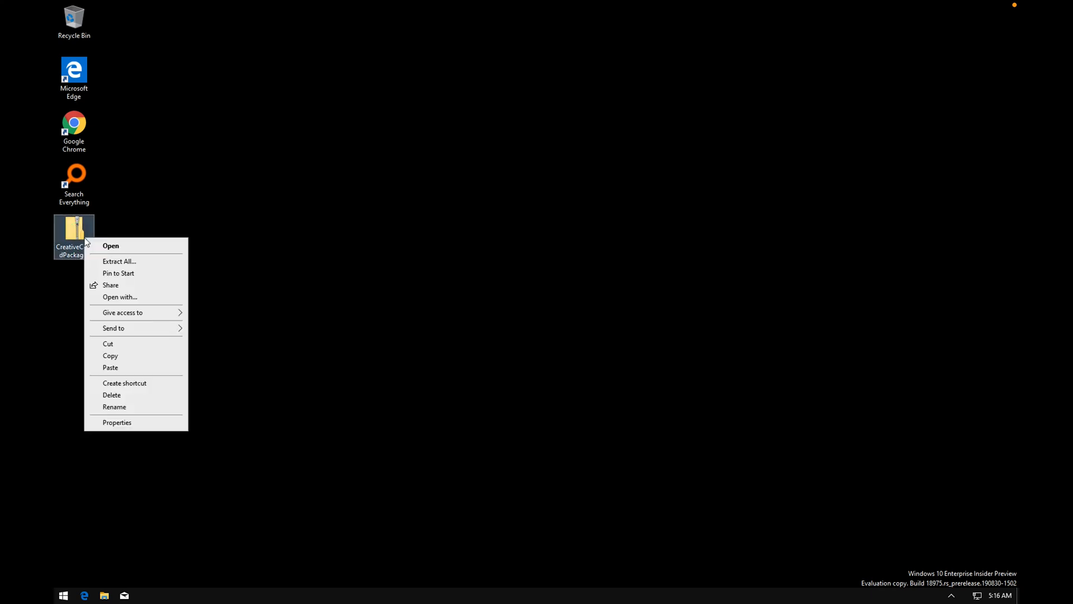
left_click(119, 261)
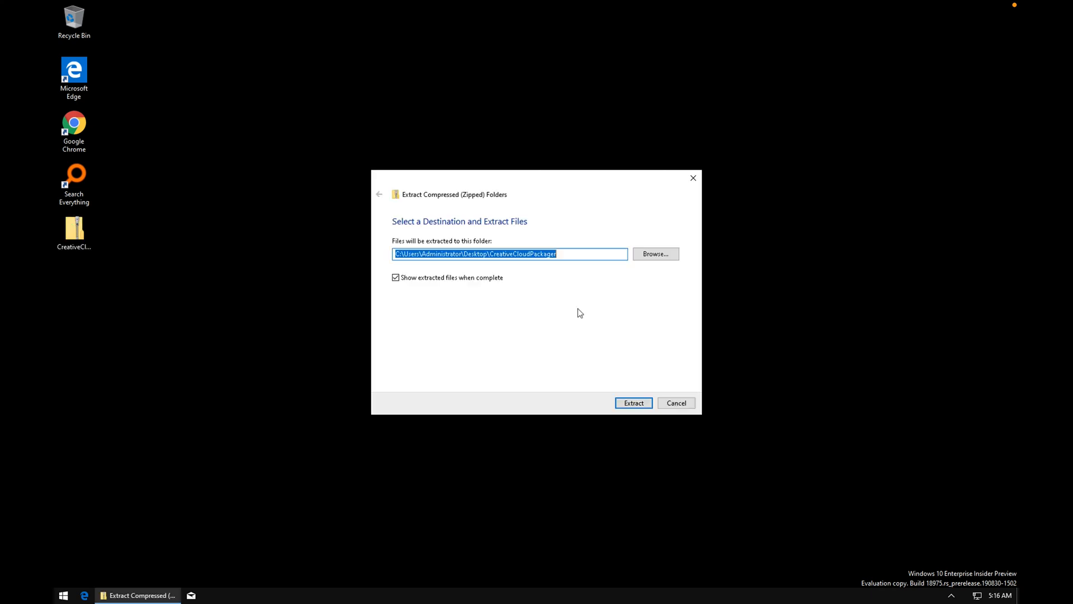
left_click(632, 403)
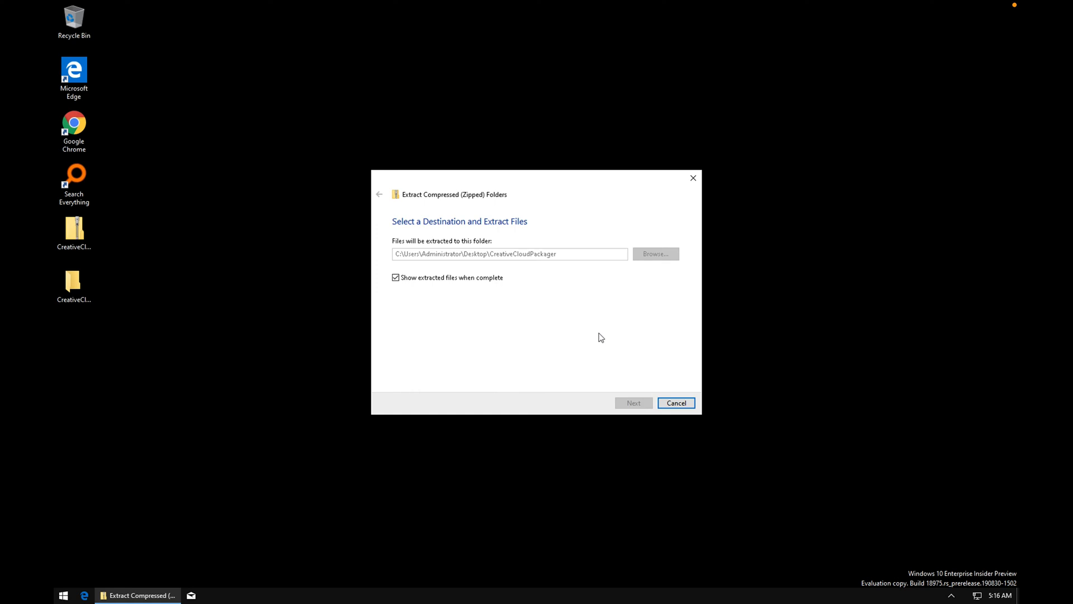
left_click(632, 403)
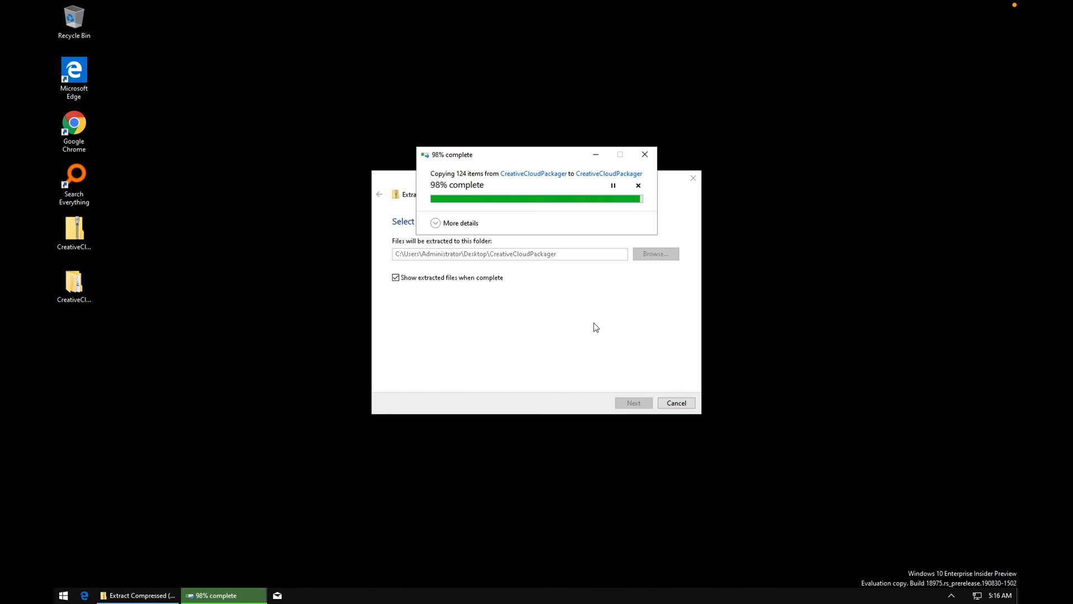
mouse_move(612, 297)
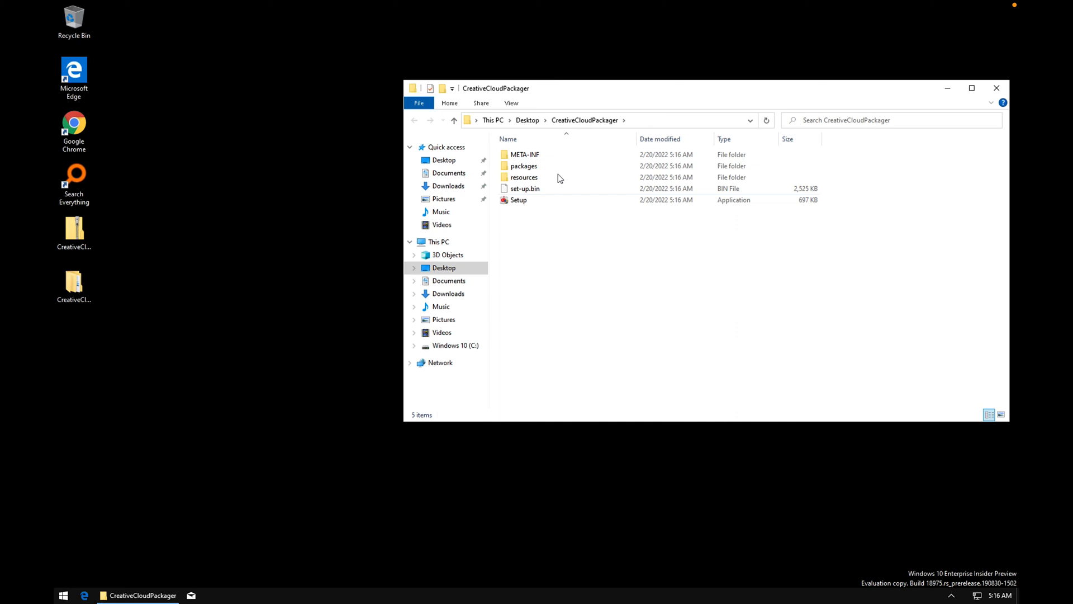
Step: Run the Setup application inside the extracted CreativeCloudPackager folder
left_click(519, 199)
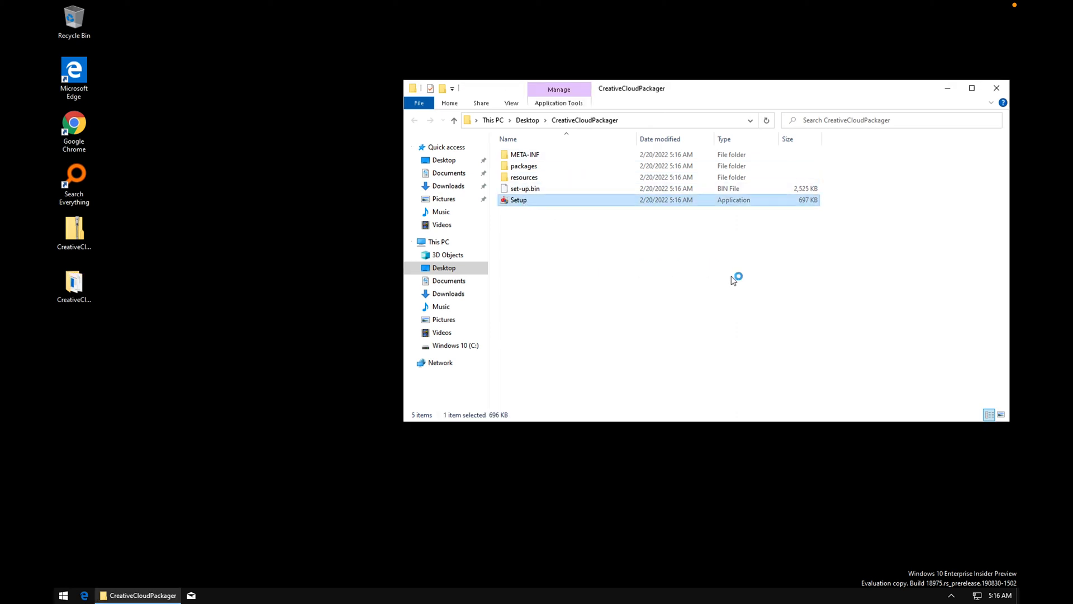
mouse_move(735, 279)
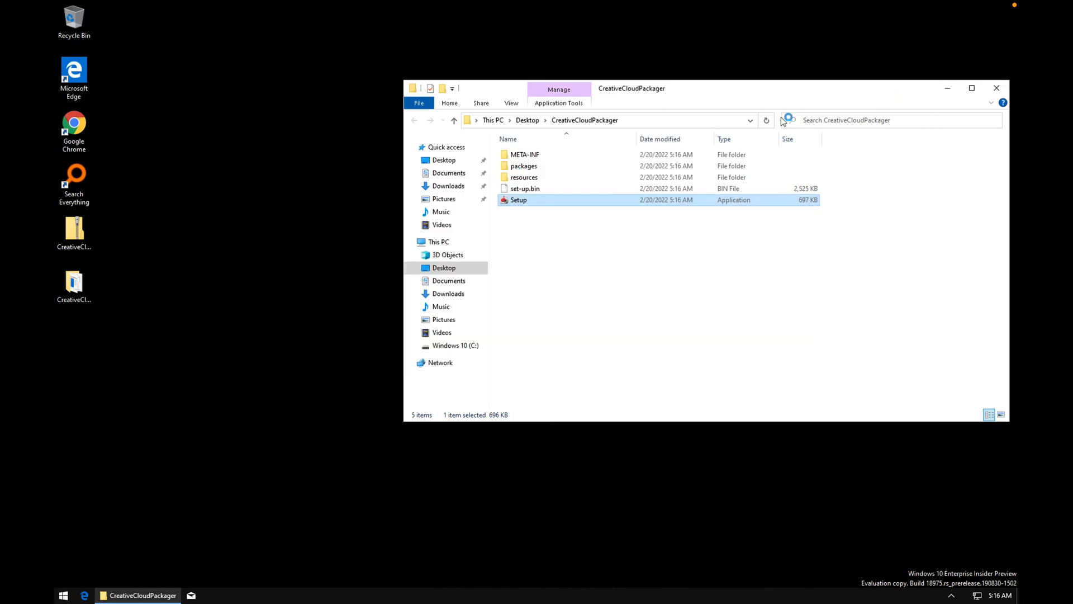
double_click(518, 201)
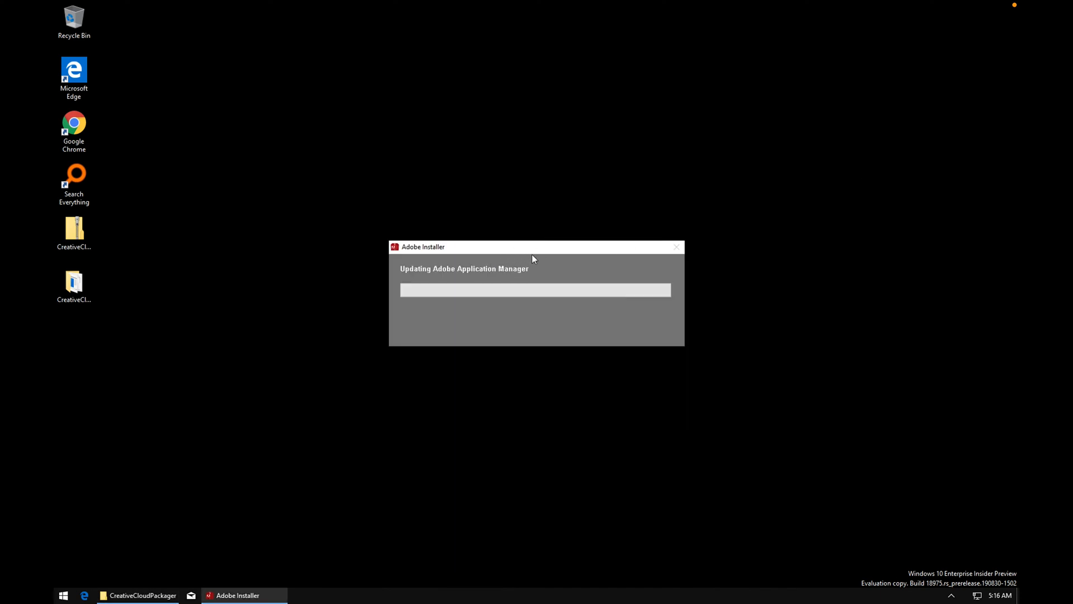
mouse_move(555, 263)
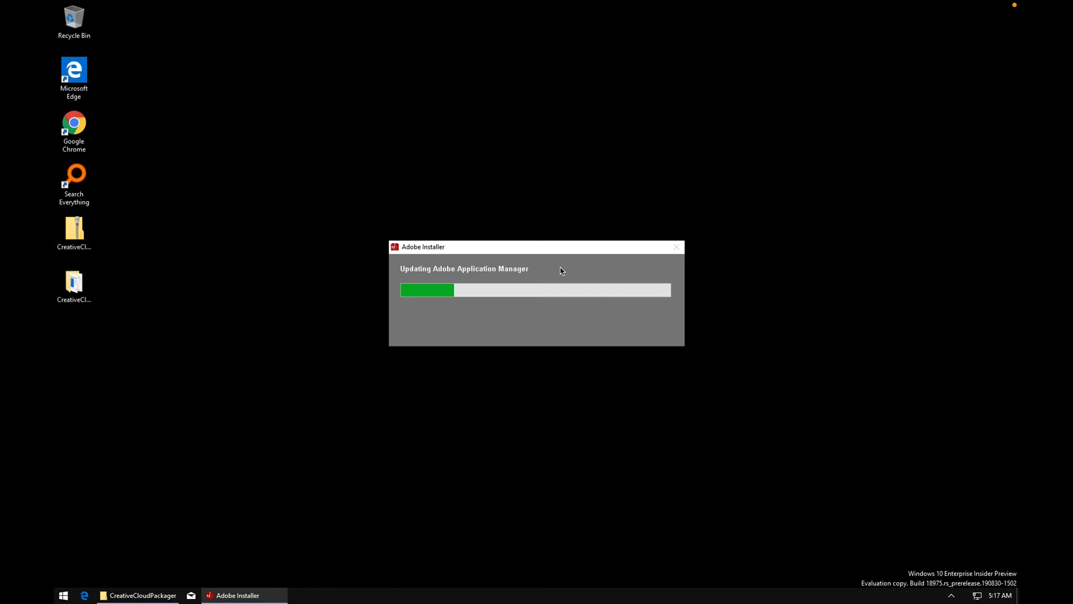
Step: Wait while the Adobe Application Manager update reaches about a fifth complete
left_click(74, 179)
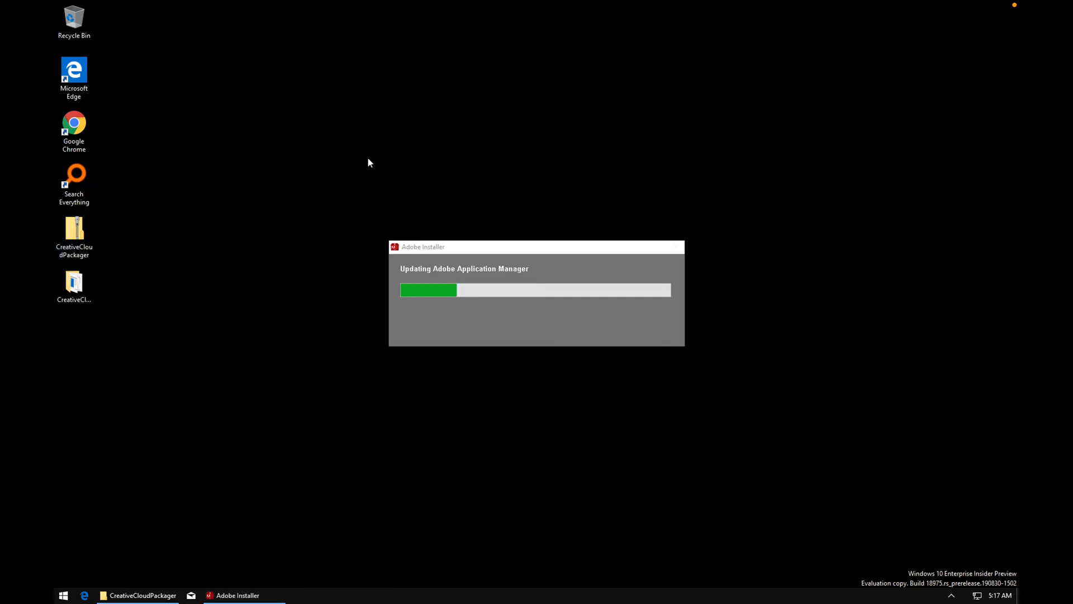
mouse_move(178, 137)
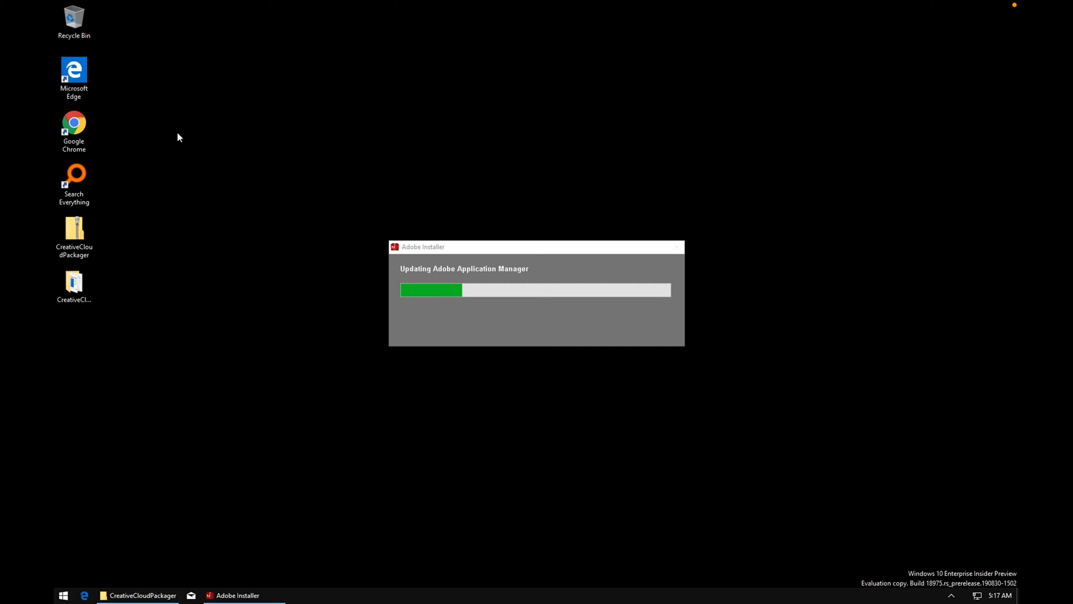
mouse_move(106, 118)
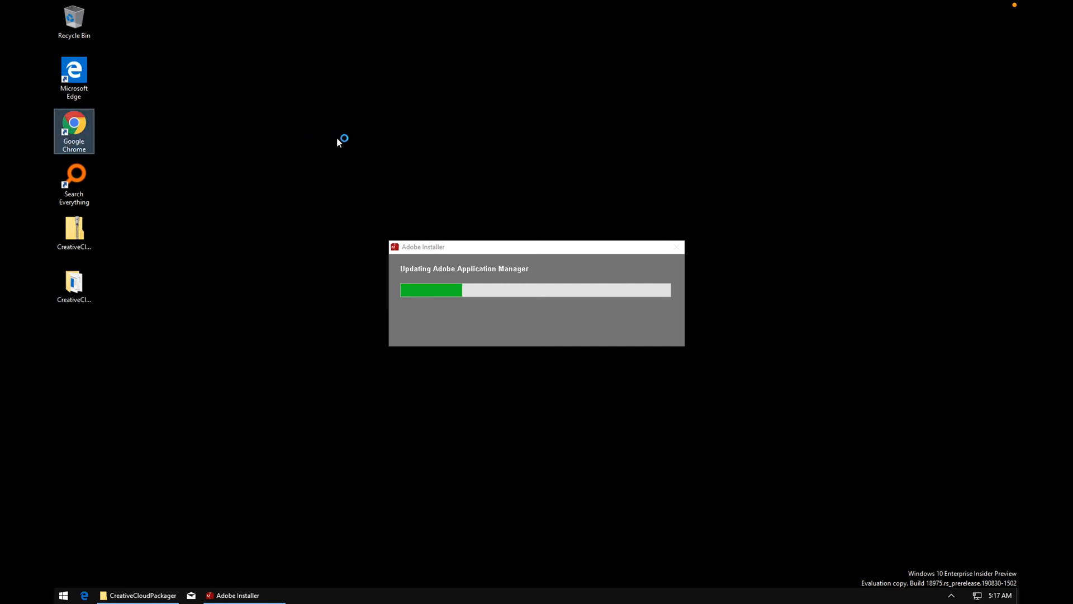
mouse_move(387, 162)
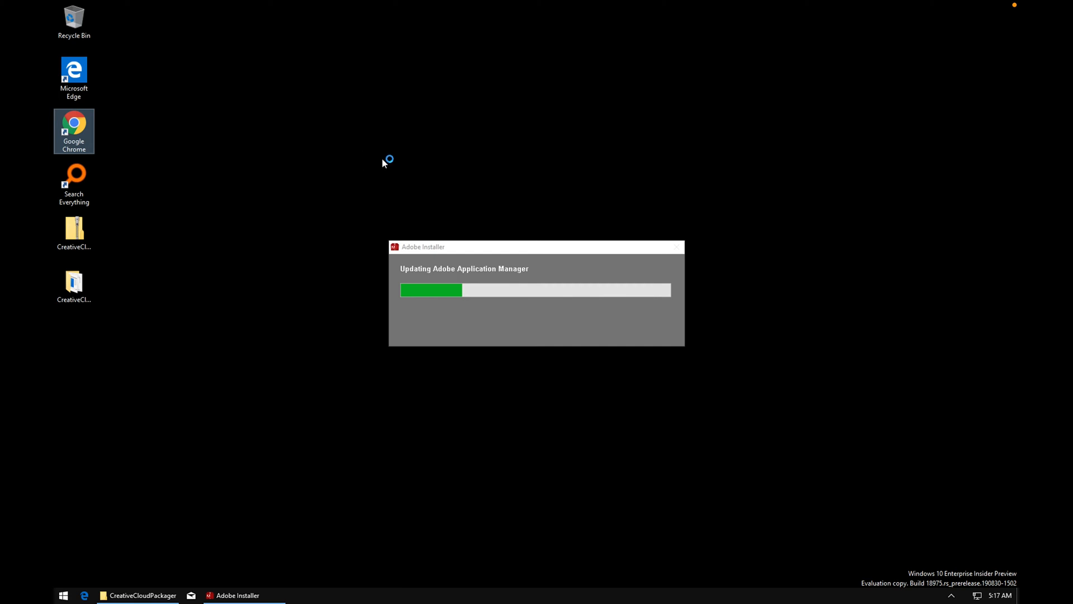
mouse_move(422, 146)
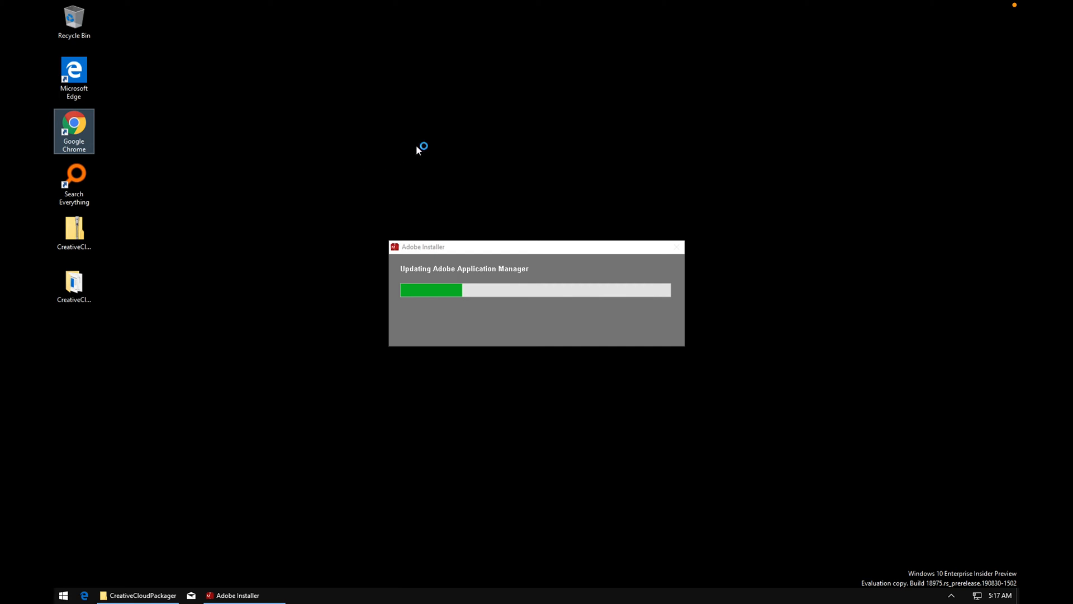
mouse_move(426, 161)
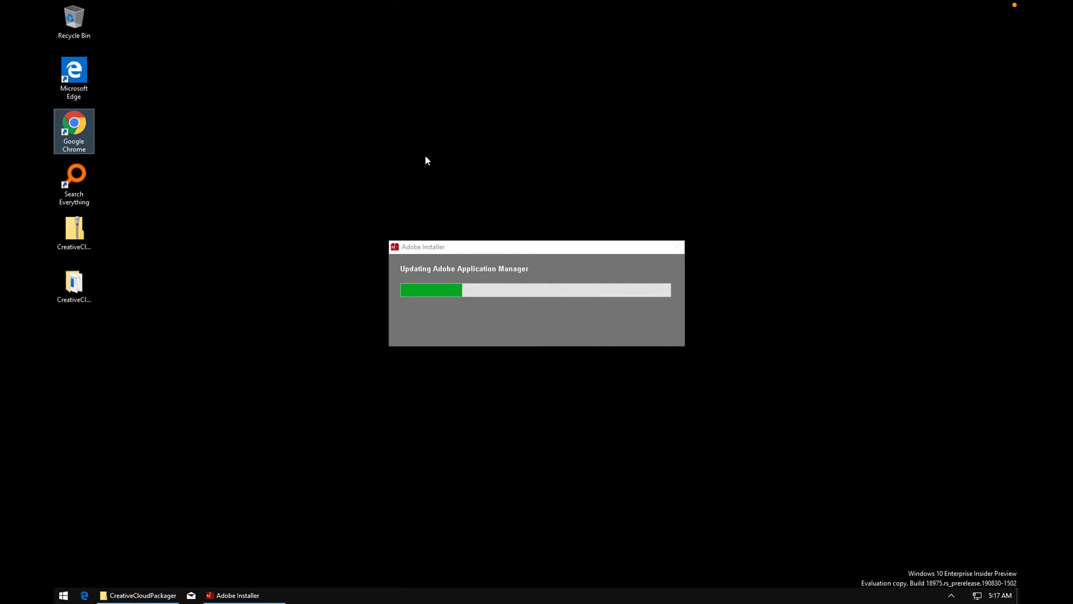
mouse_move(199, 177)
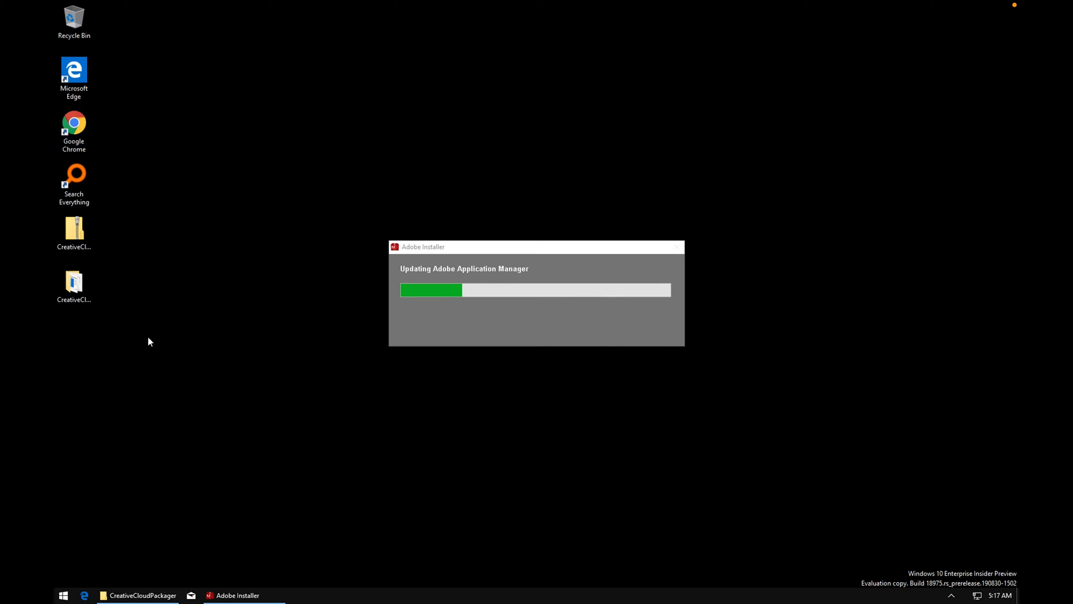
mouse_move(525, 256)
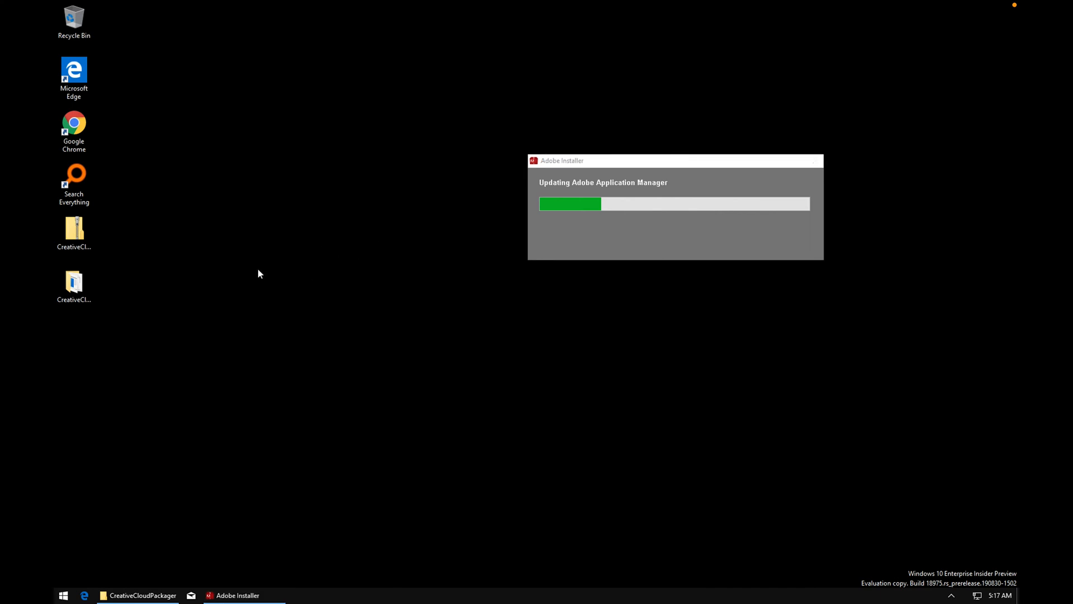
mouse_move(447, 487)
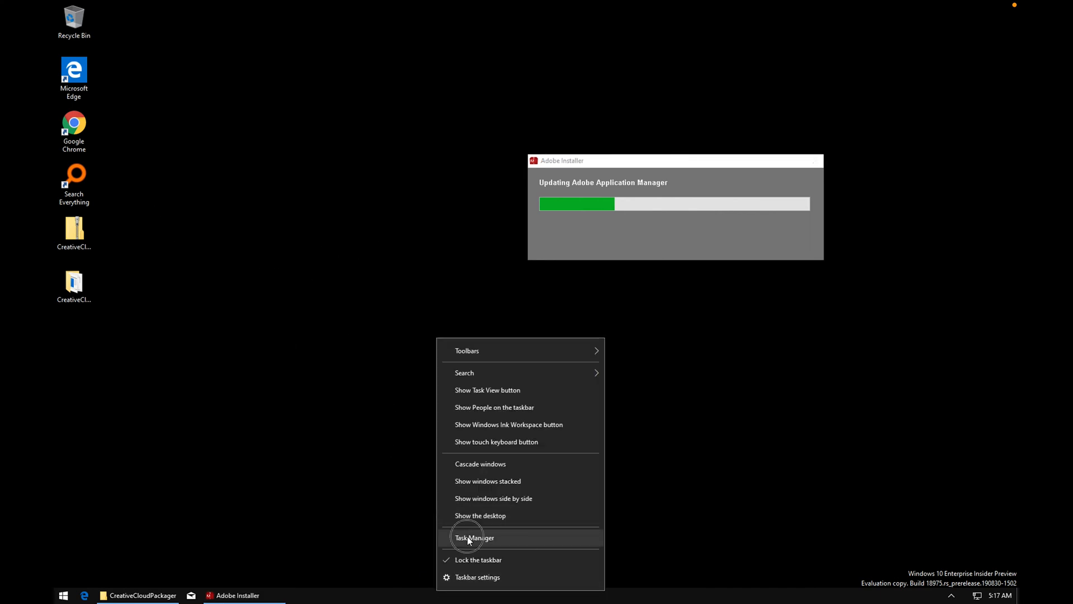
Step: Show Task Manager's detailed process list and select a Google Chrome process
left_click(473, 537)
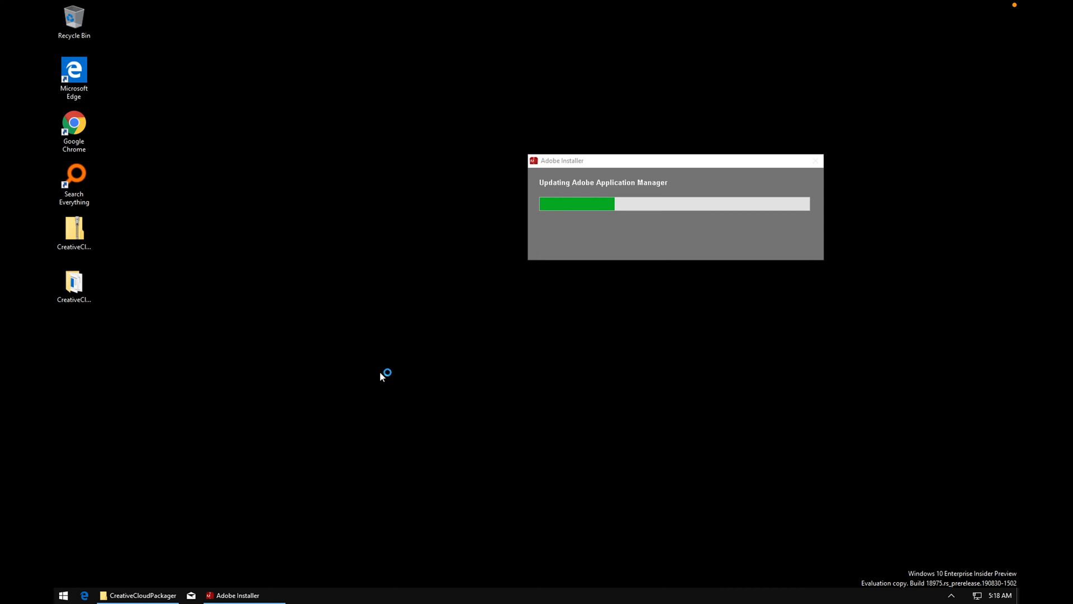
mouse_move(325, 287)
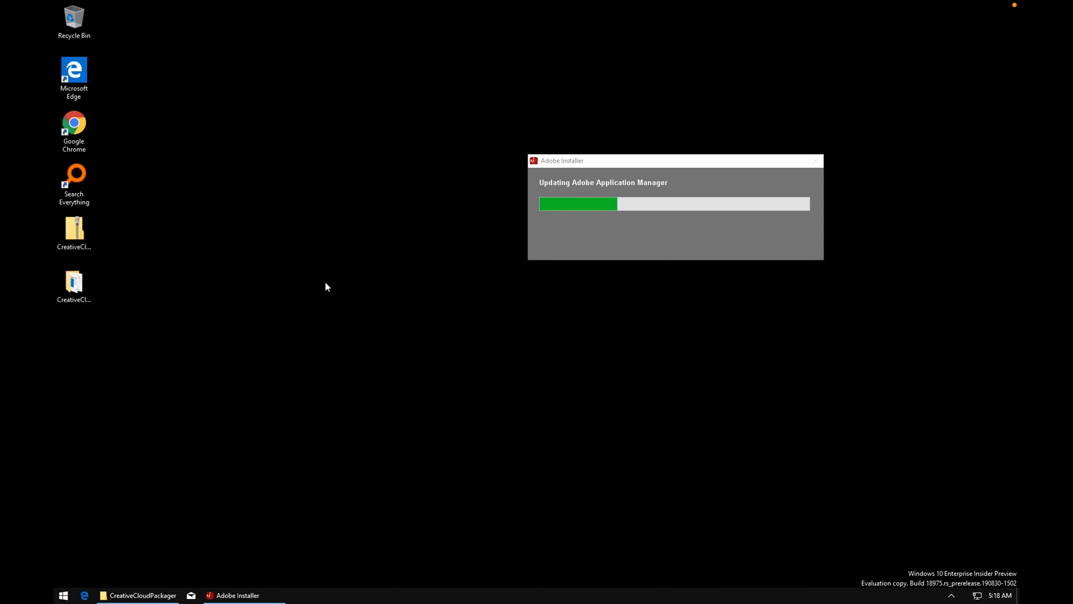
mouse_move(336, 284)
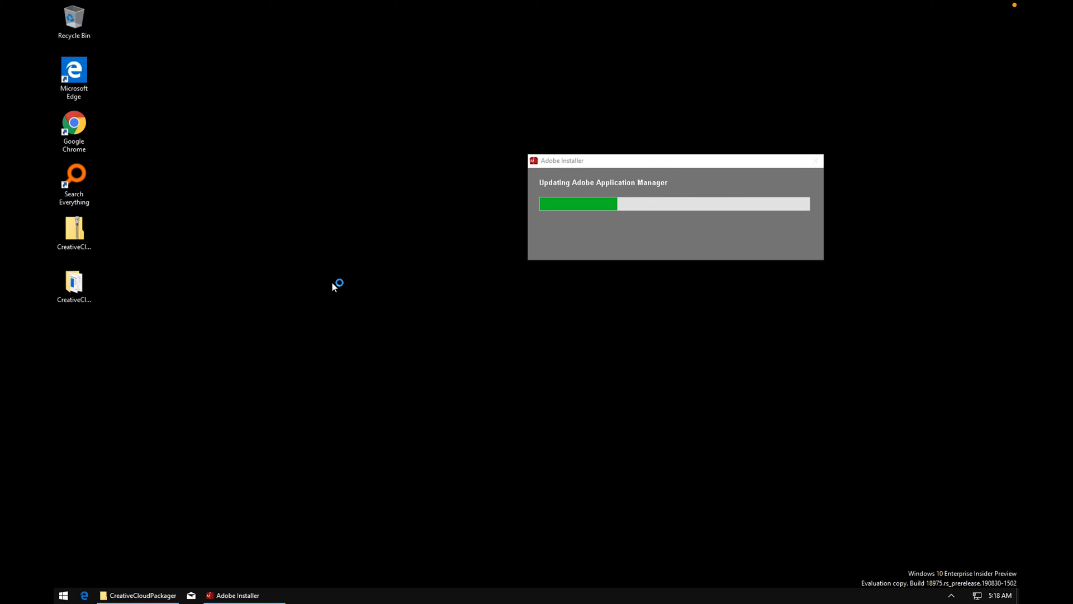
mouse_move(424, 318)
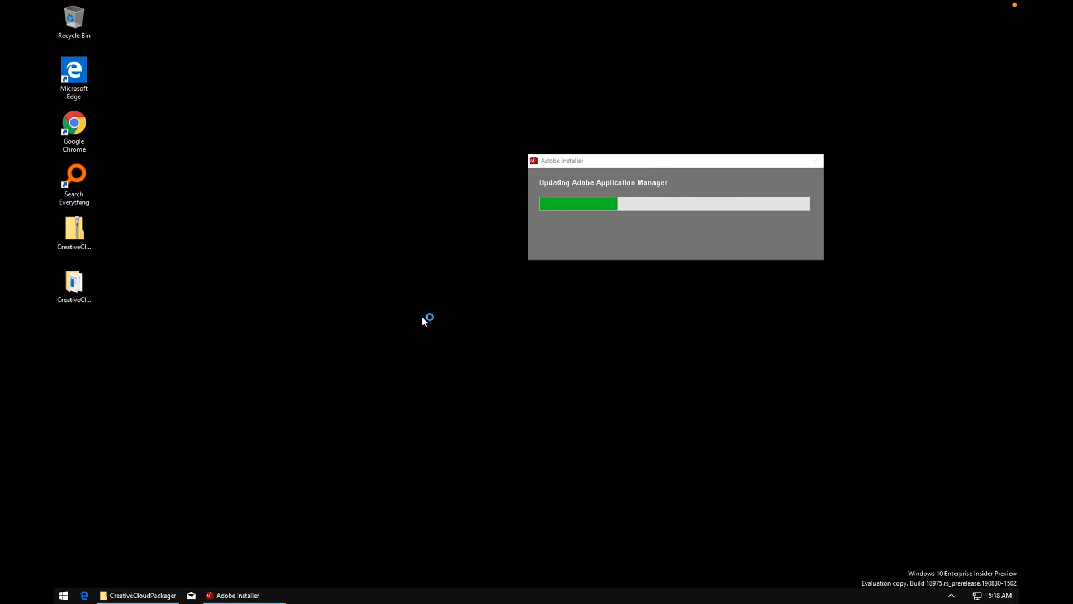
mouse_move(552, 323)
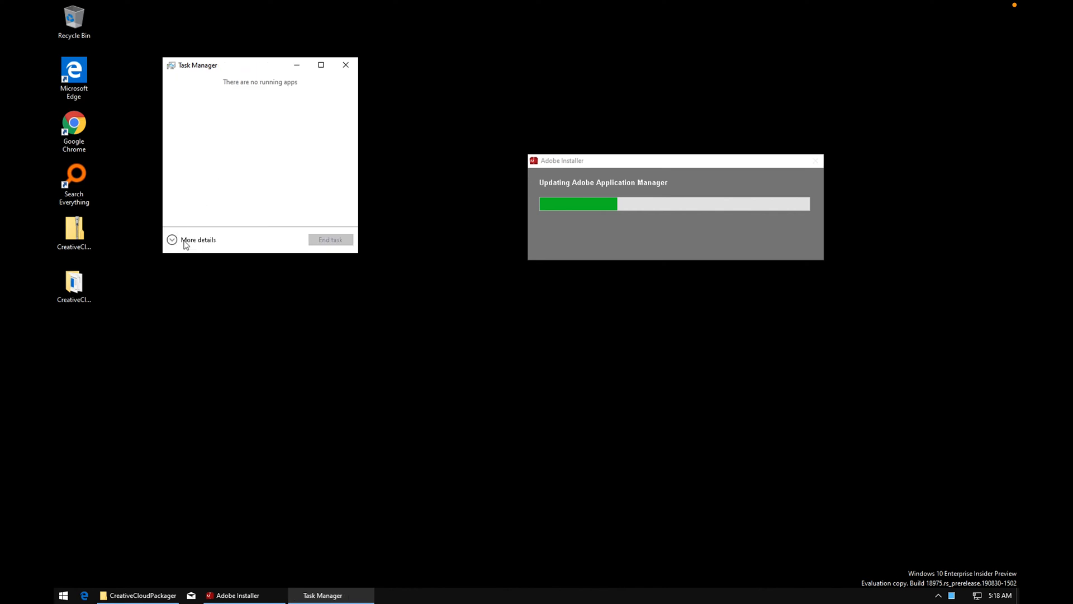
left_click(198, 240)
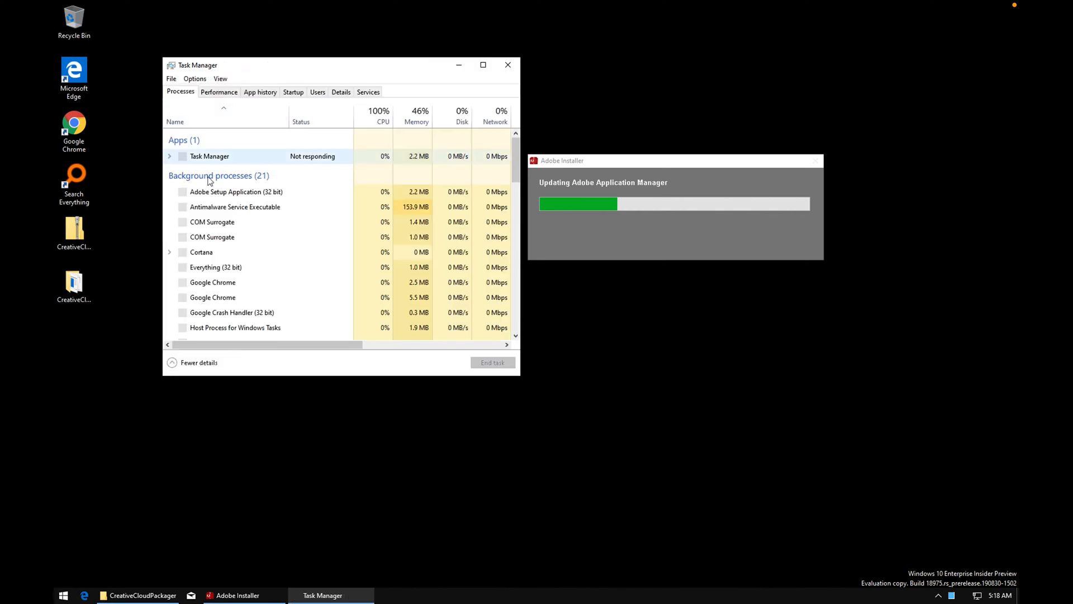
left_click(212, 282)
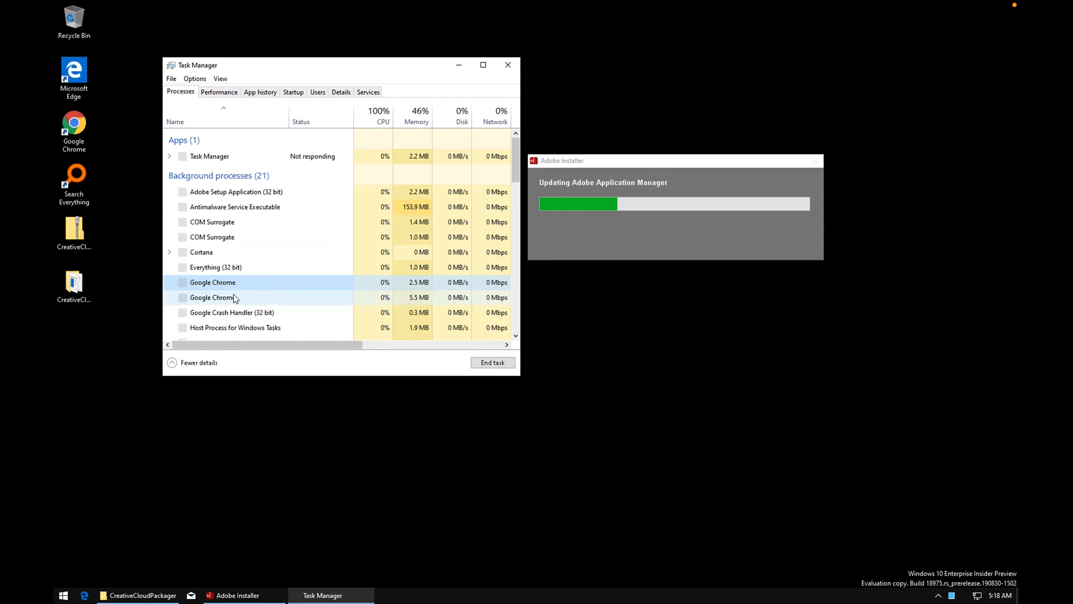
mouse_move(251, 298)
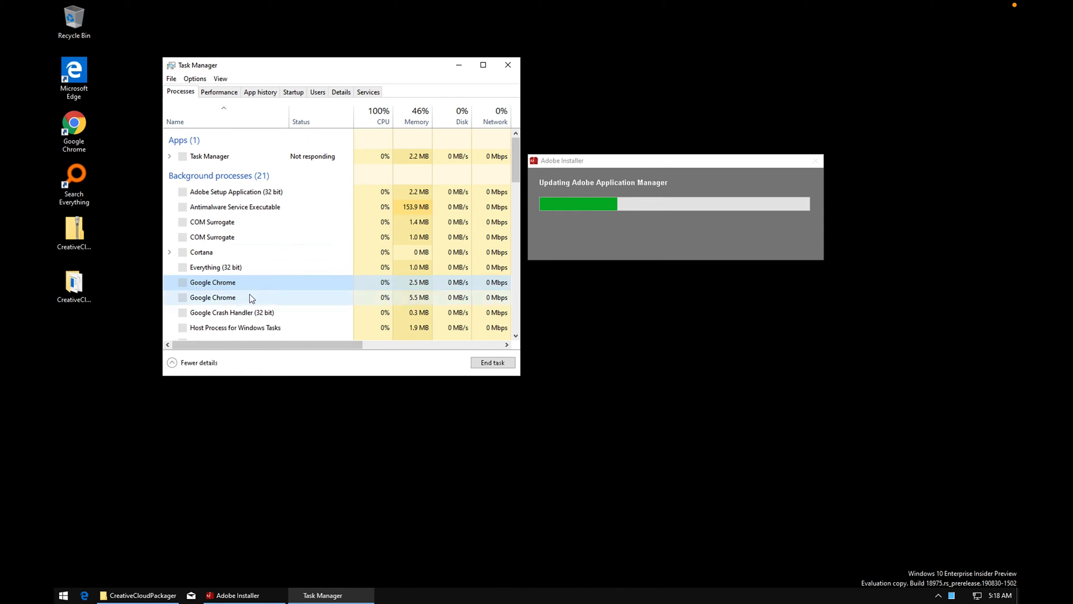
mouse_move(604, 195)
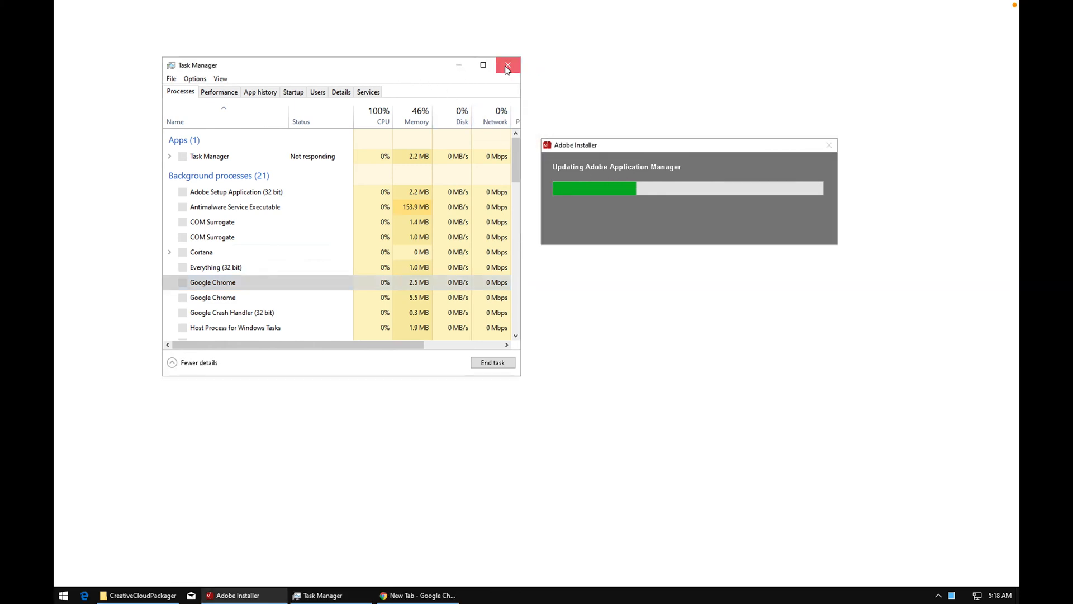
Step: Close Task Manager and load Adobe's ccp-windows-sign-in-issue help article, dismissing the default-browser bar
left_click(508, 65)
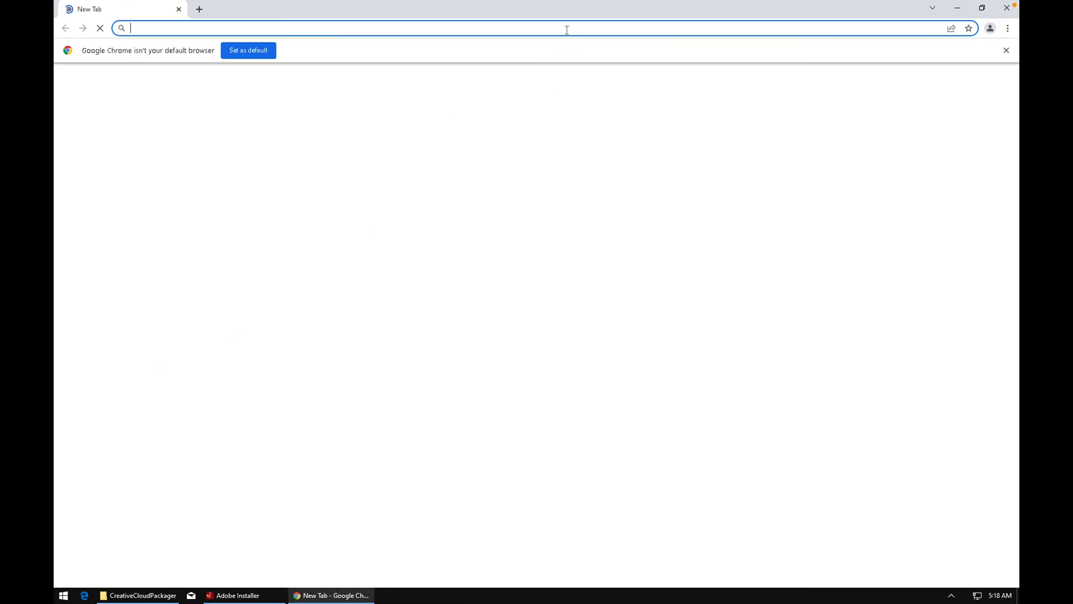
type("https://helpx.adobe.com/enterprise/kb/ccp-windows-sign-in-issue.html")
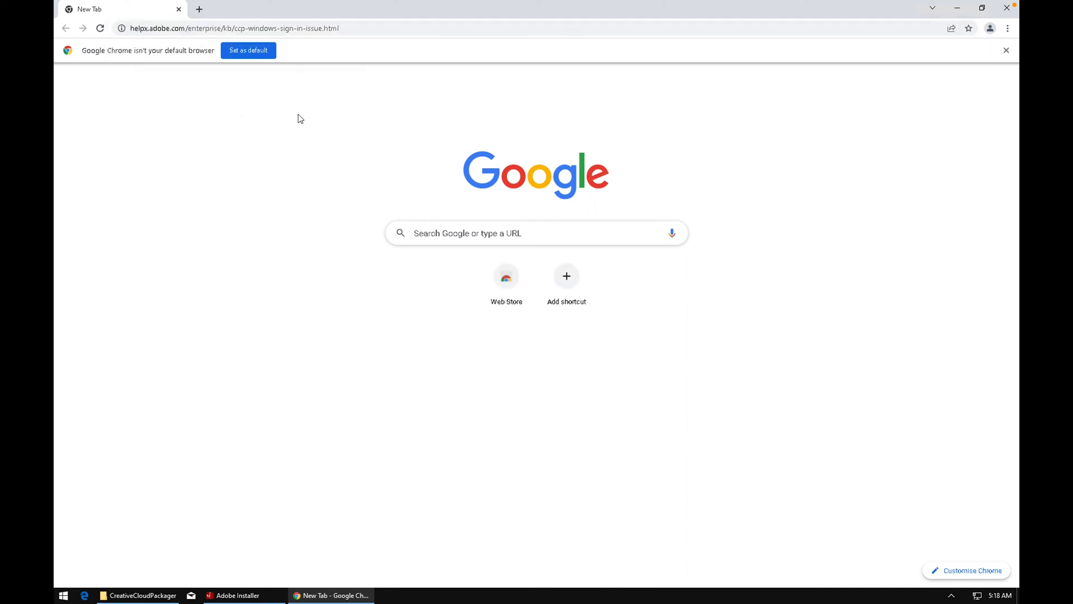
mouse_move(356, 106)
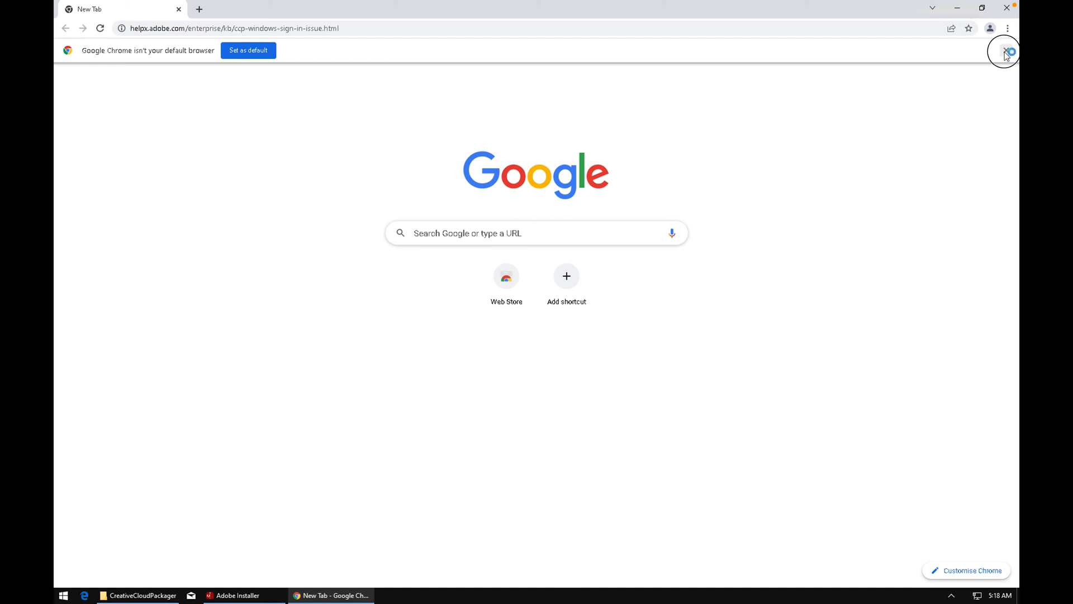
left_click(1006, 51)
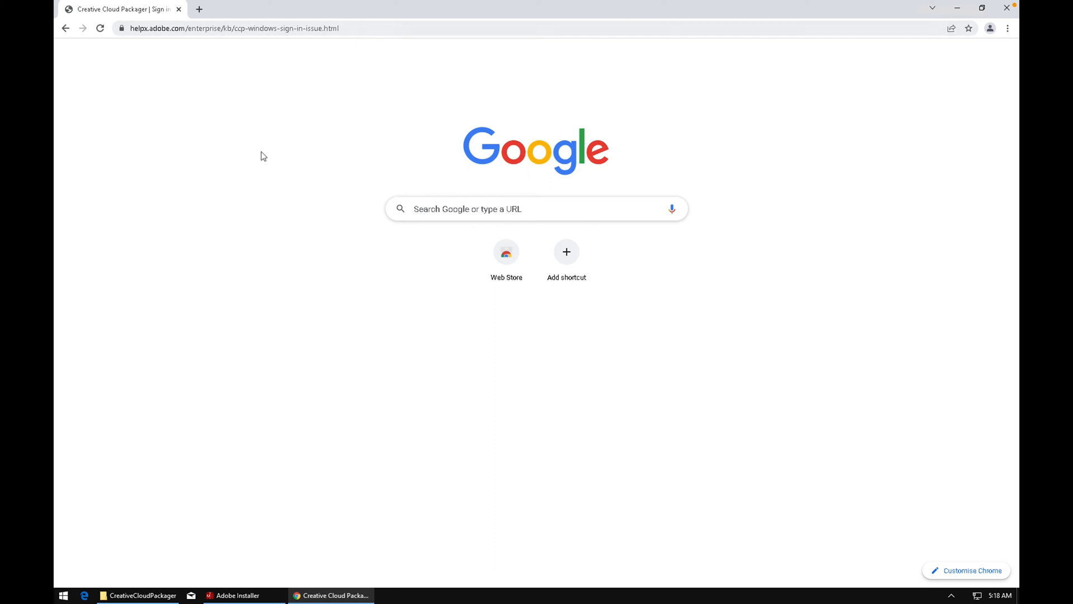
mouse_move(360, 73)
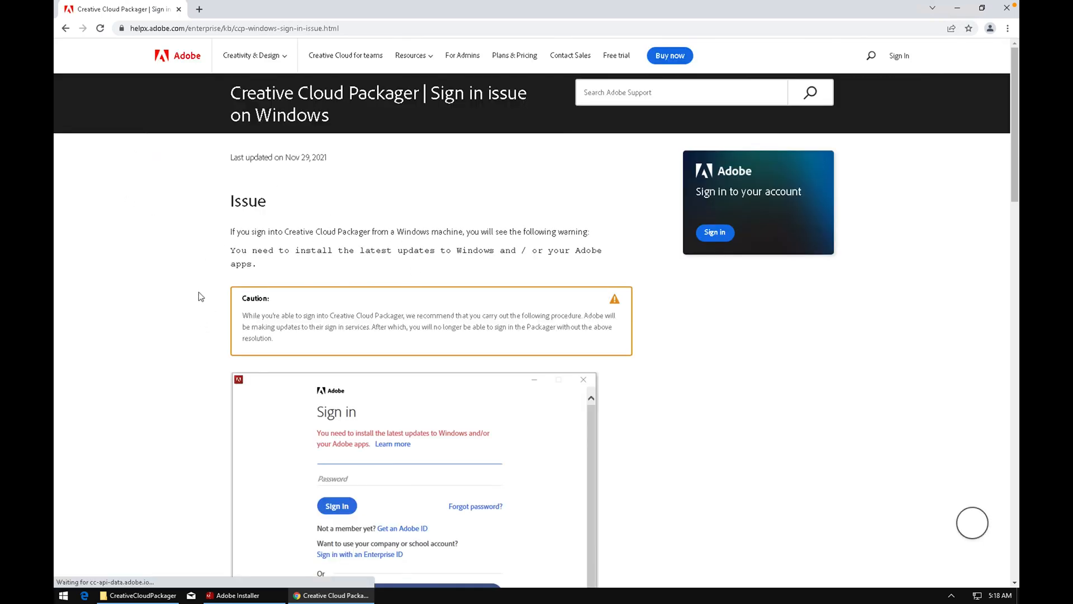
Step: Scroll the article down toward its resolution steps and AASIapp.zip download
scroll("down", 3)
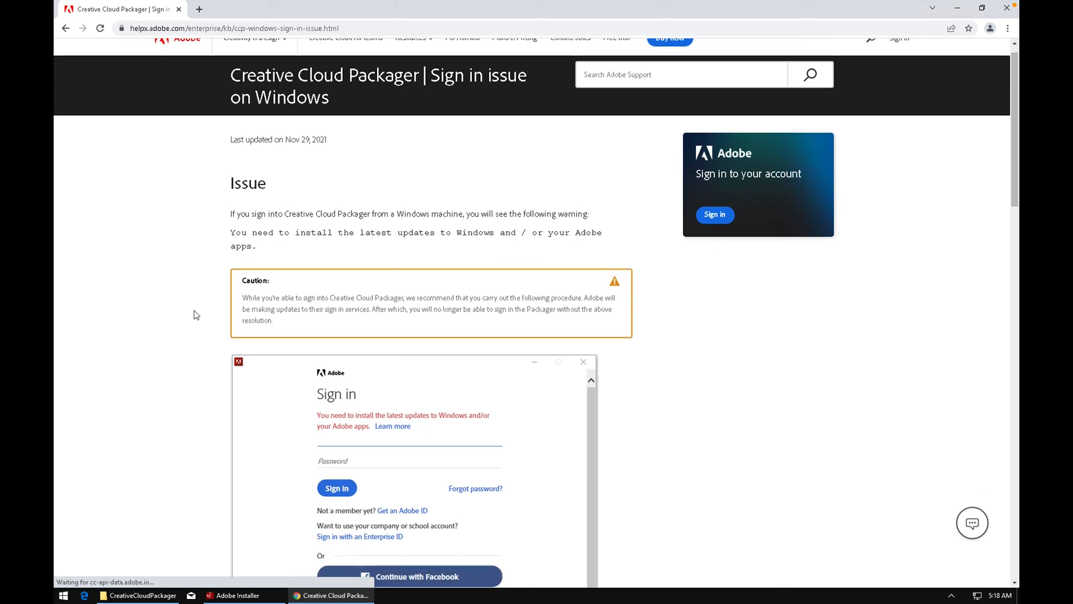
scroll("down", 3)
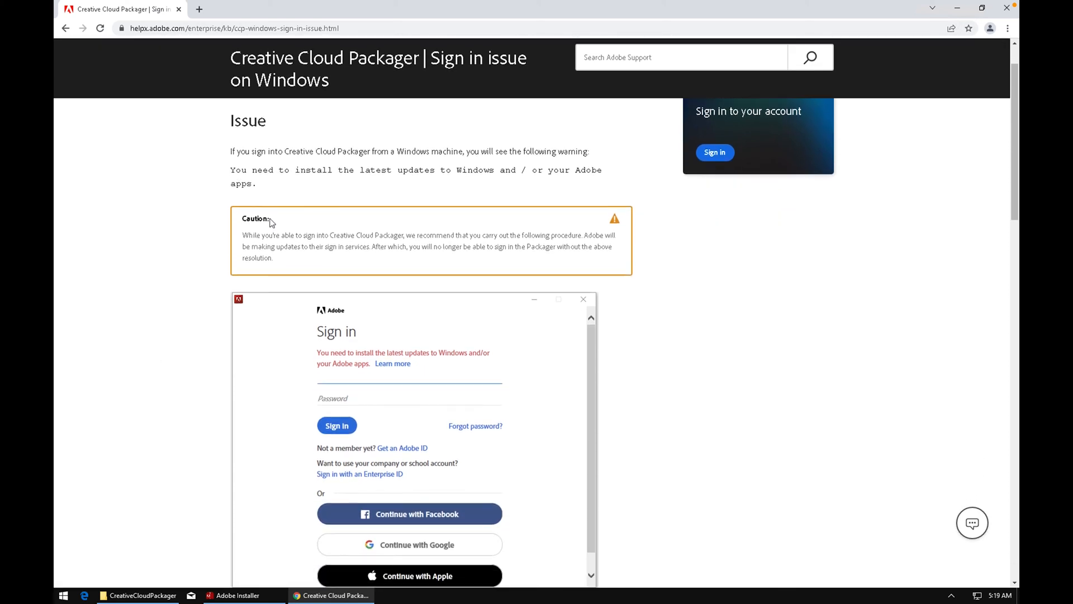
mouse_move(184, 278)
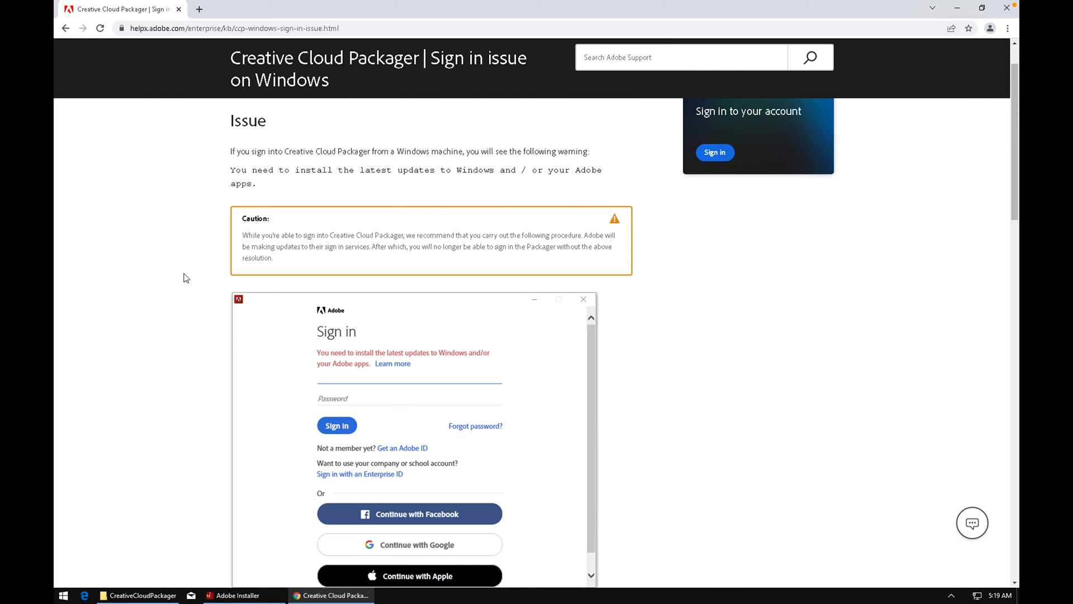
scroll("down", 3)
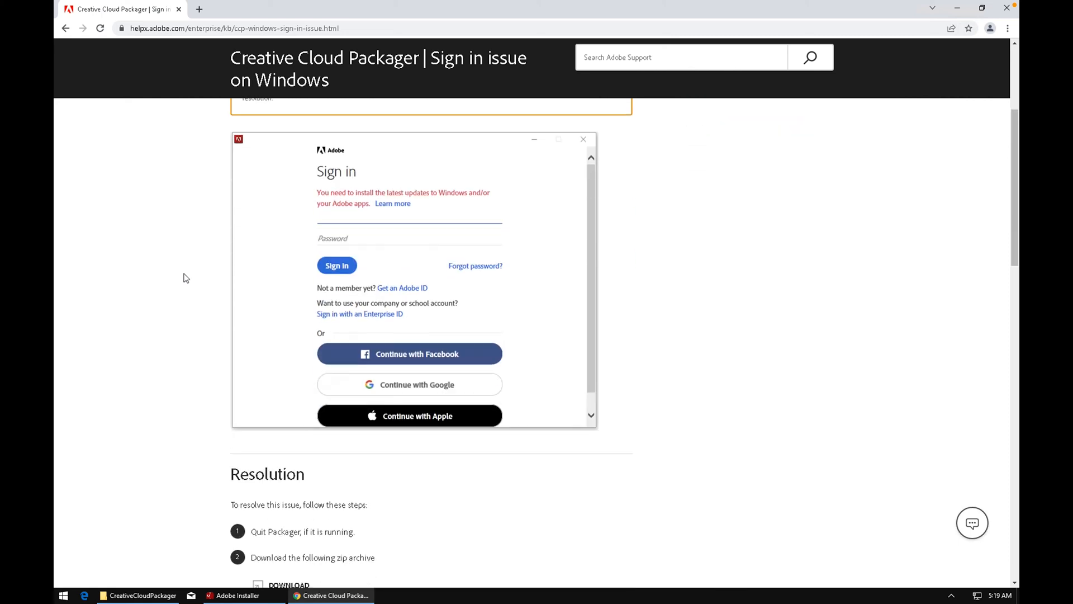
scroll("down", 3)
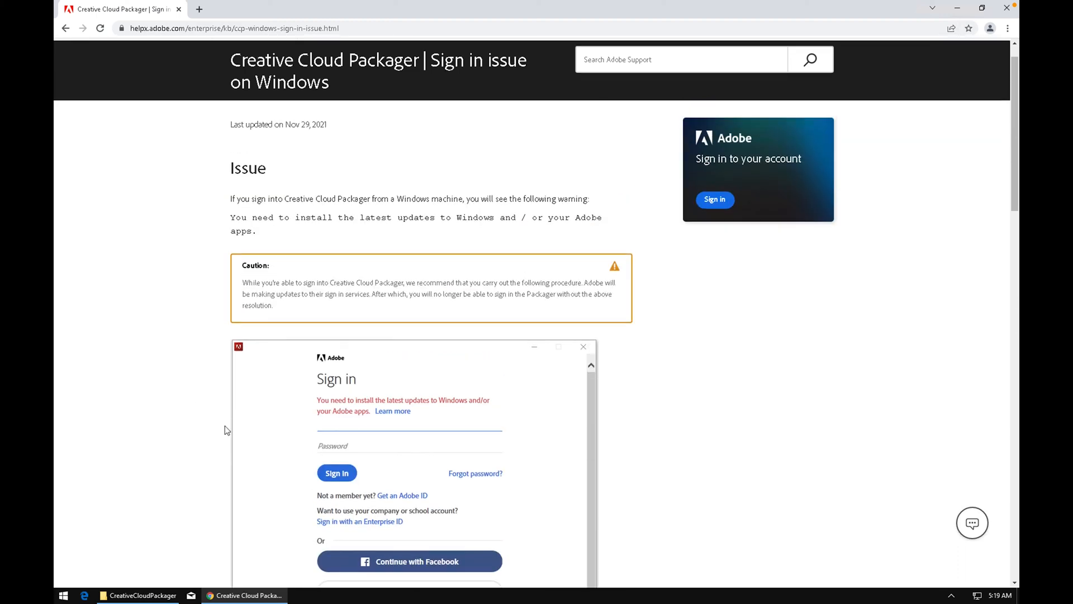
mouse_move(164, 385)
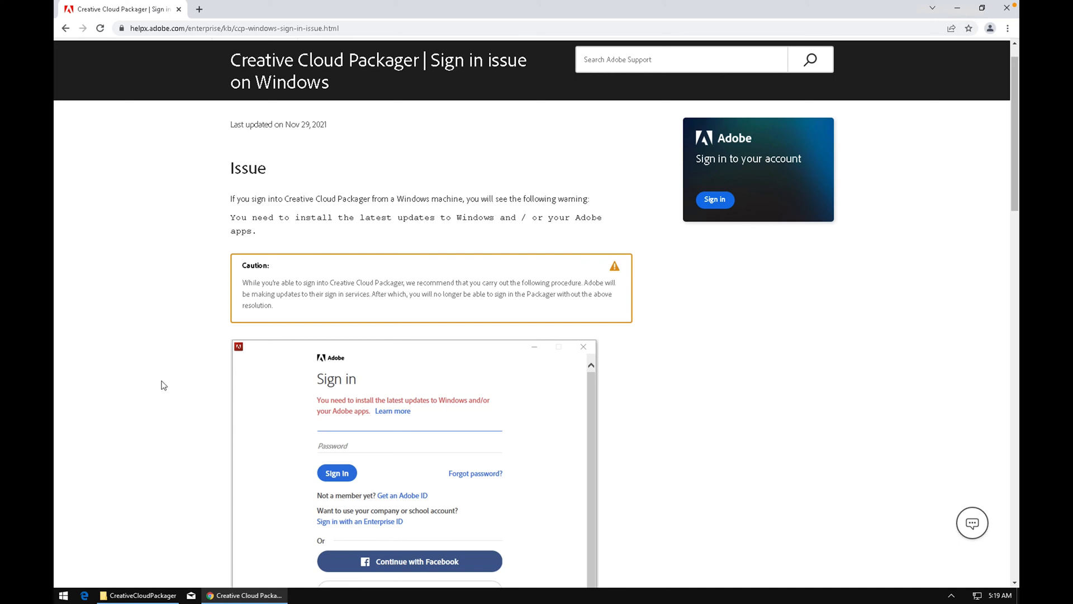
mouse_move(490, 418)
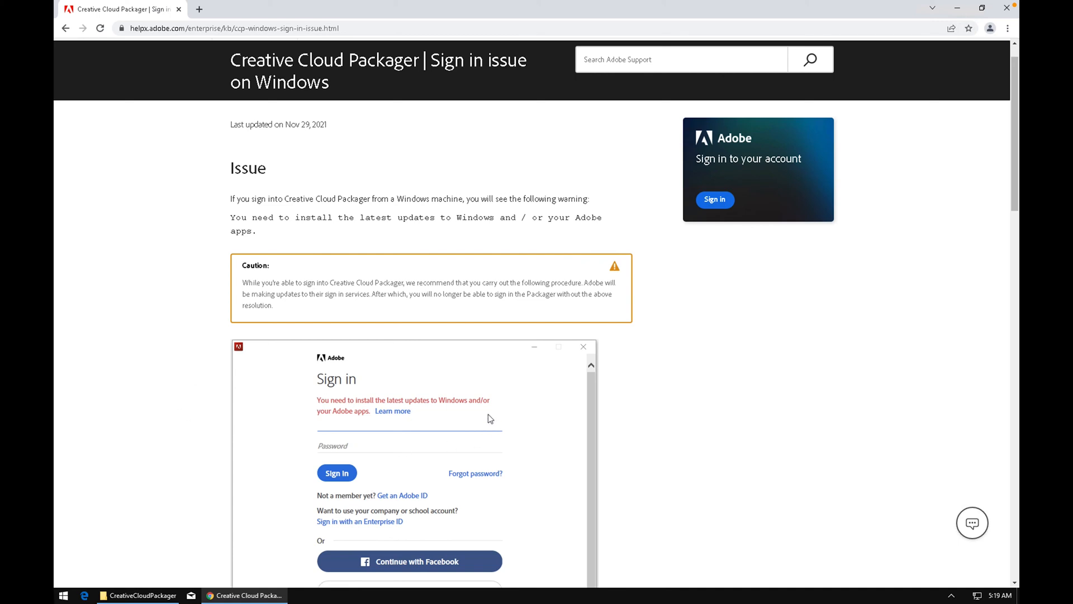
mouse_move(322, 416)
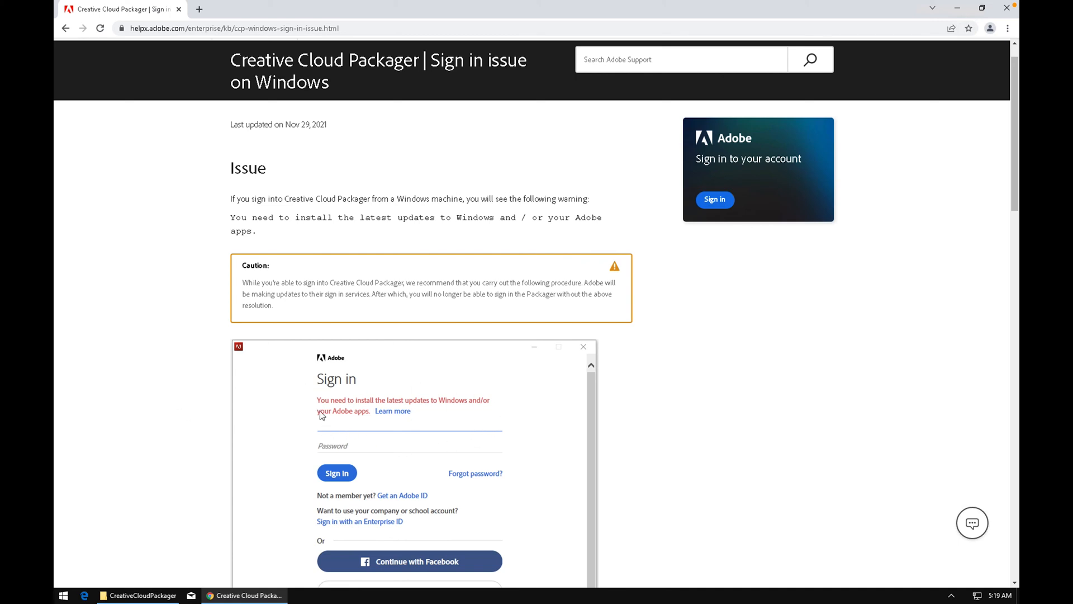
mouse_move(496, 411)
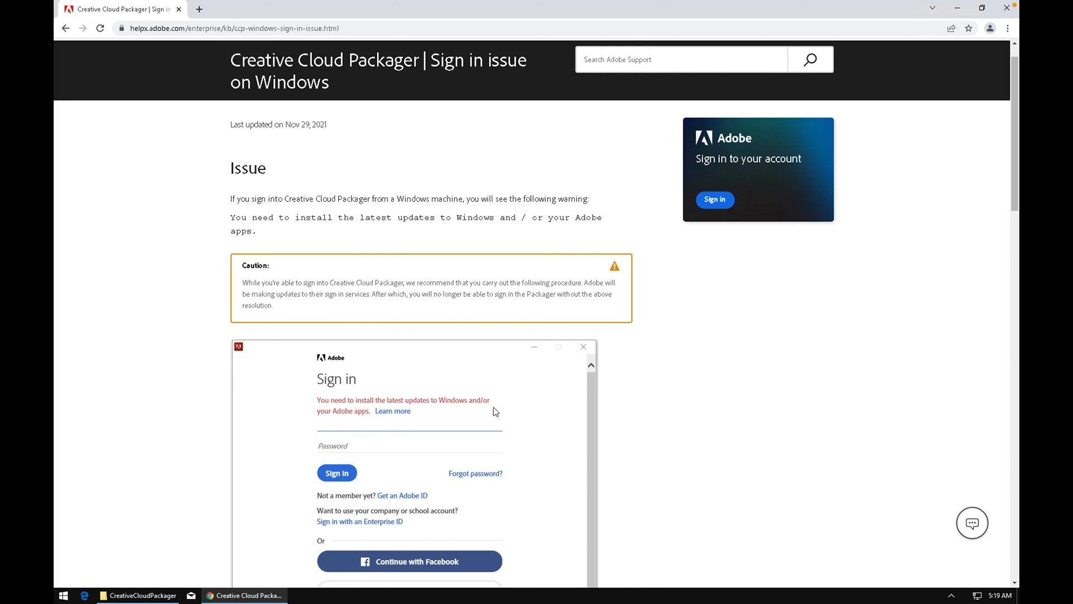
mouse_move(320, 437)
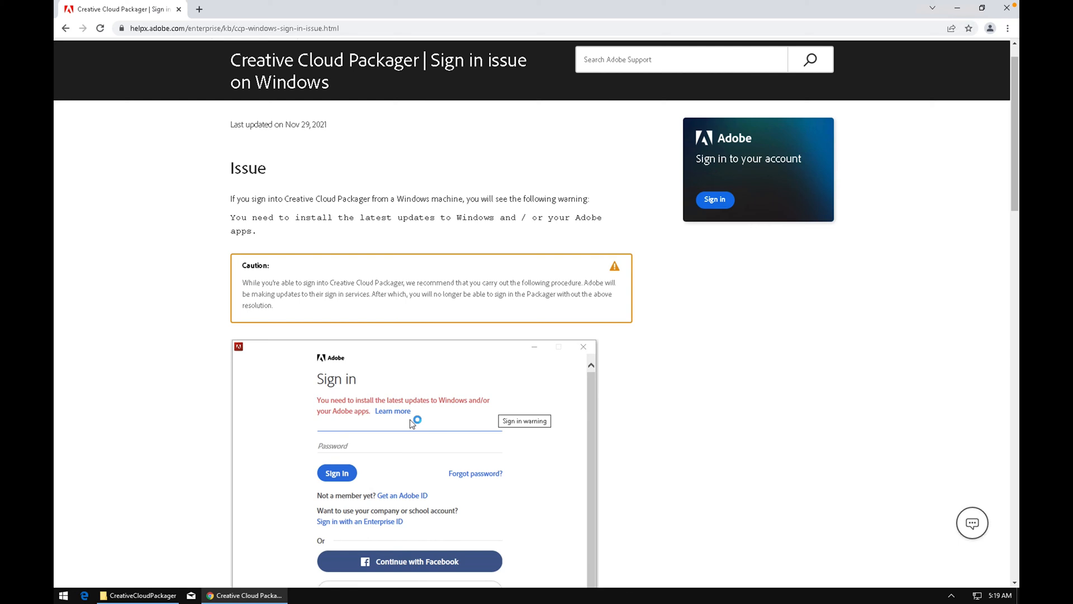
mouse_move(522, 360)
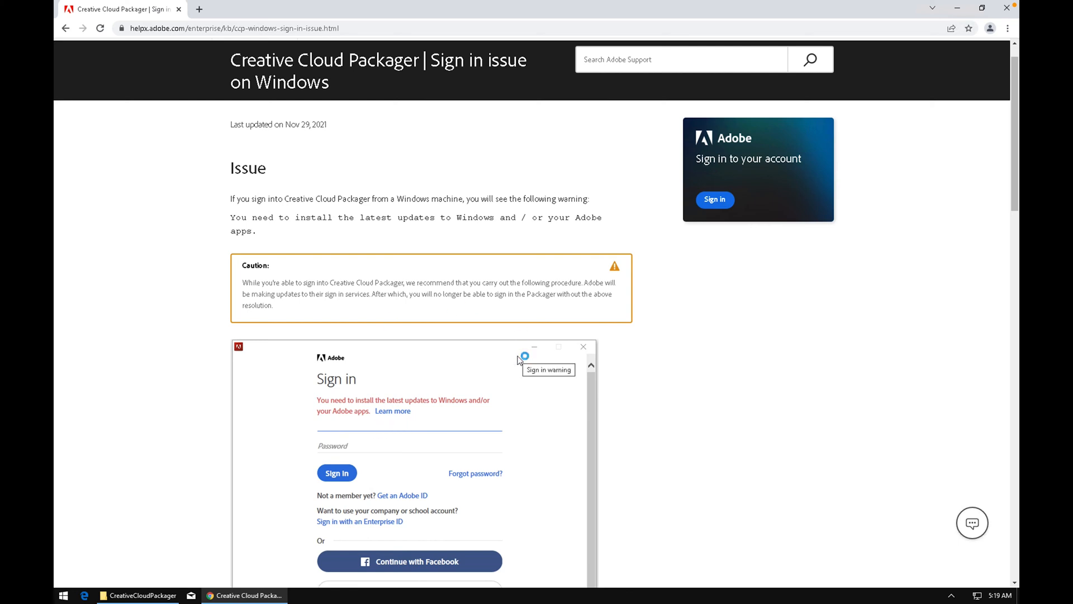
mouse_move(202, 375)
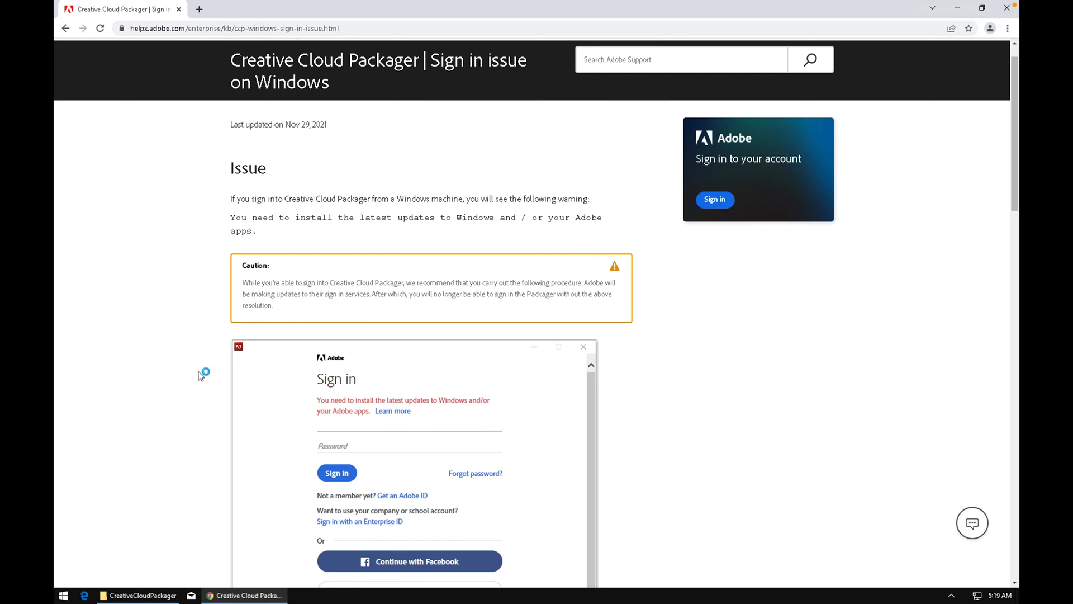
scroll("down", 3)
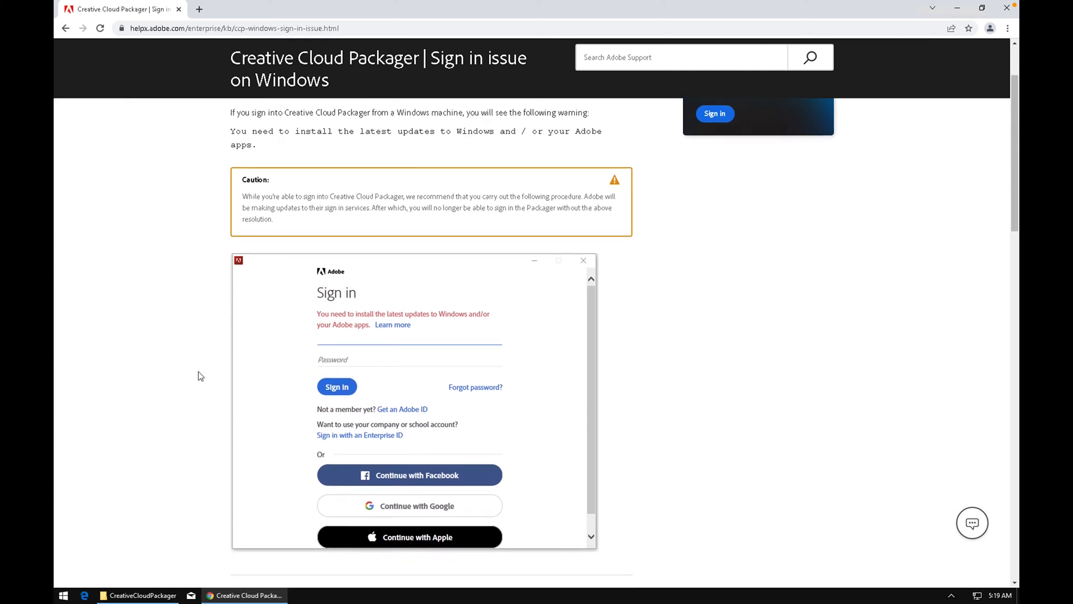
scroll("down", 3)
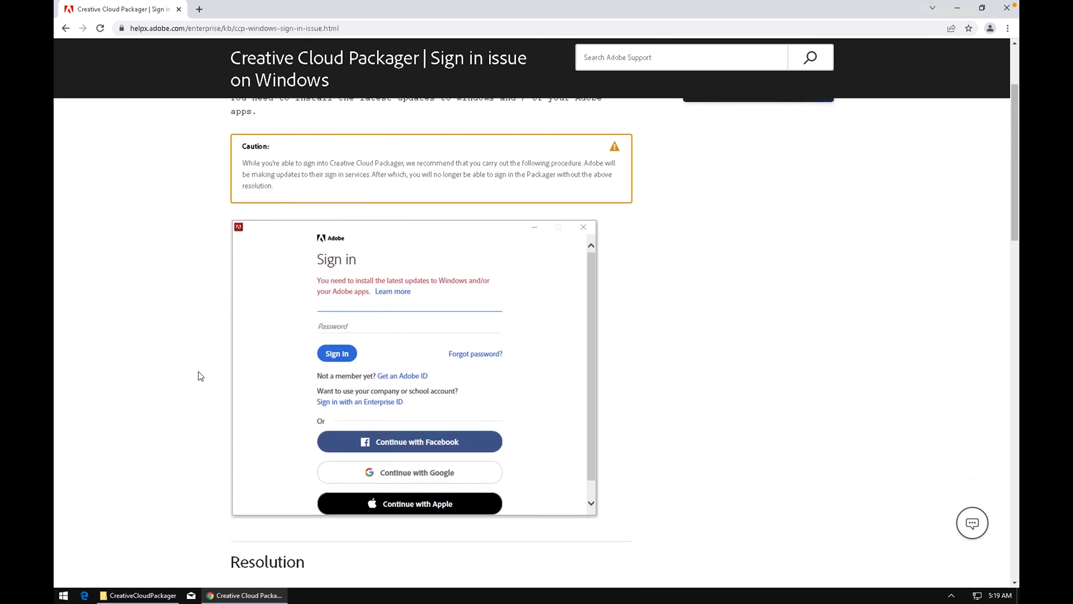
scroll("down", 3)
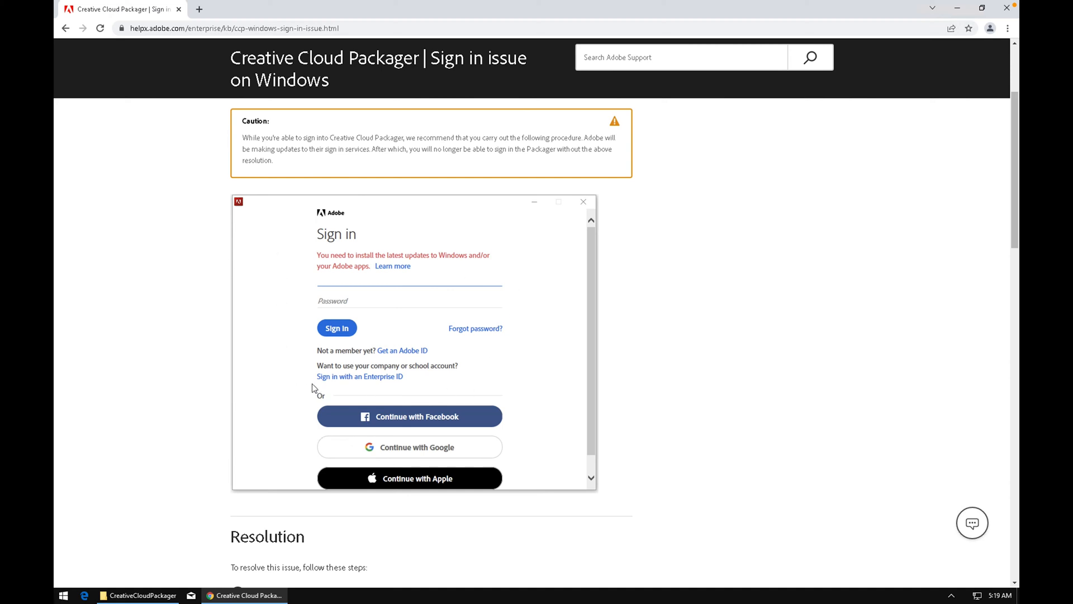
scroll("down", 3)
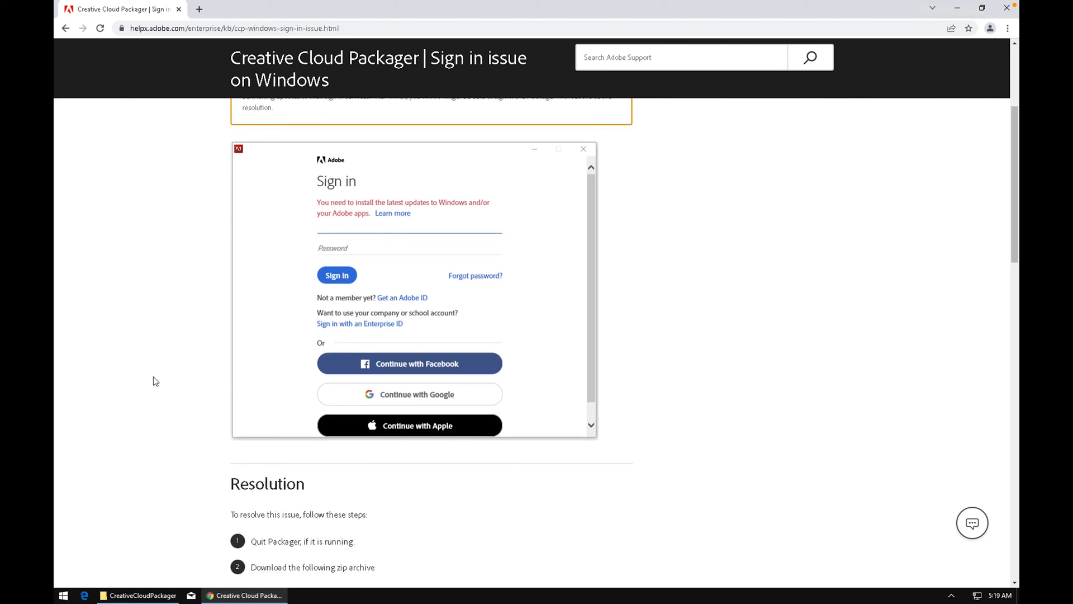
scroll("down", 3)
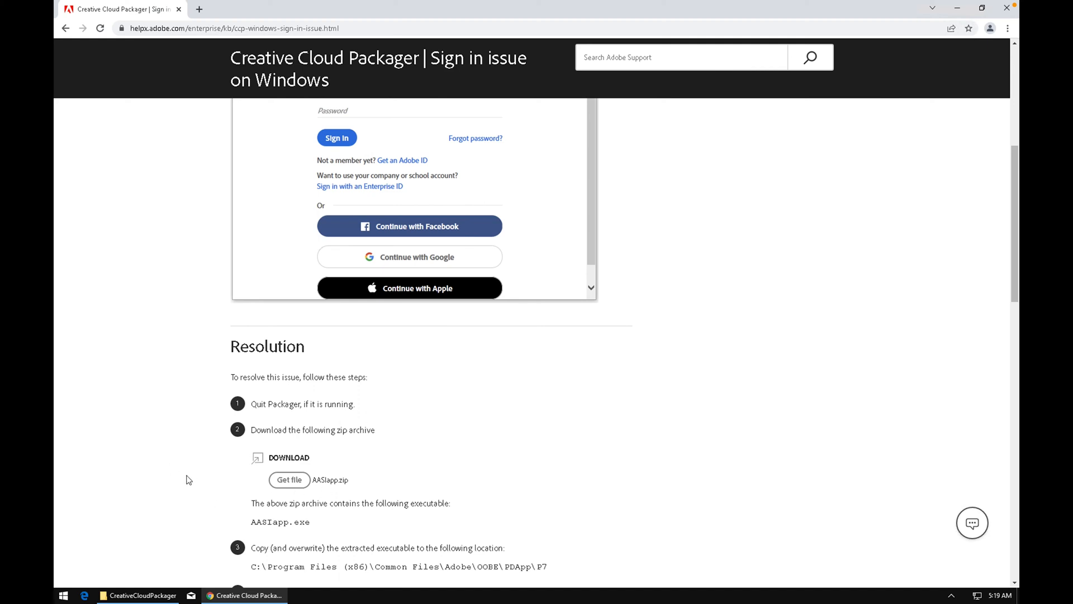
Step: Scroll further to the Resolution section and the example sign-in screenshot
scroll("down", 3)
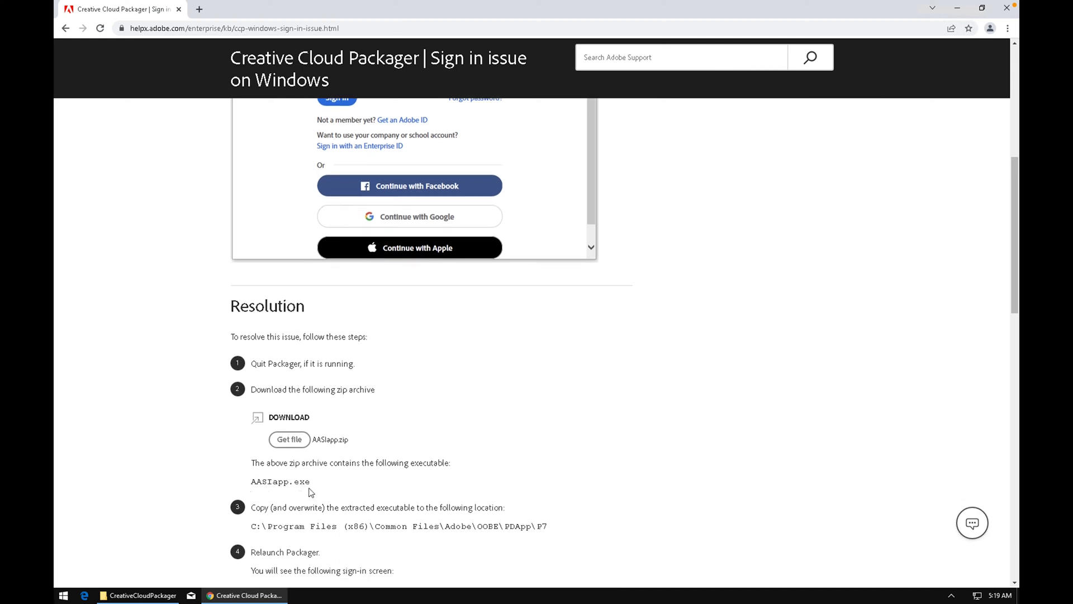
mouse_move(579, 544)
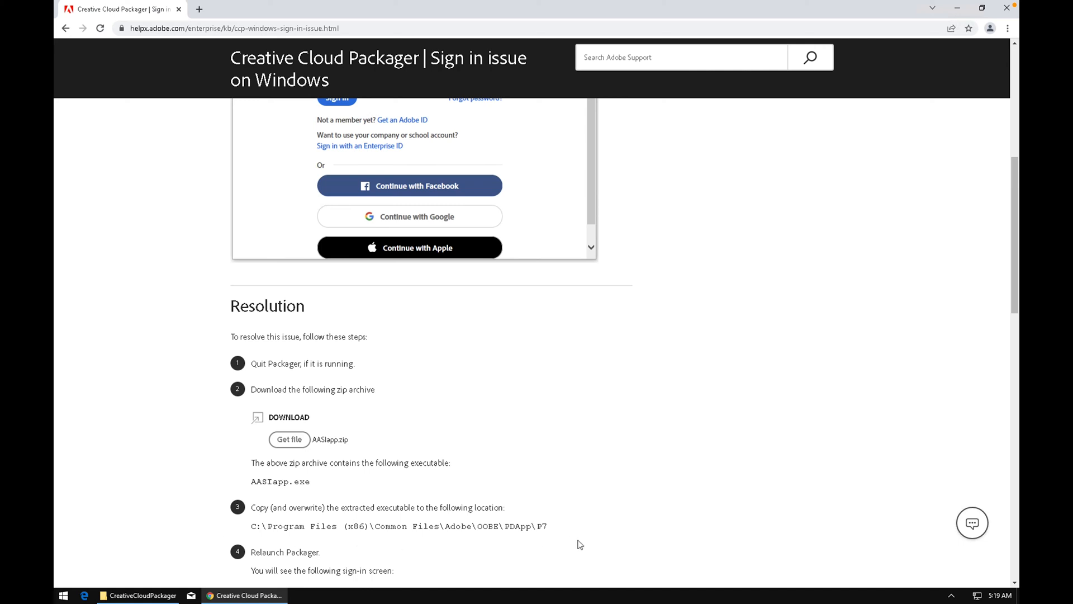
mouse_move(296, 485)
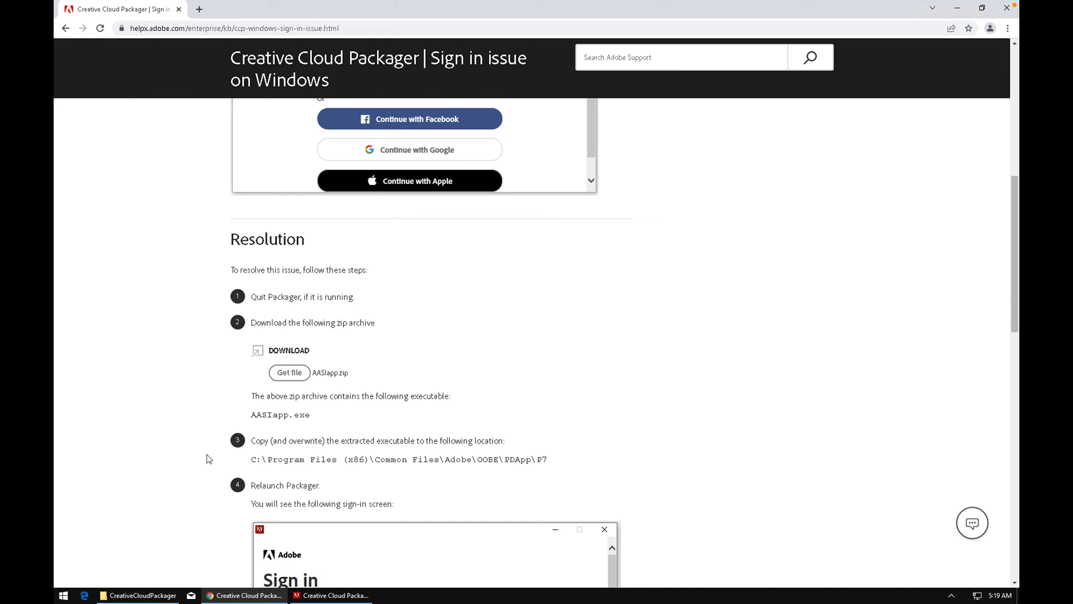
scroll("down", 3)
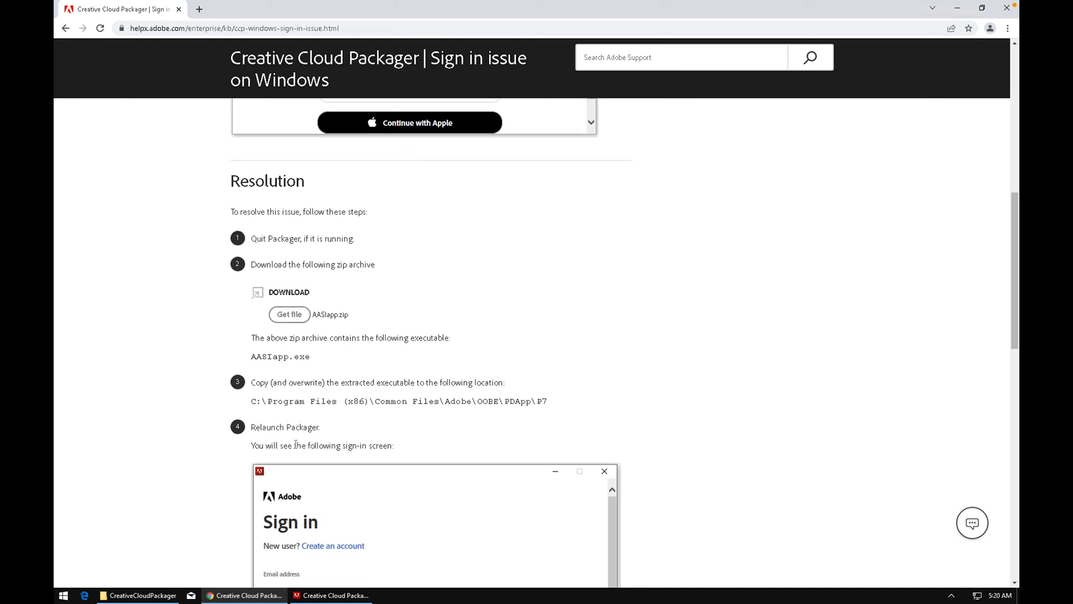
scroll("down", 3)
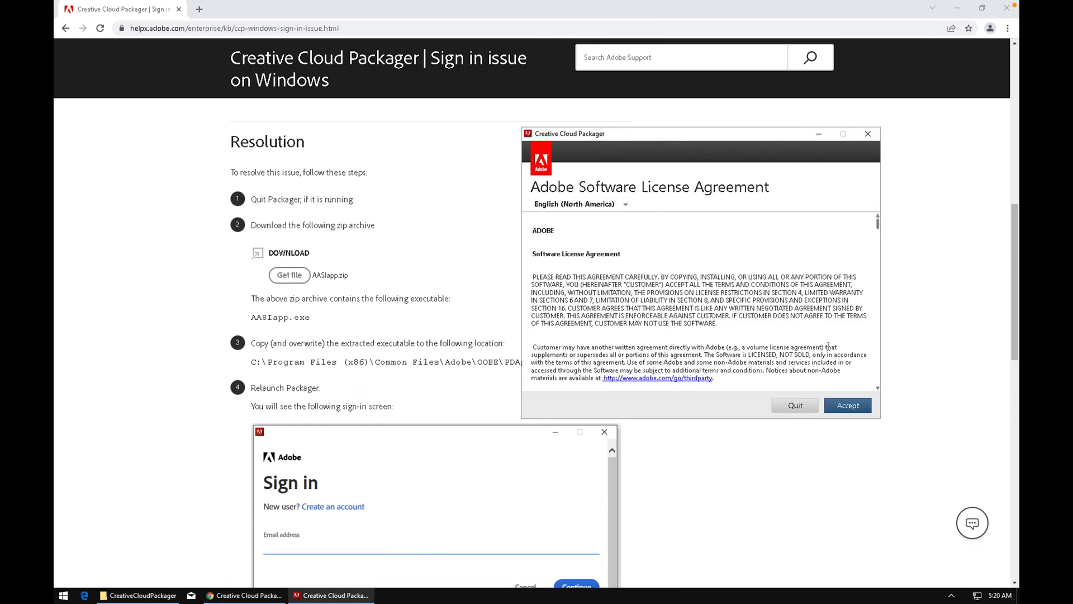
Step: Accept the Packager license agreement and select Creative Cloud for enterprise
left_click(847, 405)
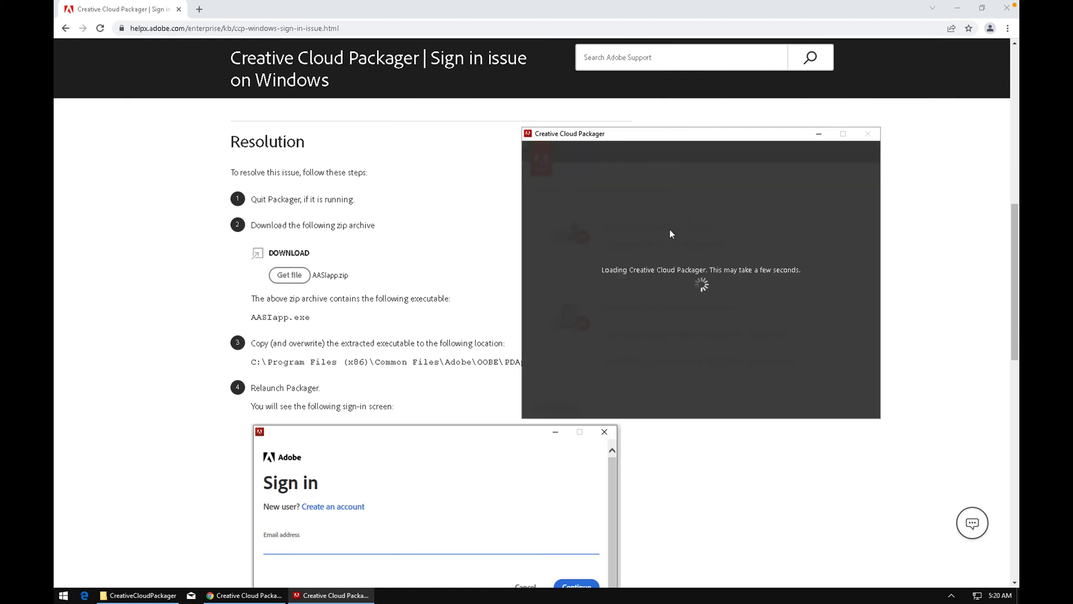
mouse_move(716, 219)
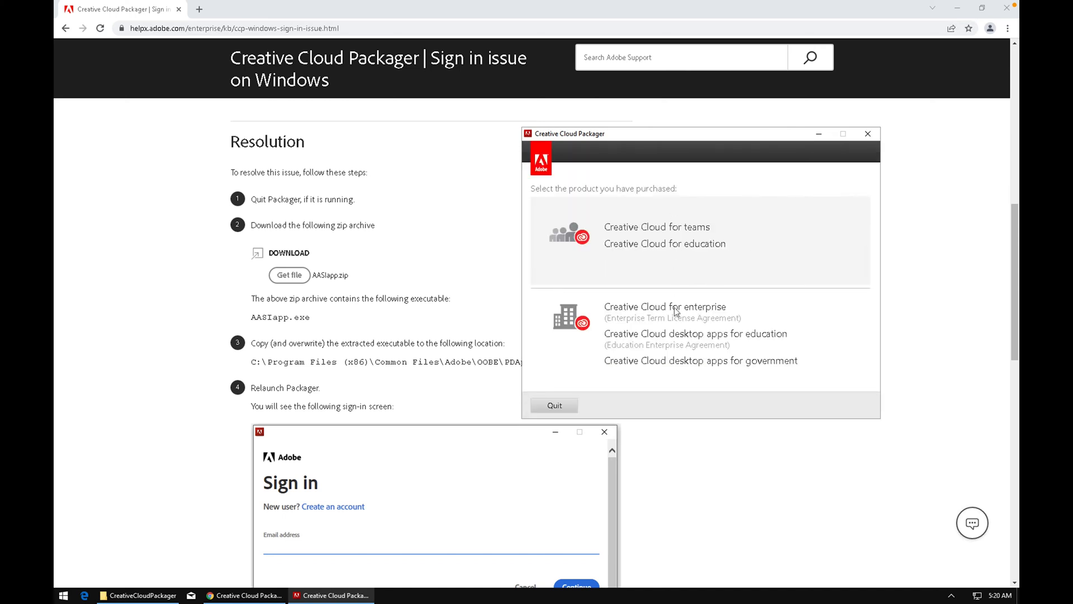
mouse_move(674, 247)
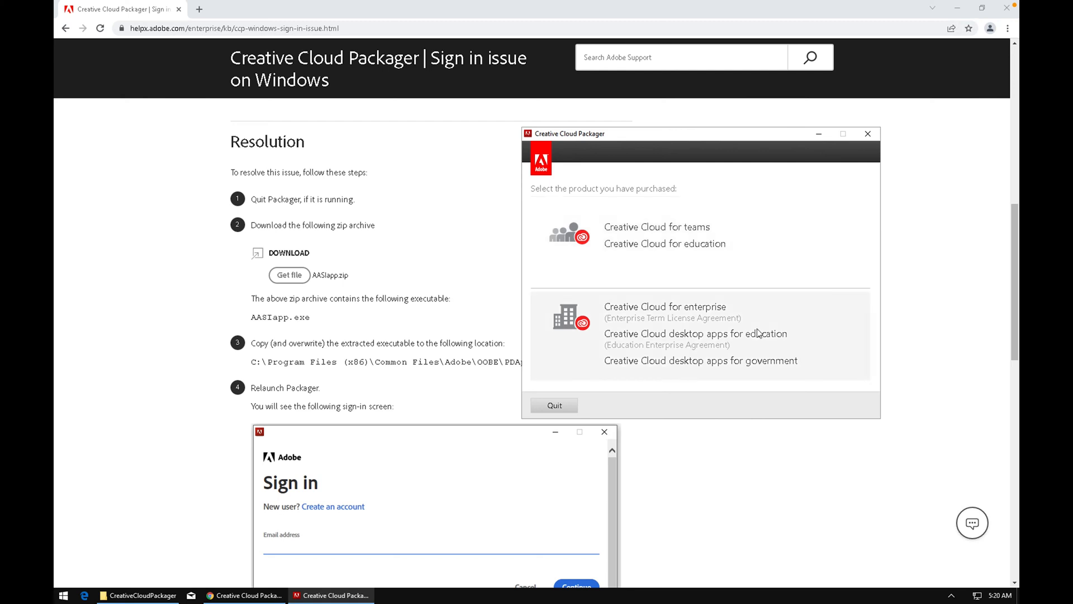
mouse_move(718, 365)
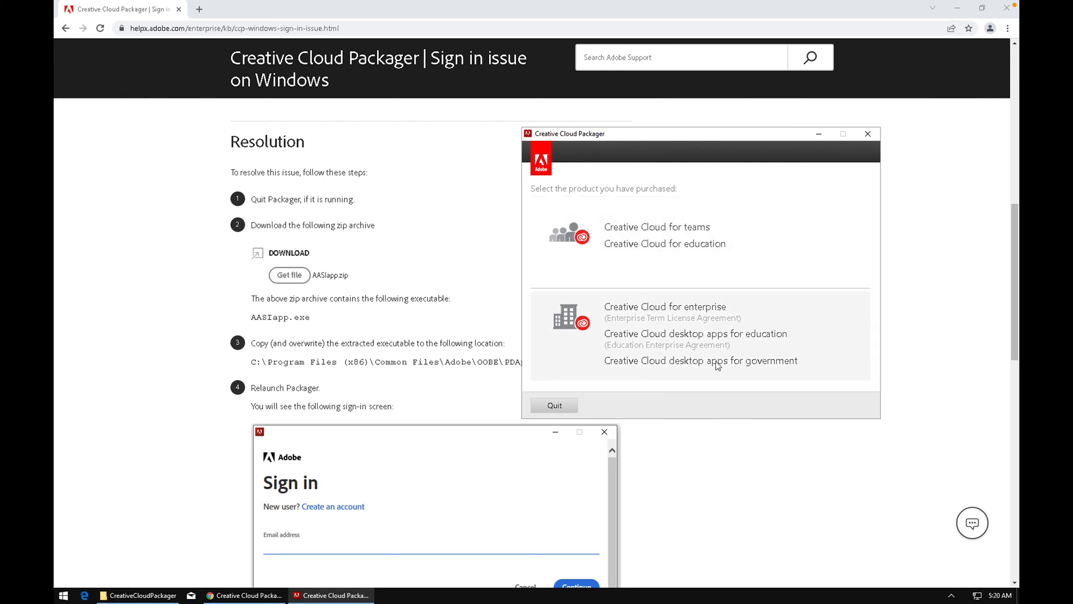
left_click(701, 360)
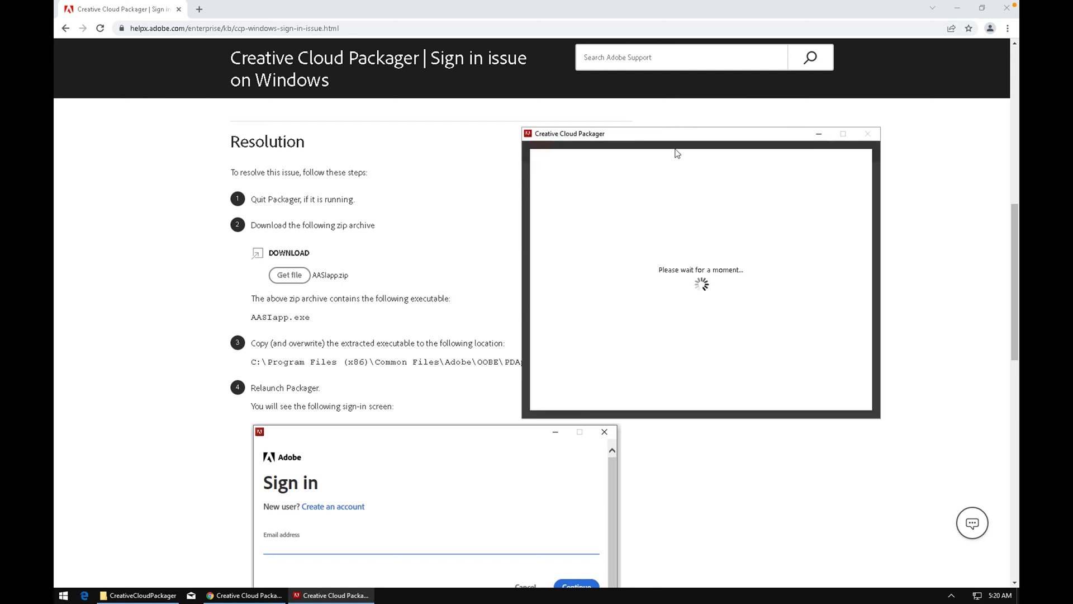
mouse_move(707, 148)
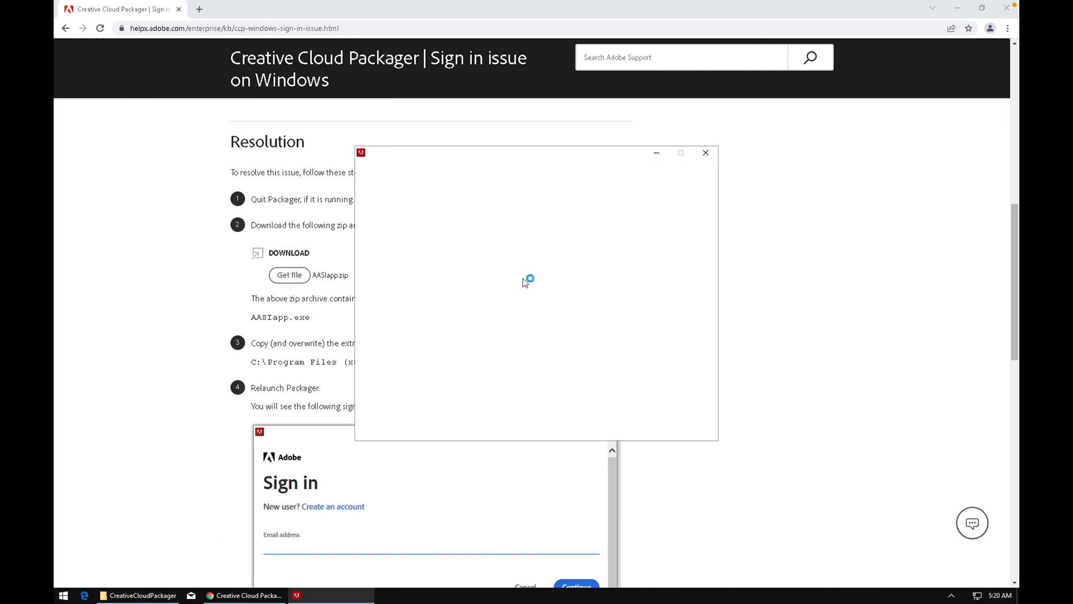
mouse_move(611, 278)
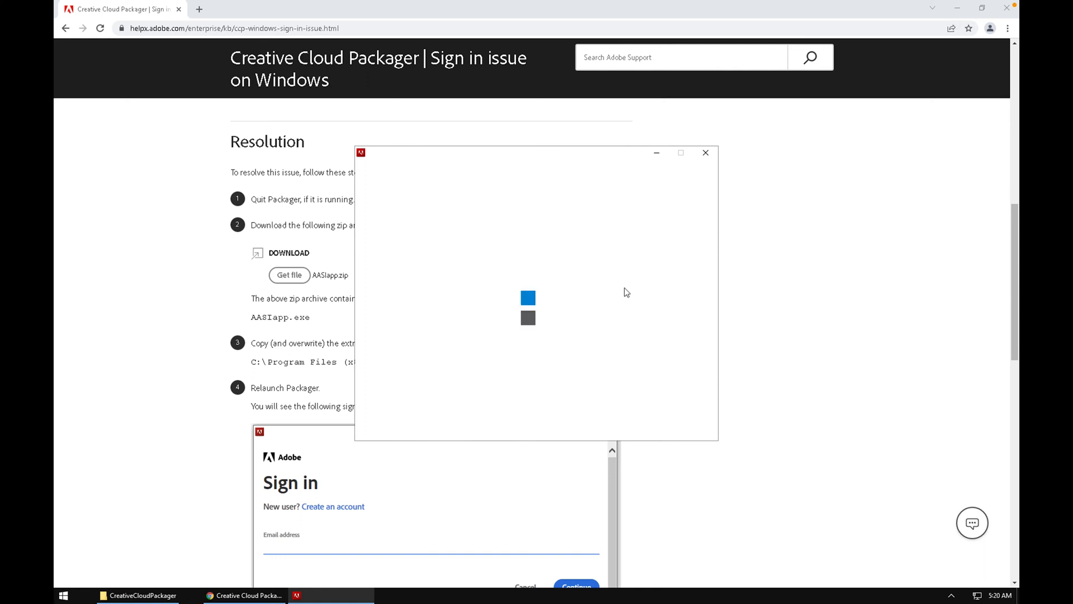
mouse_move(668, 335)
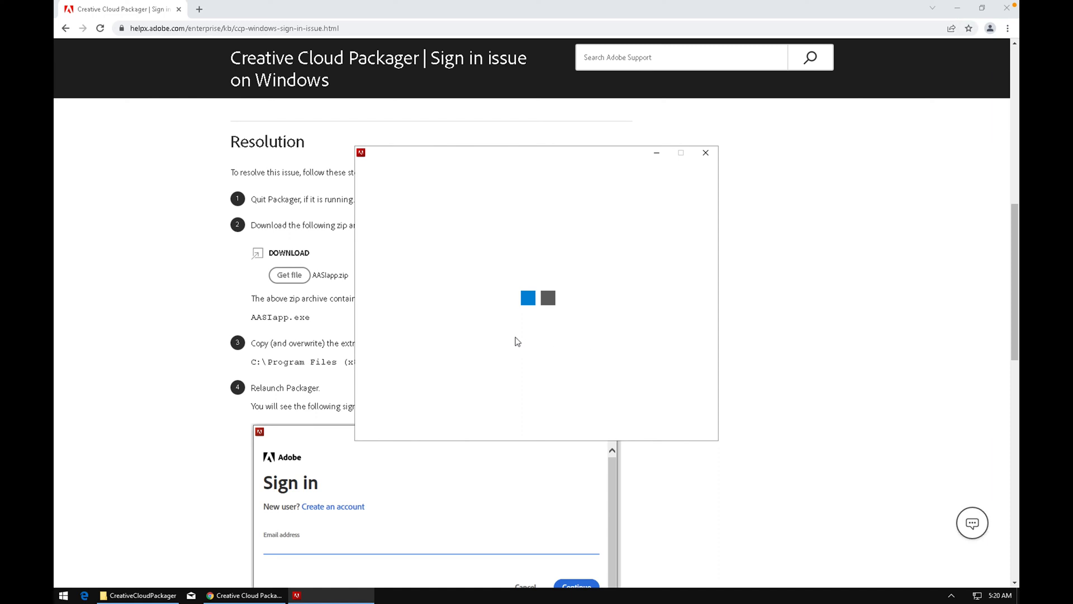
mouse_move(619, 318)
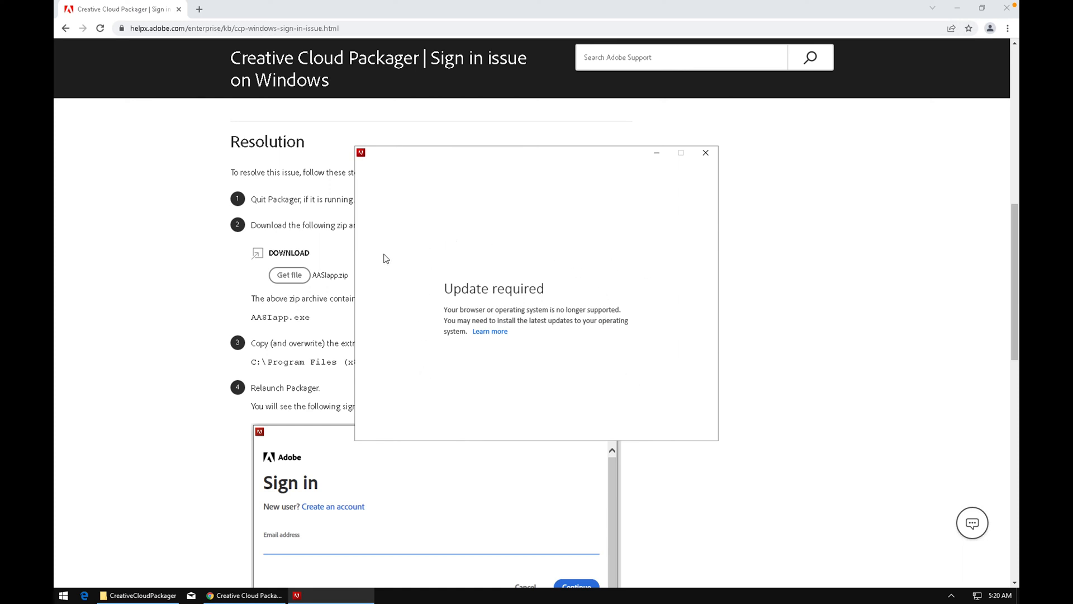
mouse_move(666, 363)
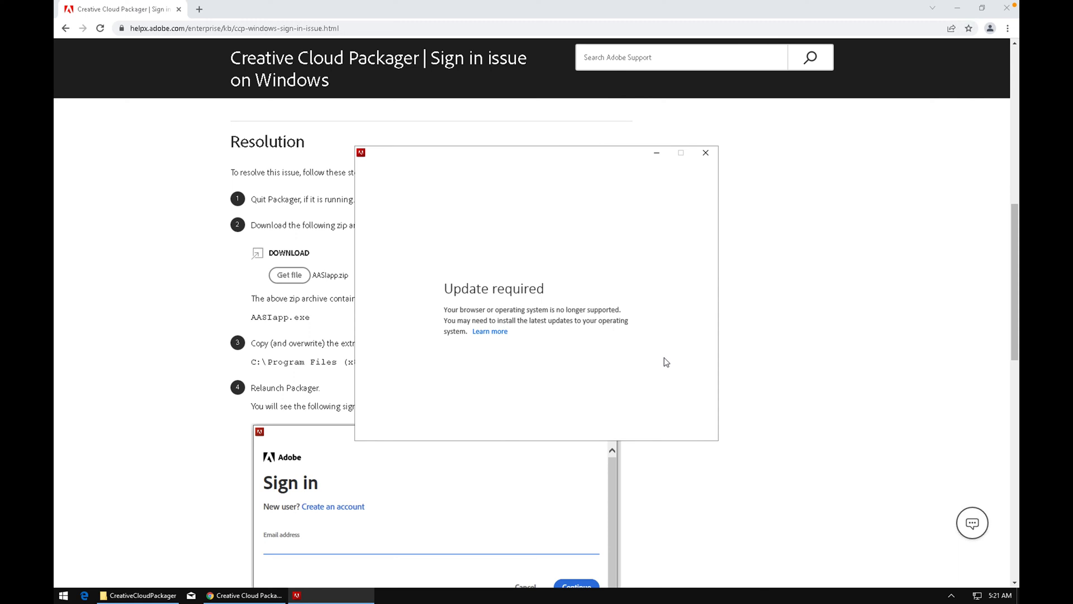
mouse_move(481, 356)
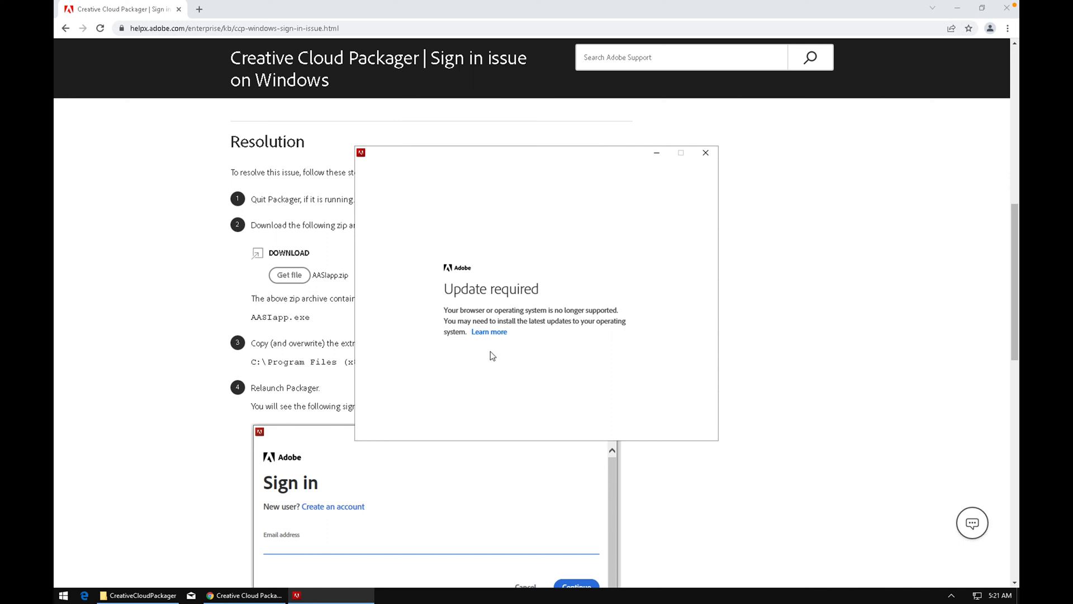
mouse_move(503, 222)
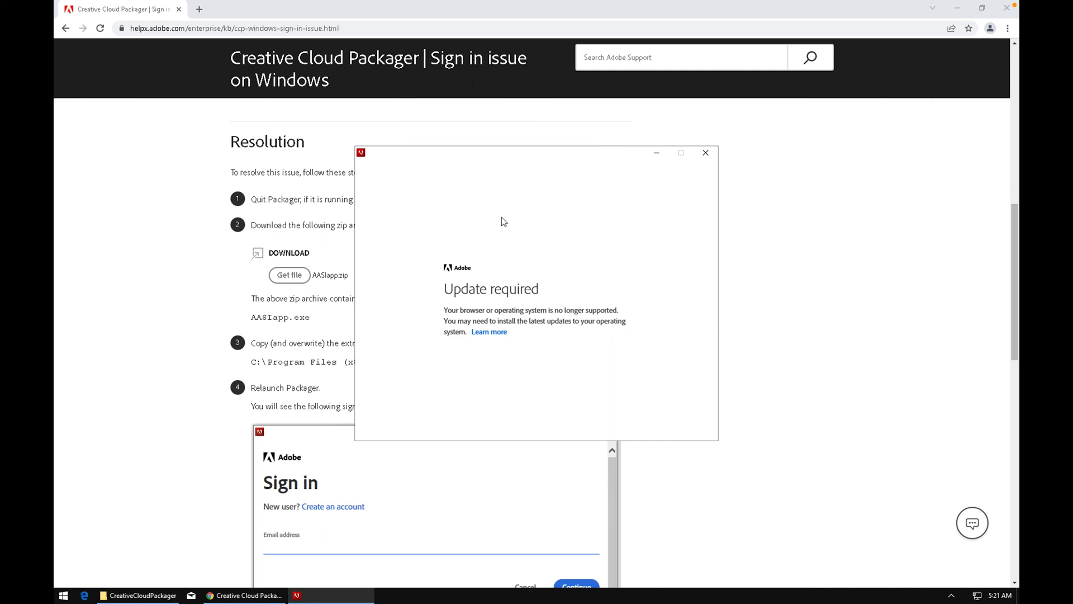
mouse_move(486, 373)
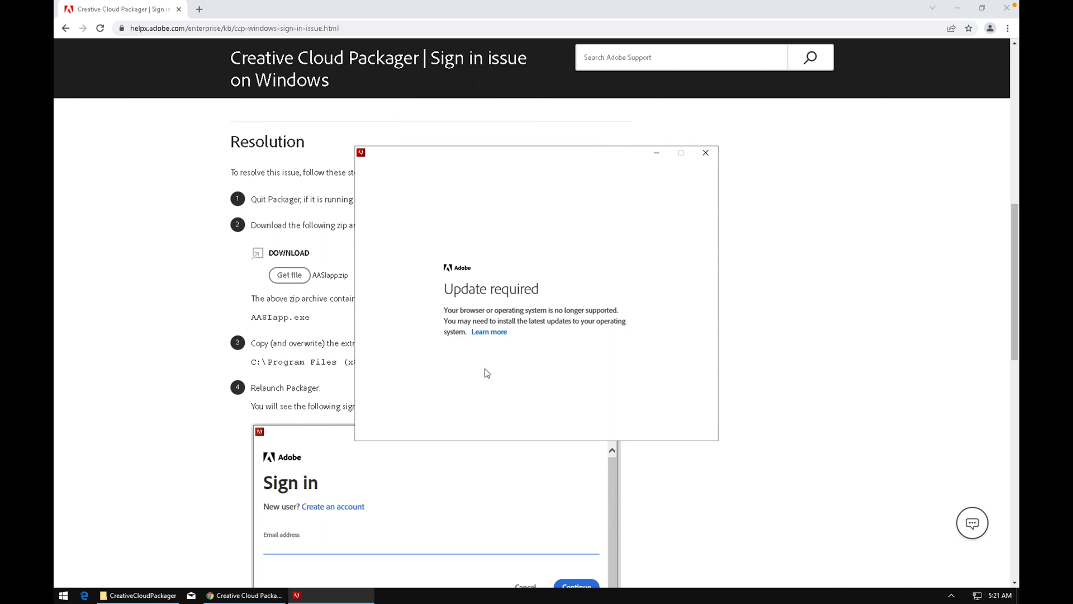
mouse_move(527, 373)
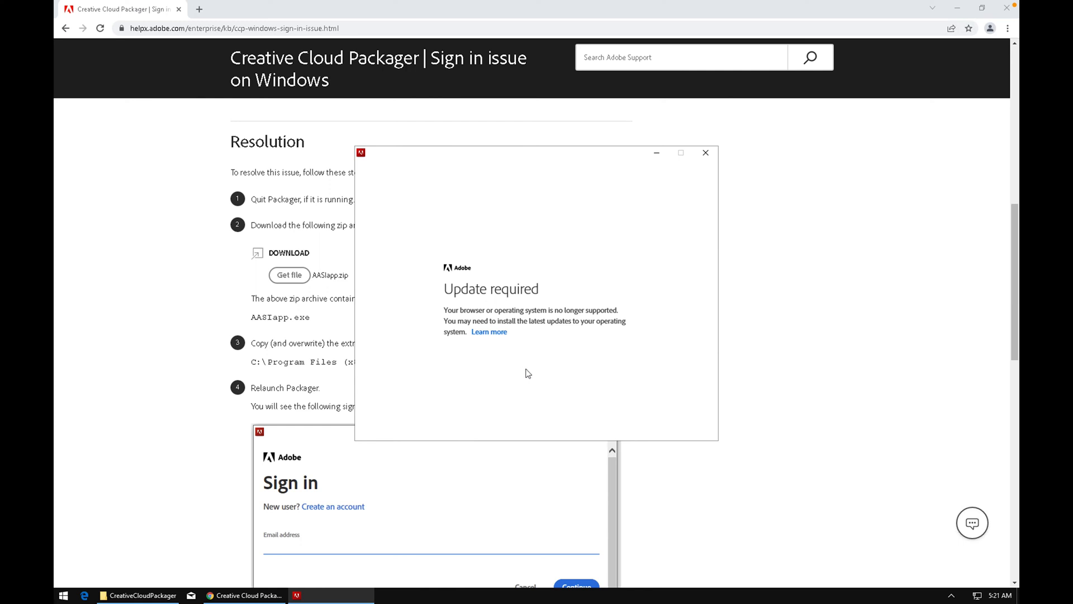
mouse_move(516, 320)
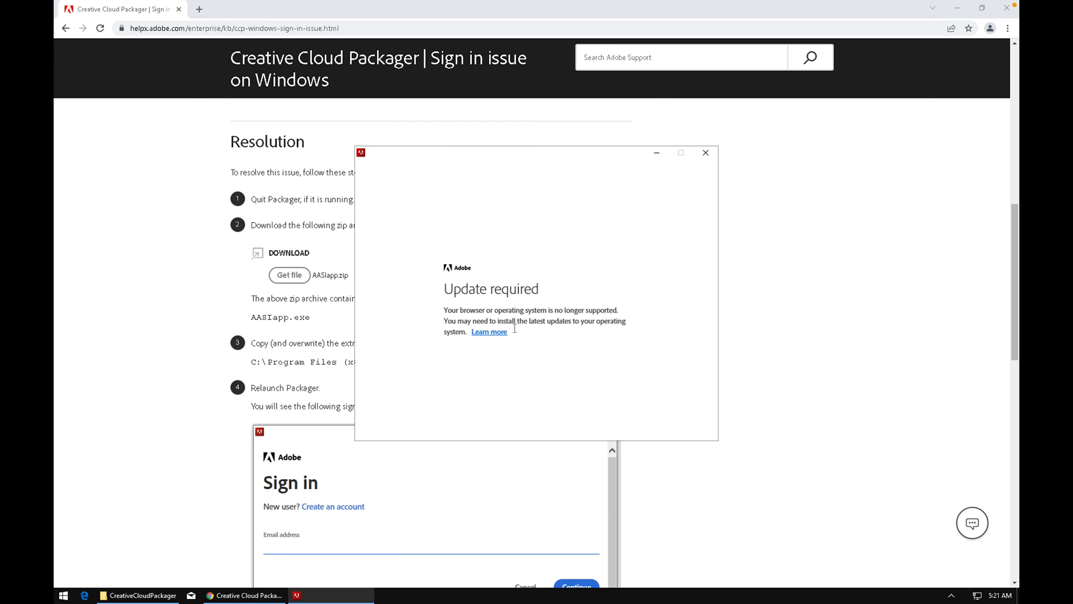
mouse_move(470, 345)
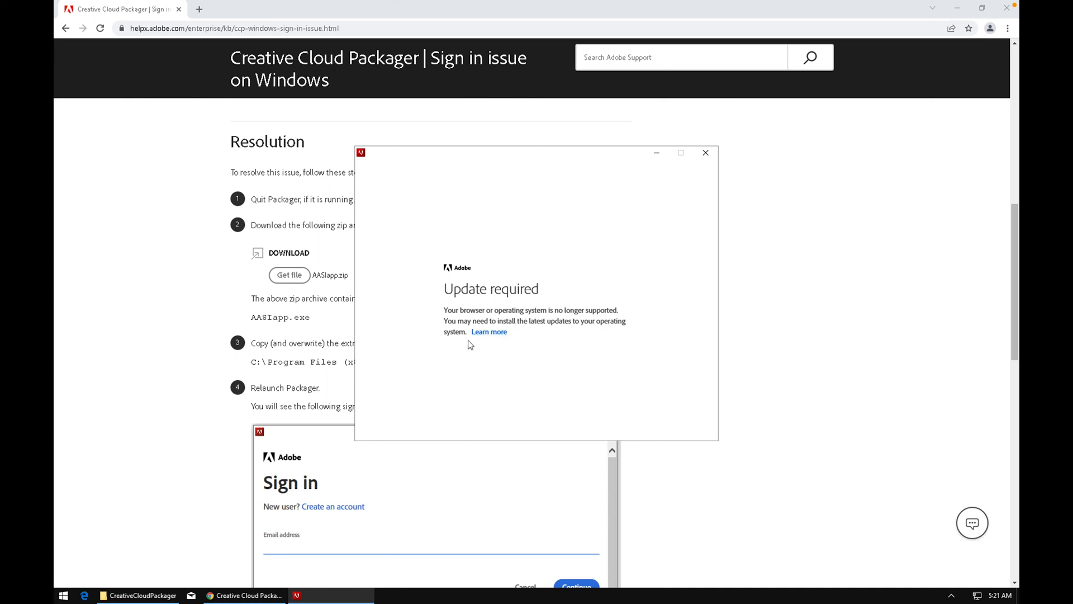
mouse_move(692, 166)
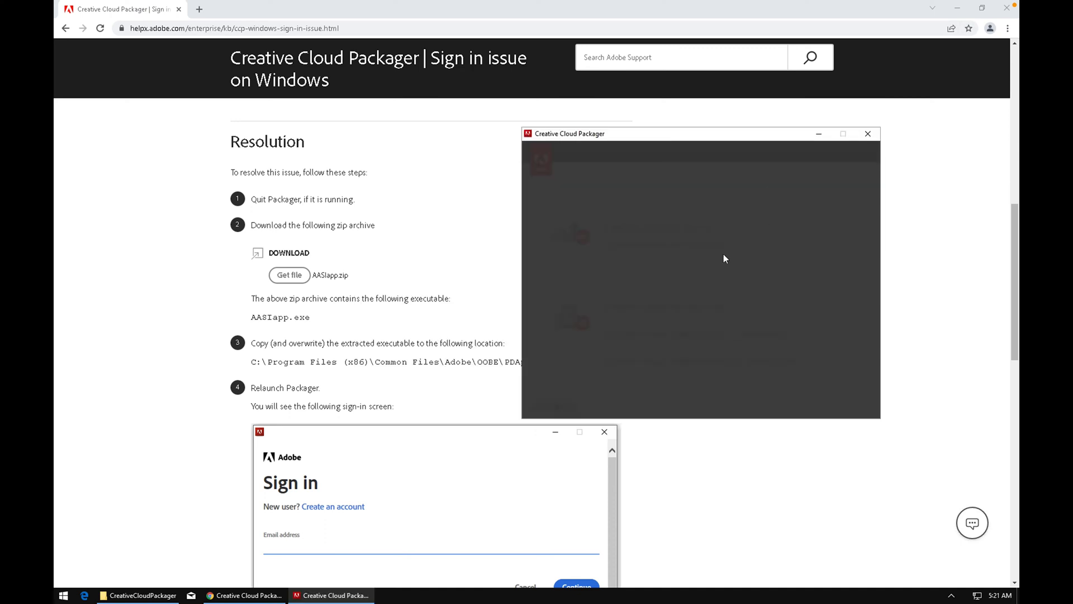
Step: Quit Creative Cloud Packager and confirm with Yes
left_click(867, 133)
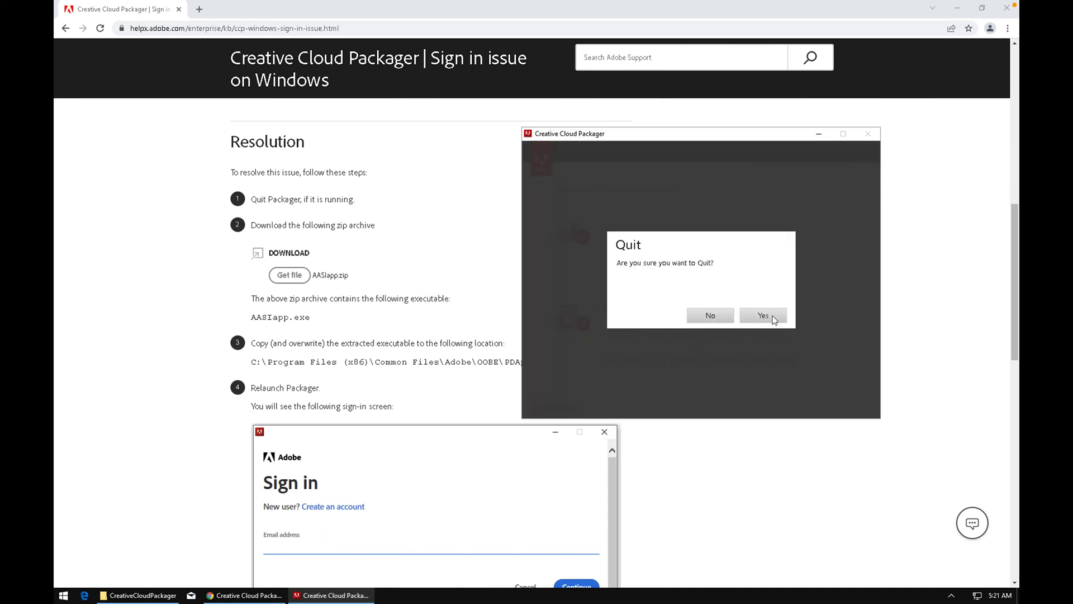
left_click(762, 315)
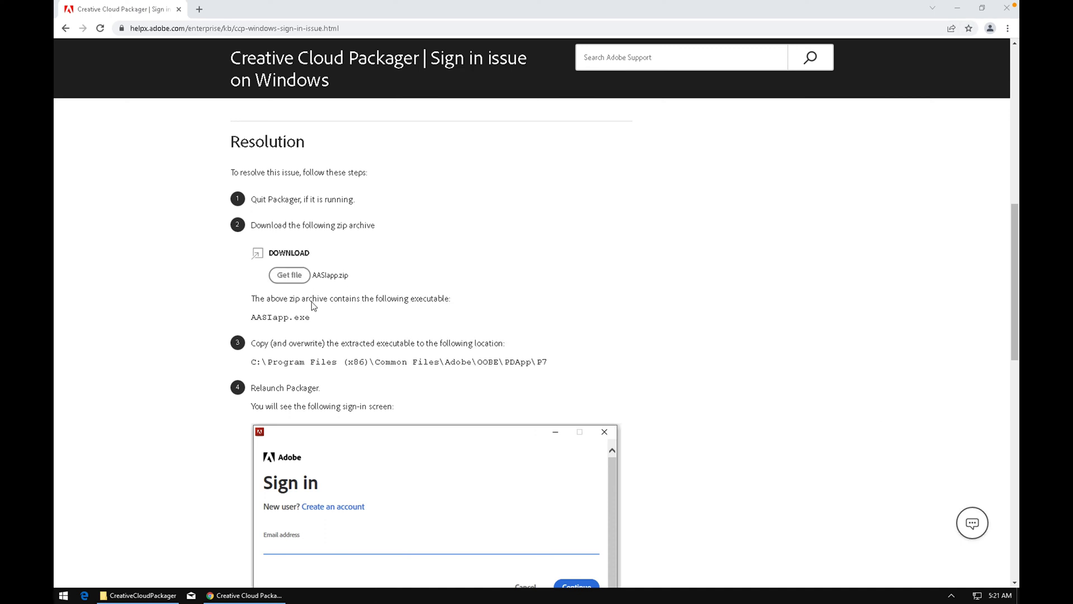
mouse_move(168, 385)
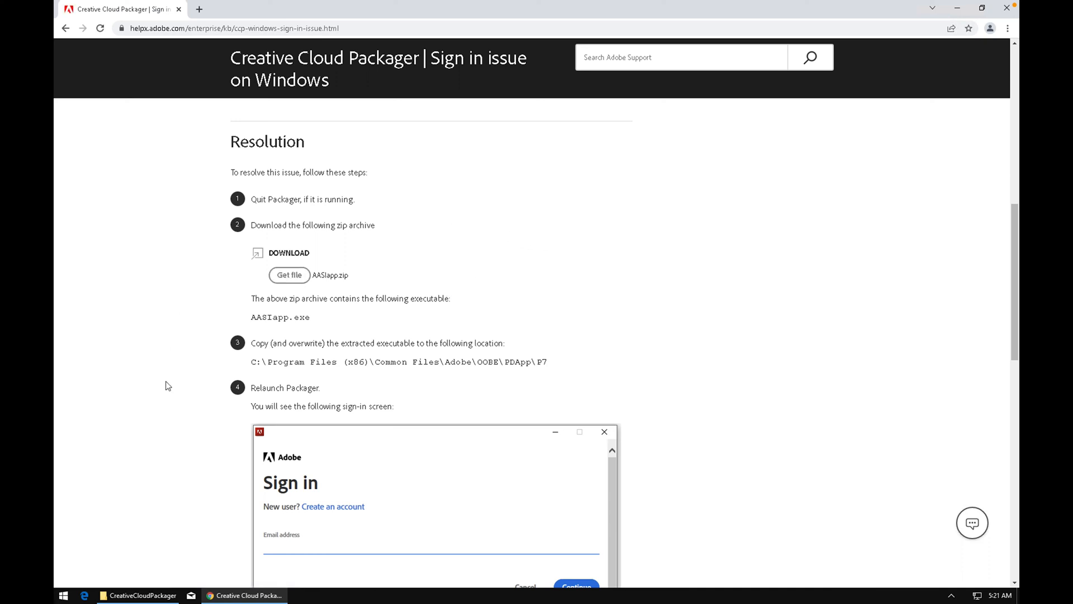
mouse_move(158, 470)
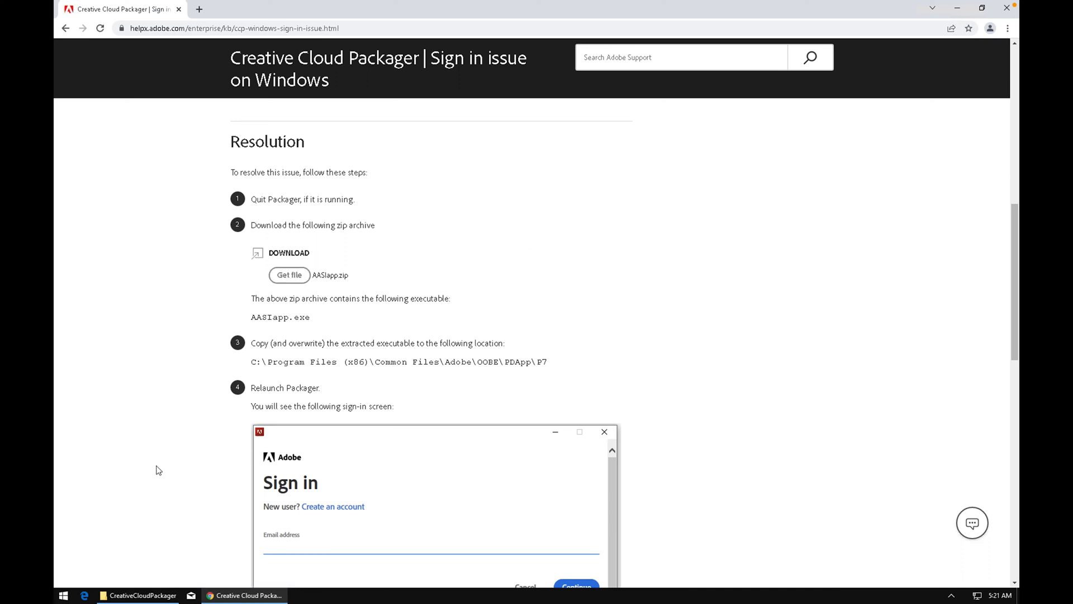
Step: Copy the new AASIapp executable from the Downloads AASIapp folder
left_click(289, 274)
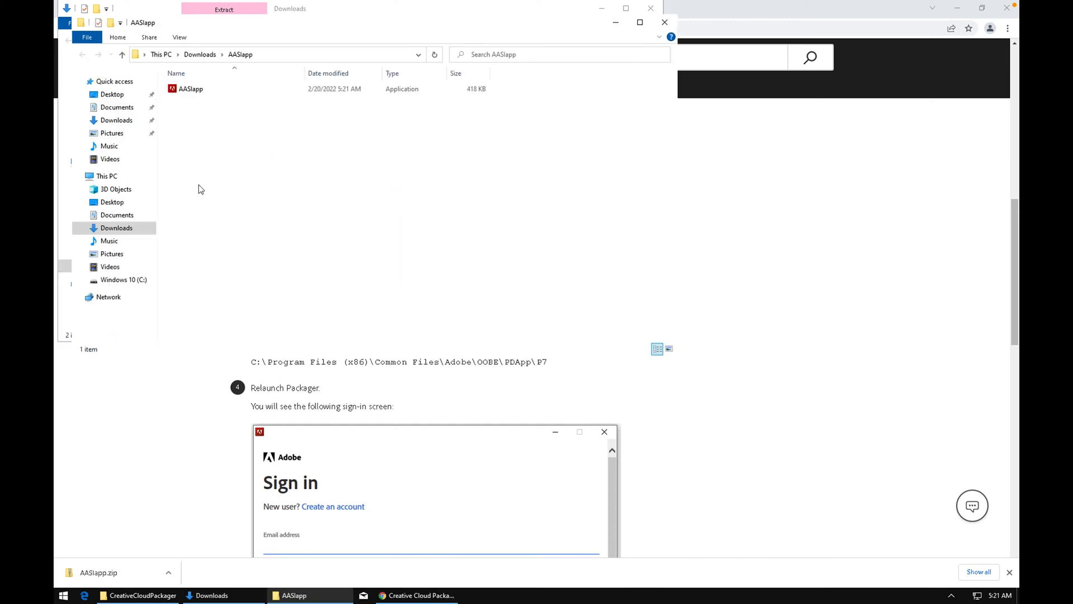
left_click(190, 88)
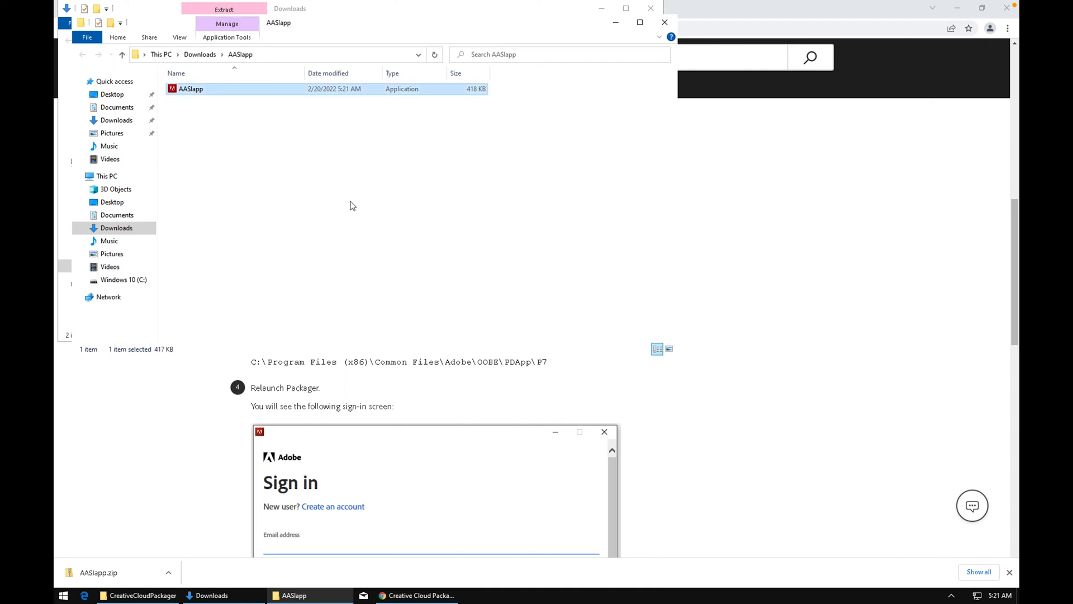
right_click(190, 88)
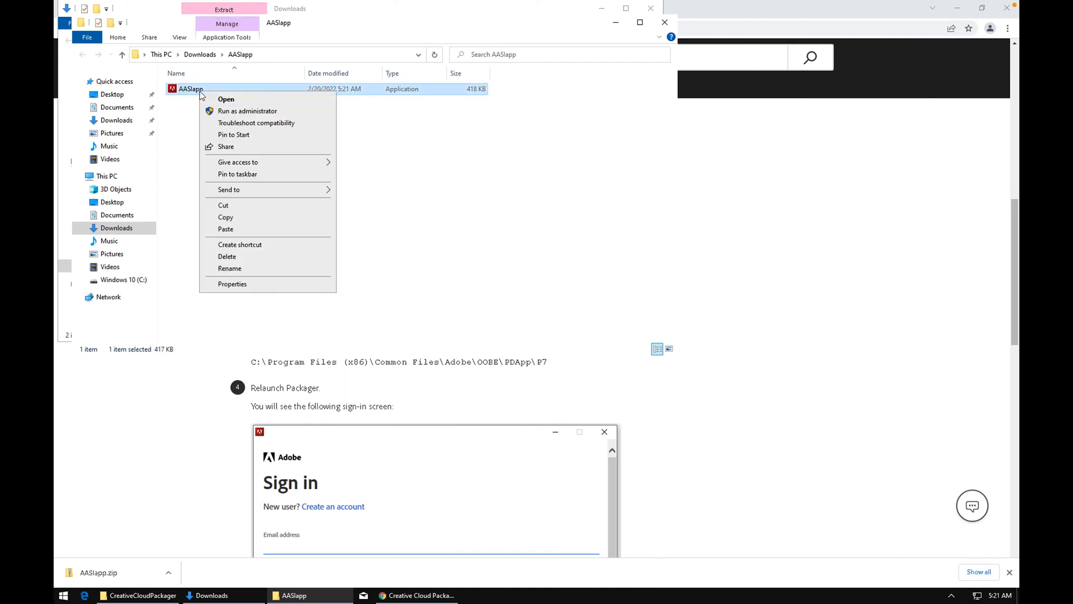
left_click(412, 219)
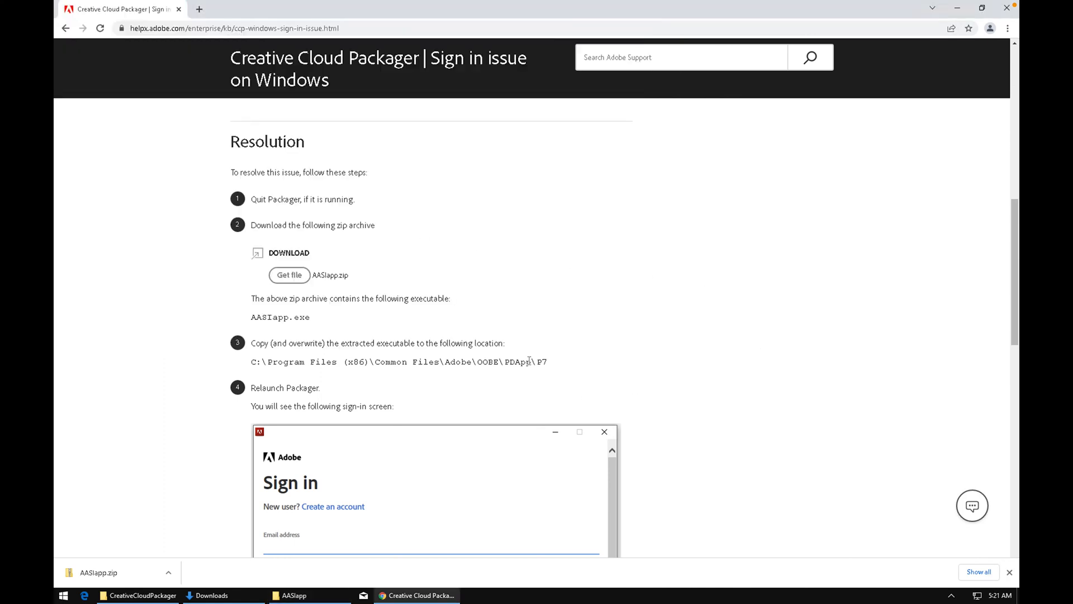
mouse_move(399, 362)
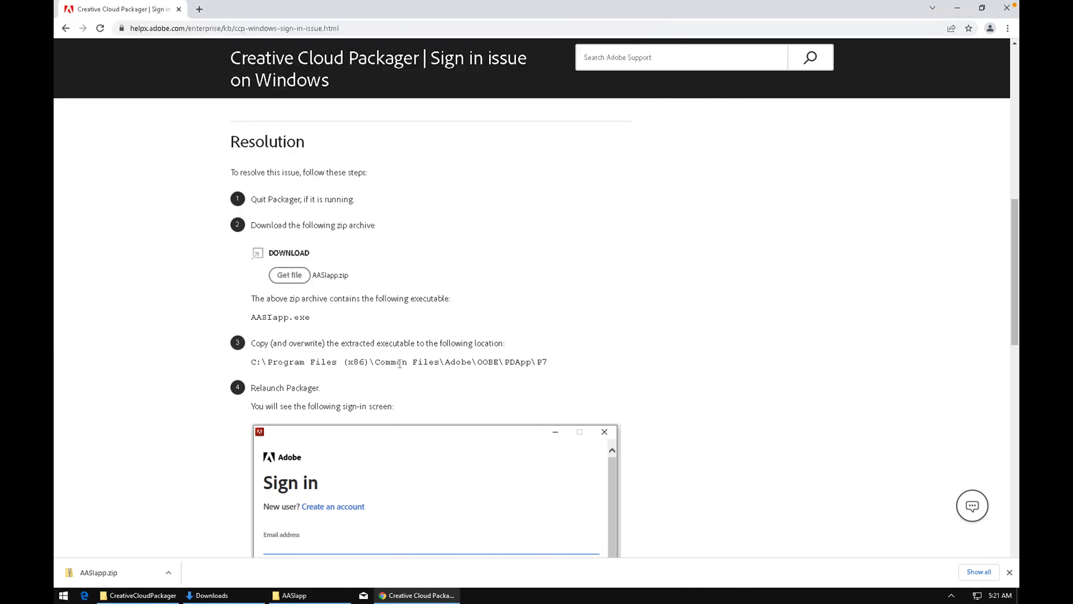
mouse_move(557, 369)
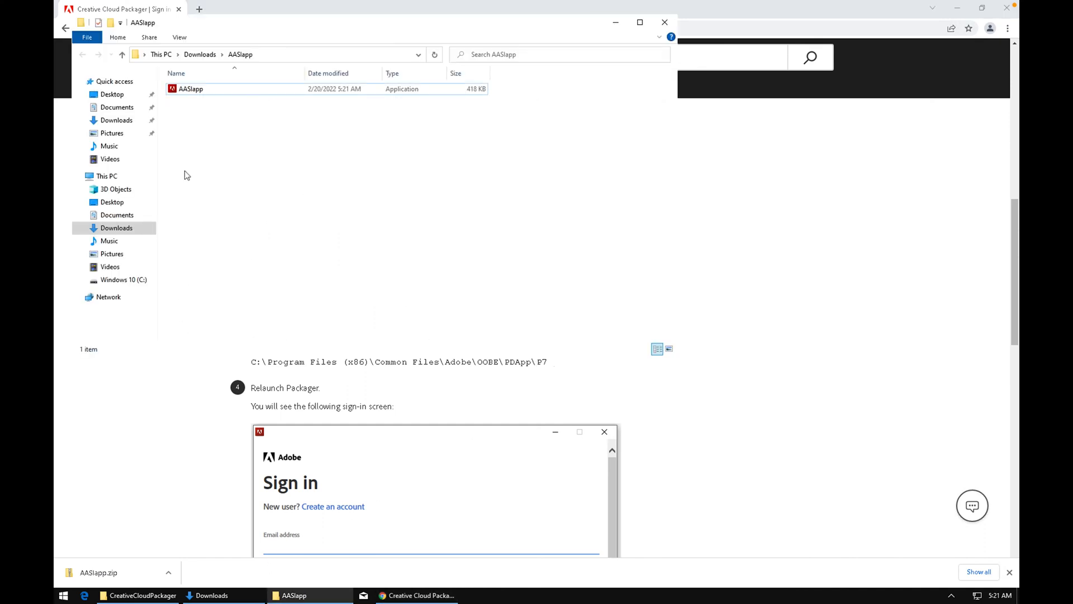
Step: Navigate from Windows 10 (C:) through Program Files (x86) and OOBE to PDApp\P7
left_click(124, 279)
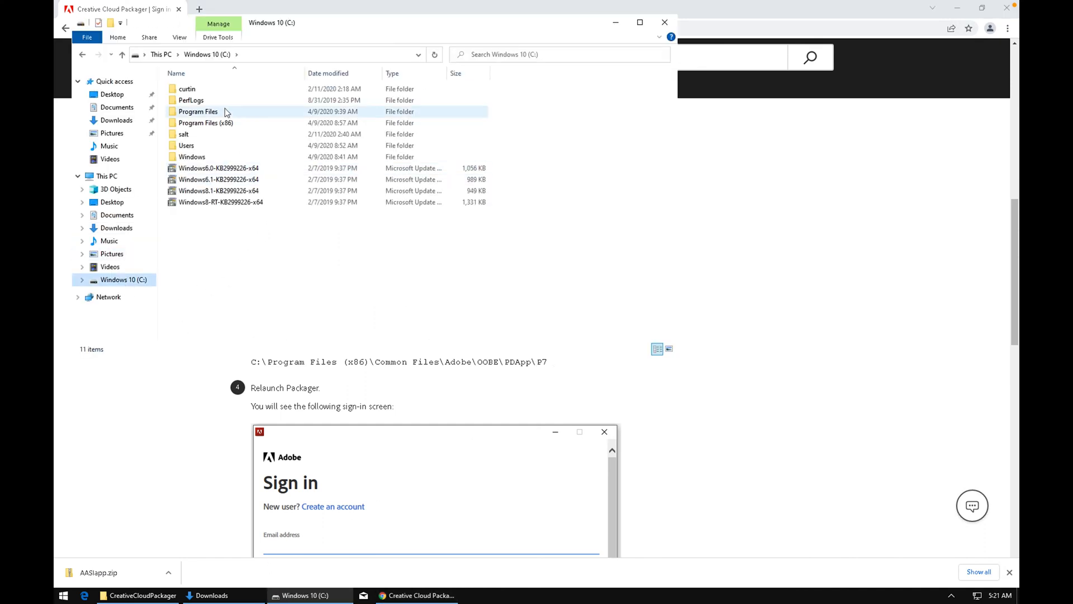
double_click(206, 123)
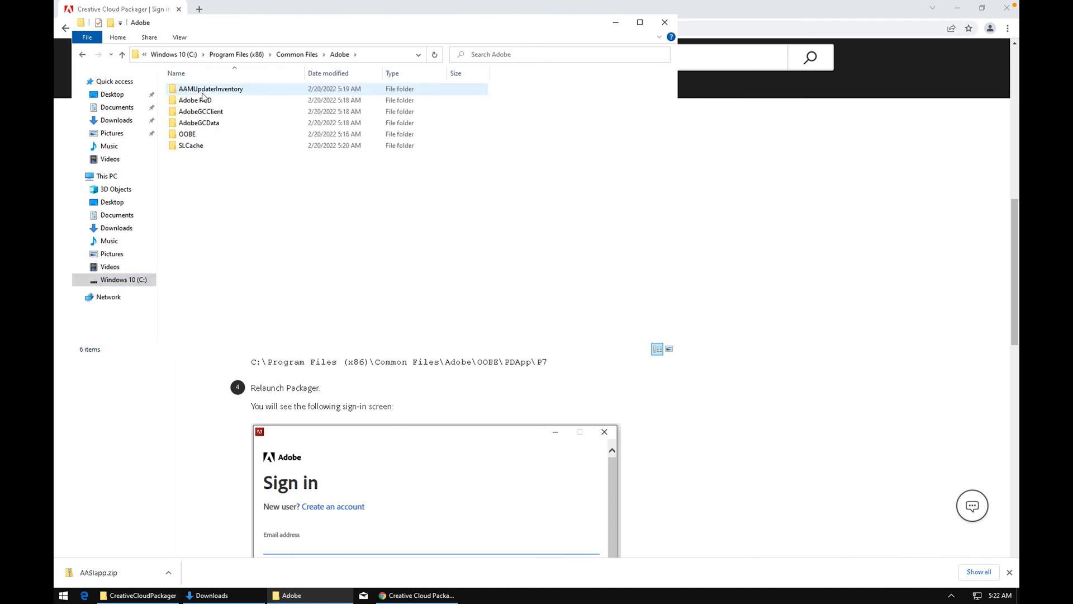
double_click(187, 134)
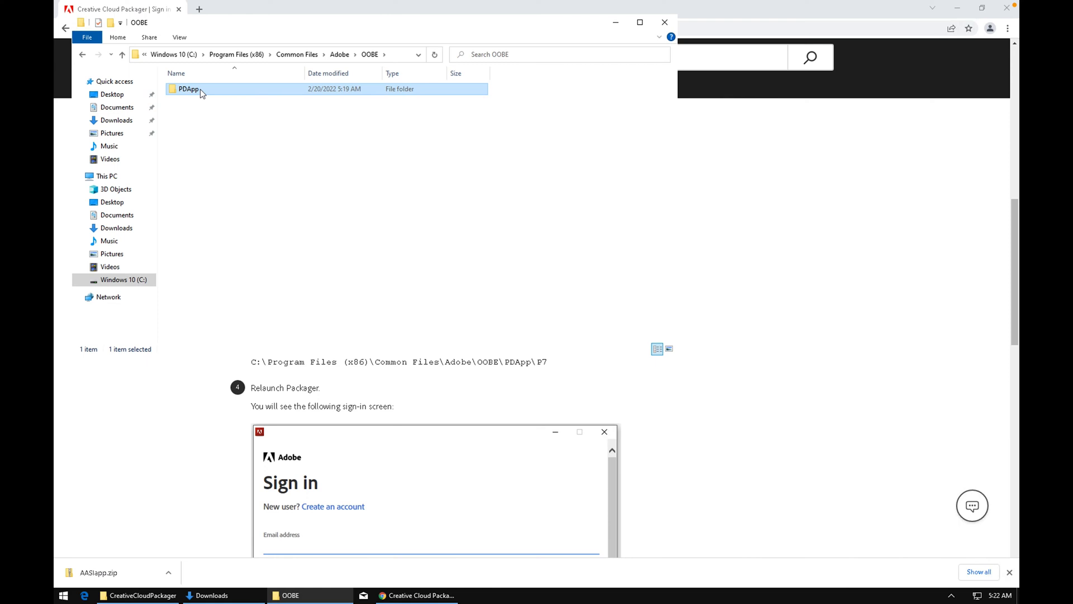
double_click(188, 89)
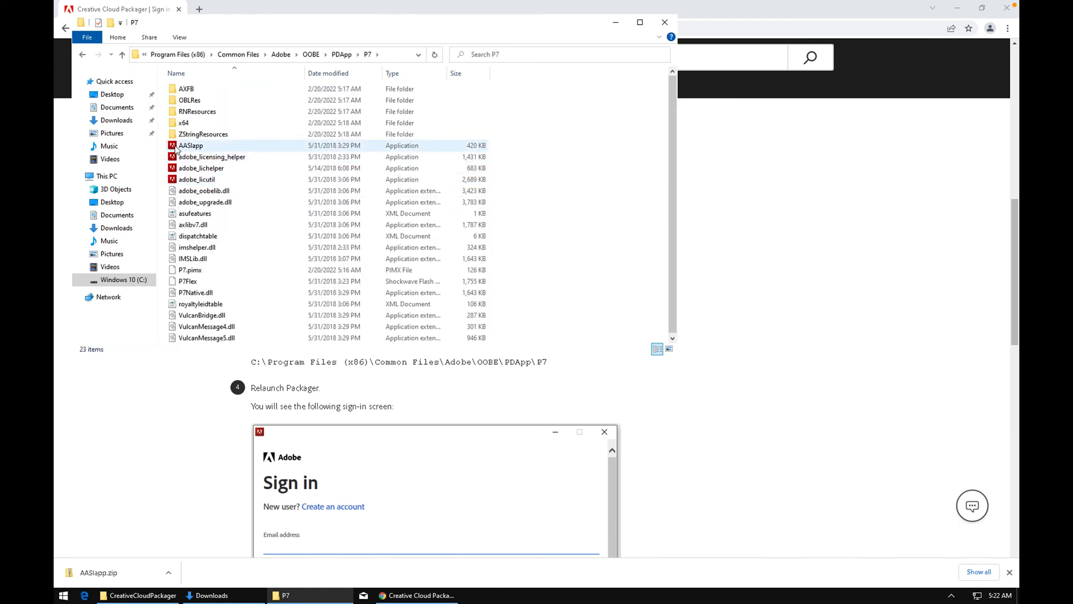
mouse_move(214, 152)
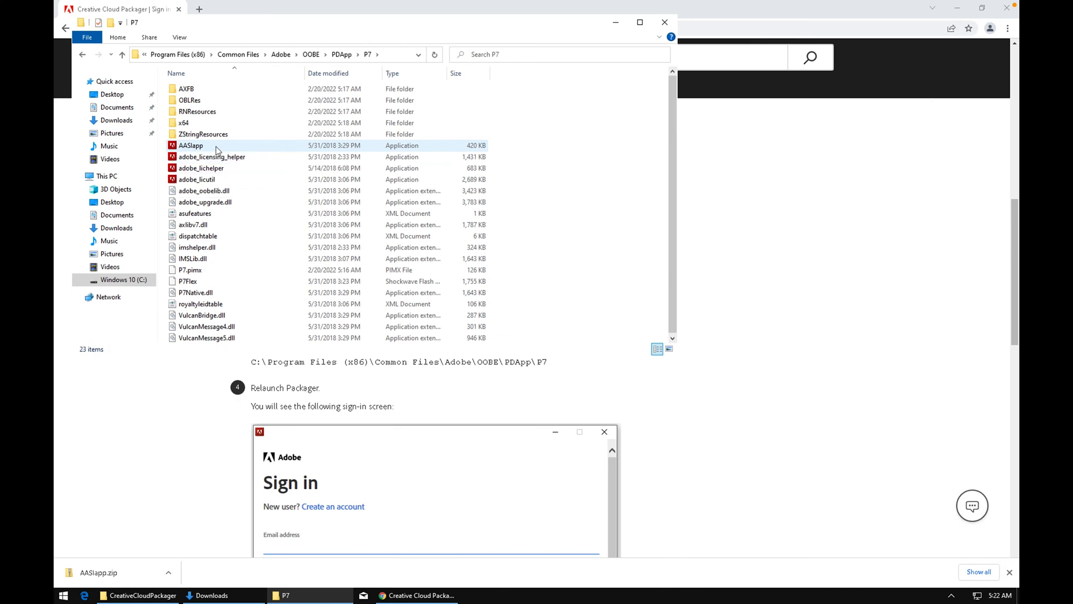
Step: Rename the existing AASIapp in the P7 folder to AASIapp_old
right_click(191, 145)
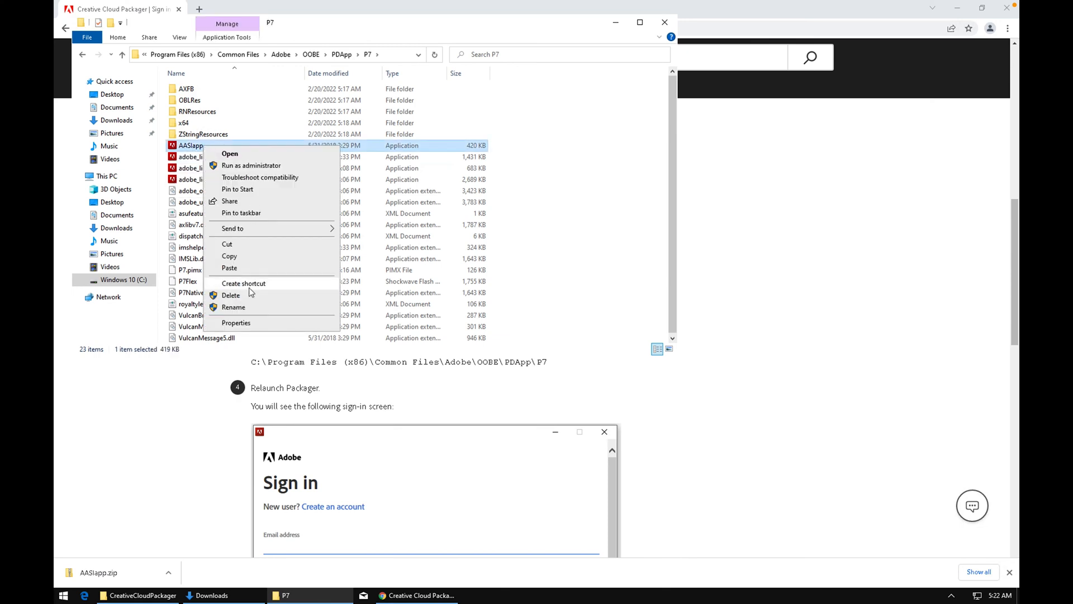
left_click(233, 307)
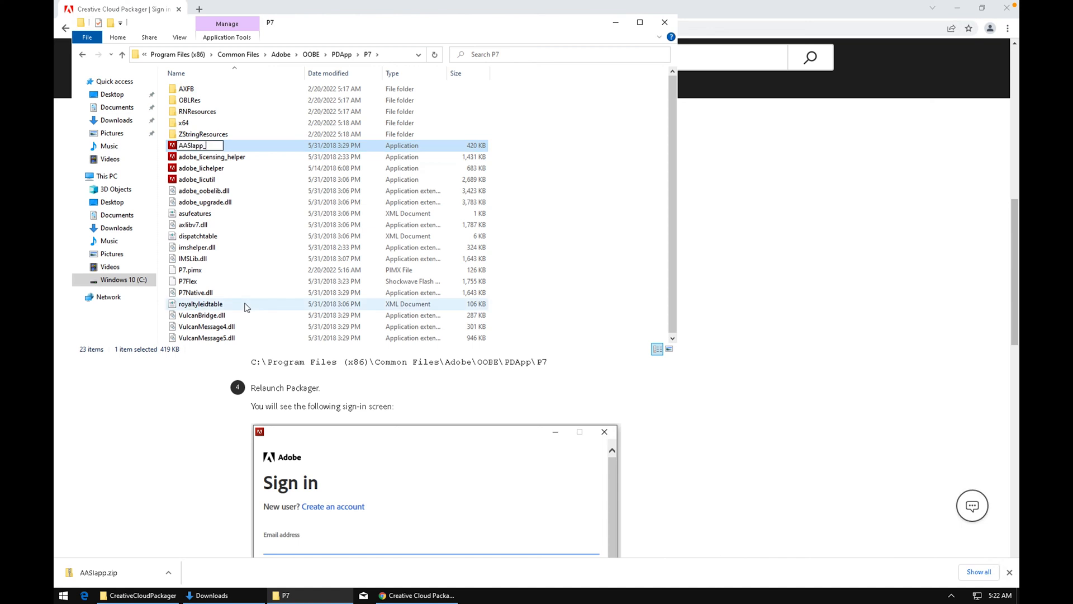
type("_old")
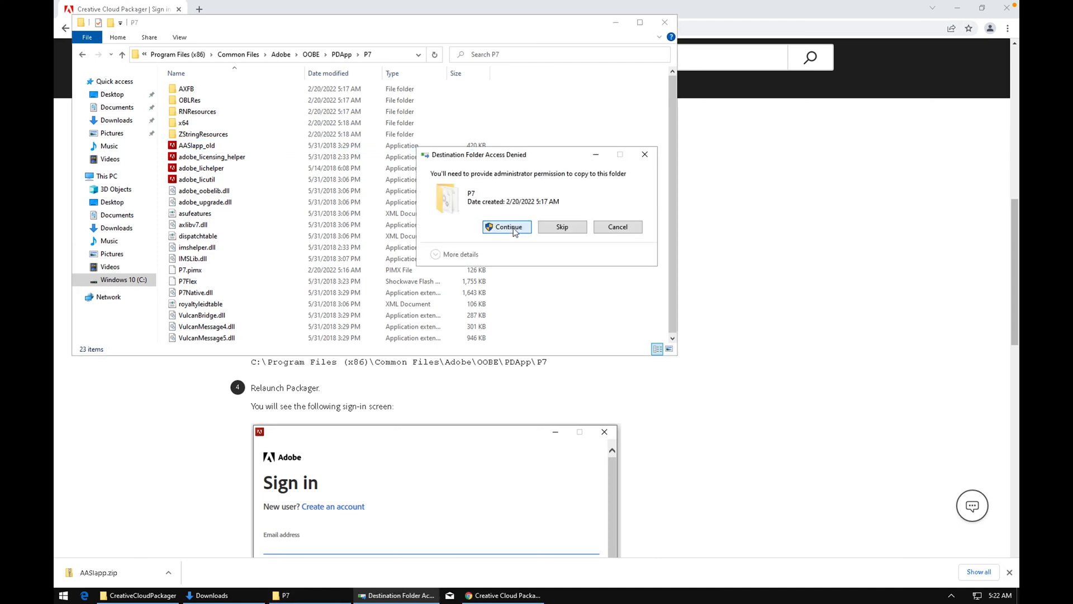
Step: Paste the new AASIapp with administrator permission, delete AASIapp_old, and close the folder
left_click(507, 226)
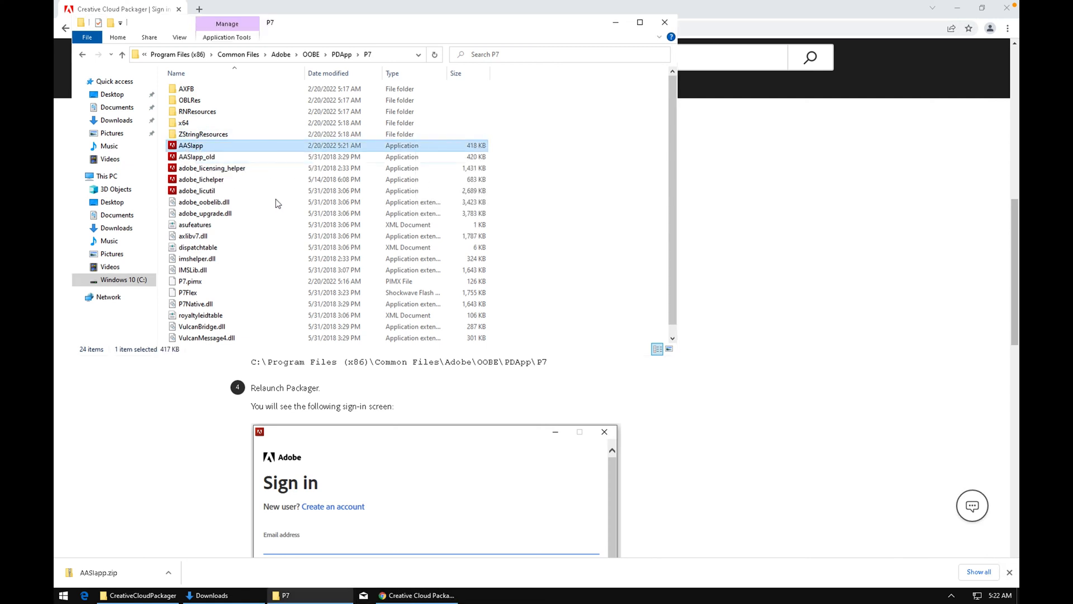
right_click(196, 156)
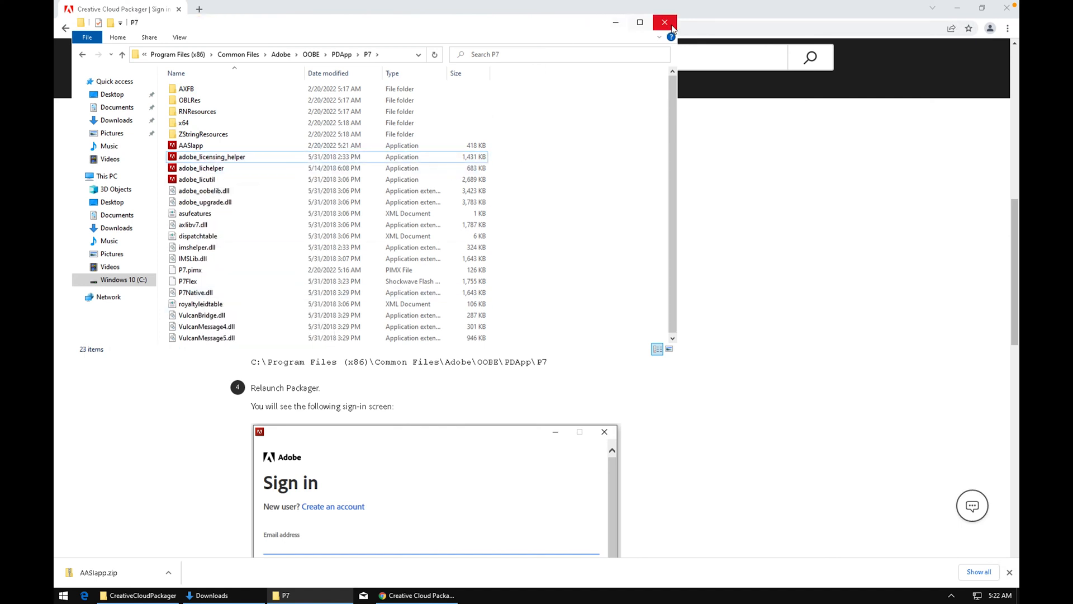
mouse_move(664, 22)
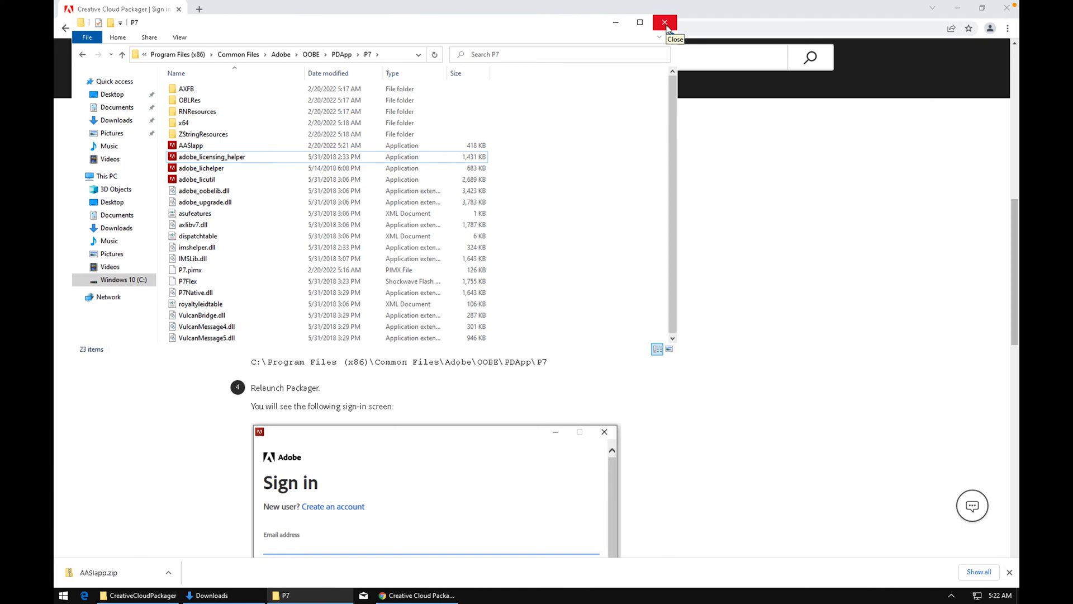
left_click(663, 23)
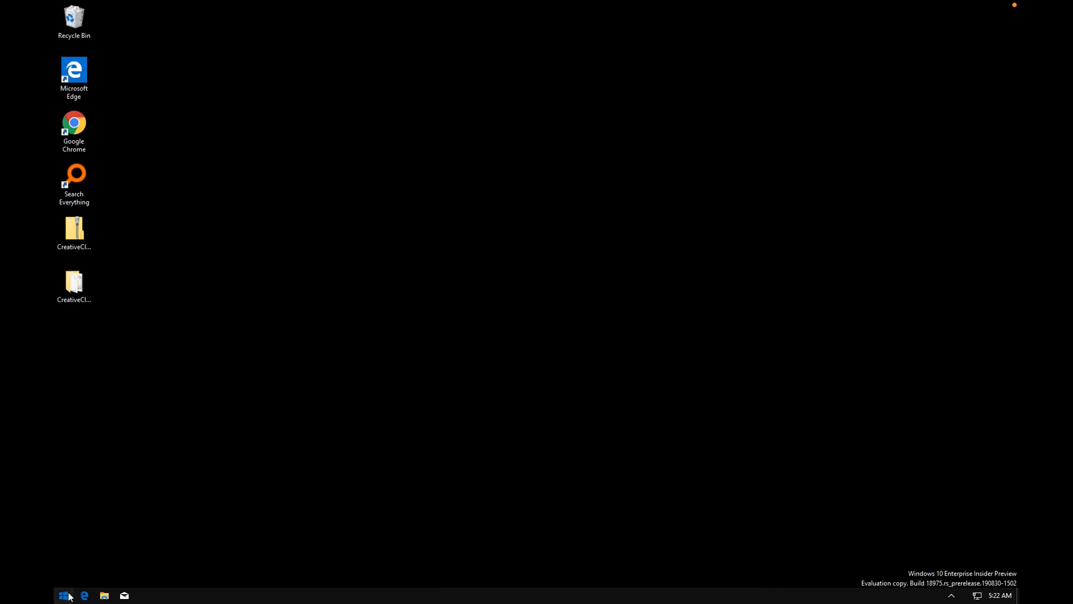
Step: Relaunch Creative Cloud Packager from the Start menu
left_click(63, 595)
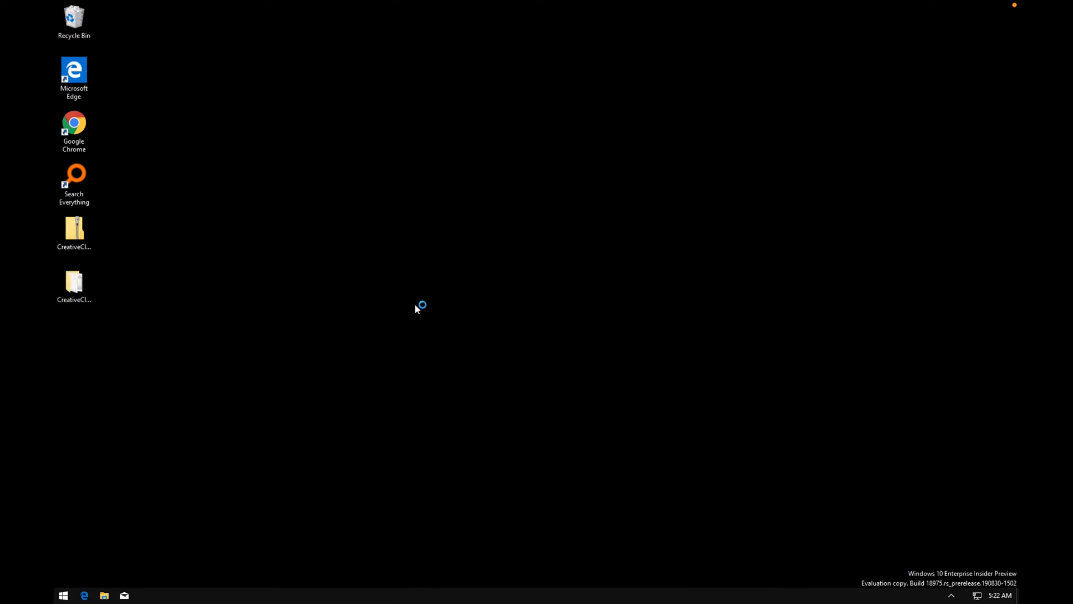
mouse_move(470, 311)
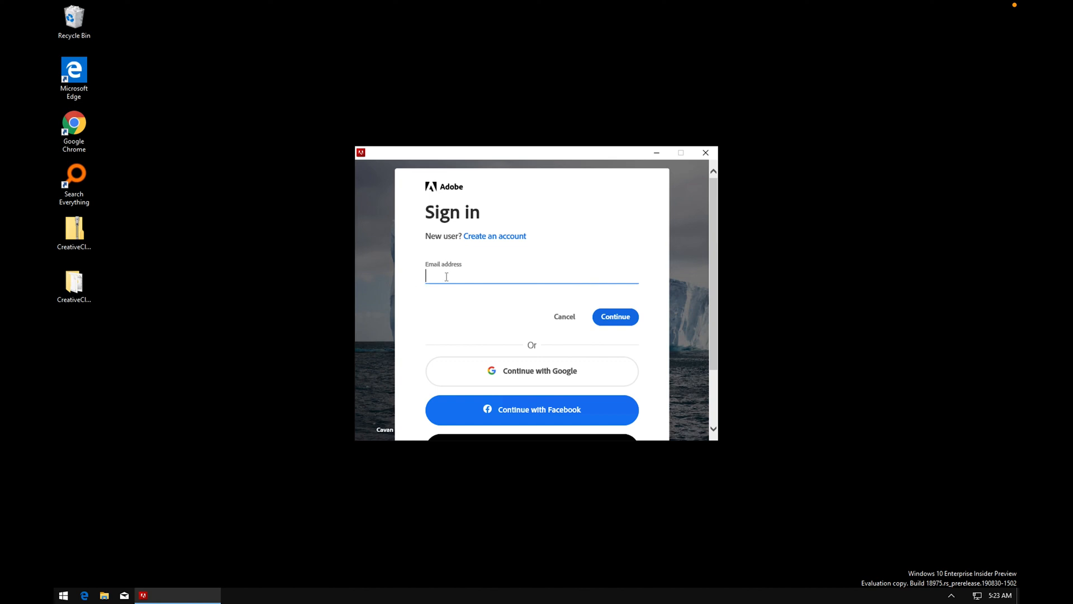
mouse_move(454, 278)
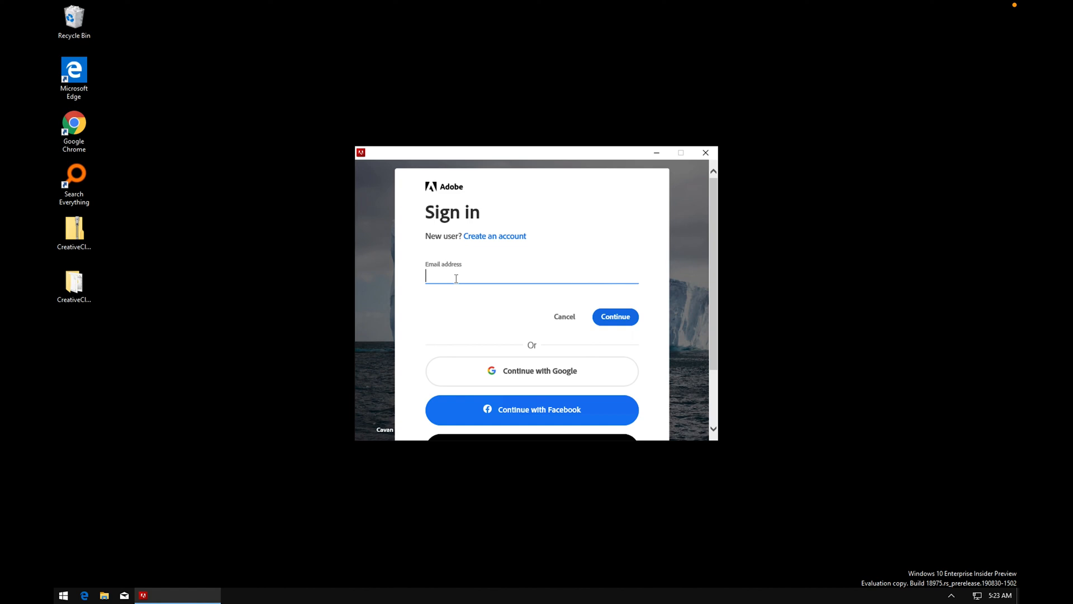
mouse_move(497, 278)
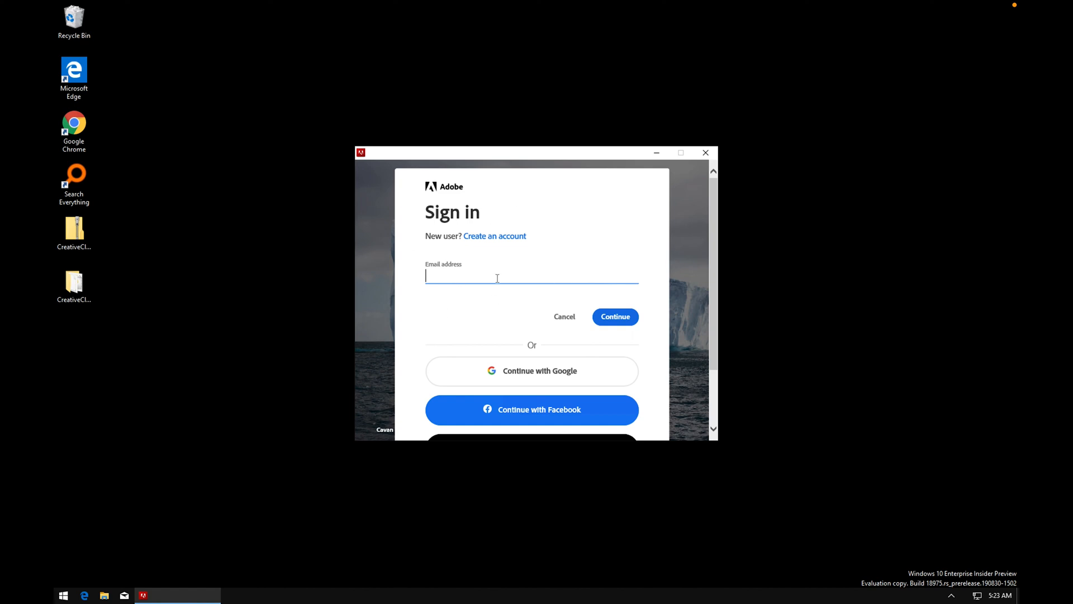
mouse_move(530, 279)
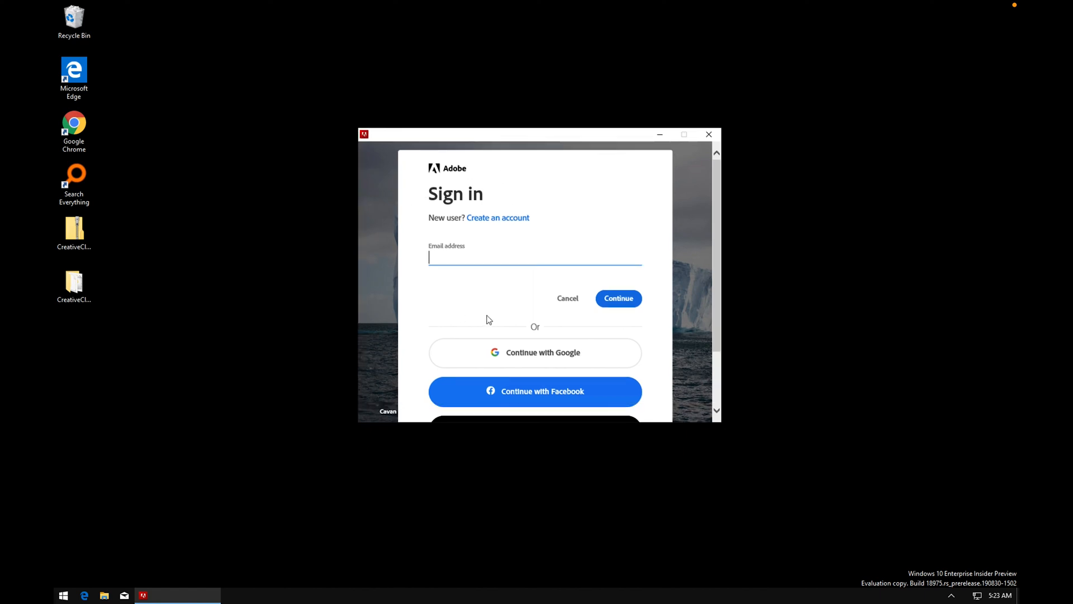
mouse_move(421, 286)
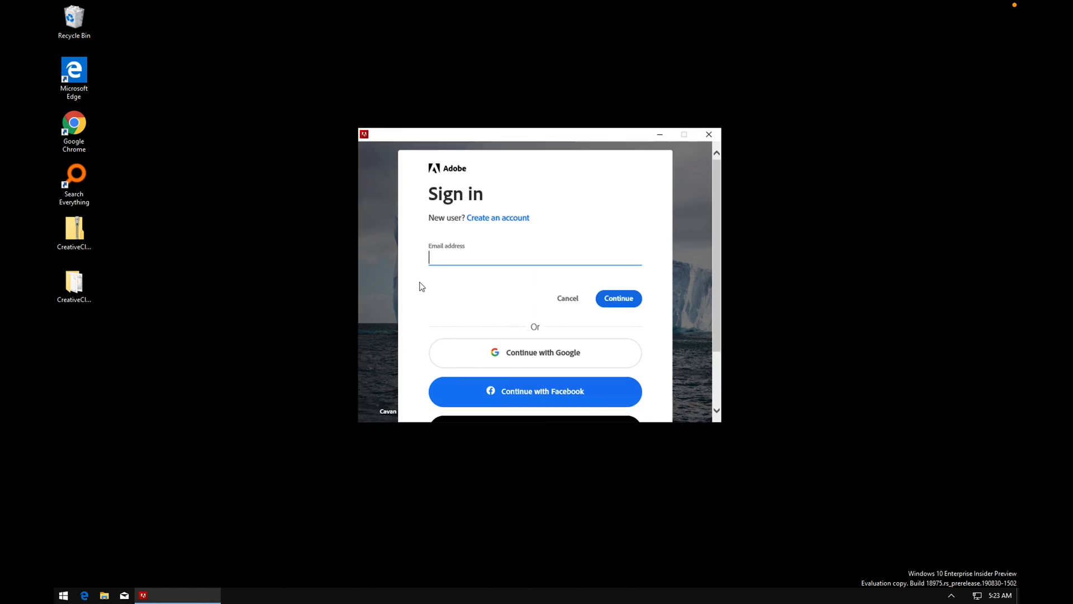
mouse_move(452, 286)
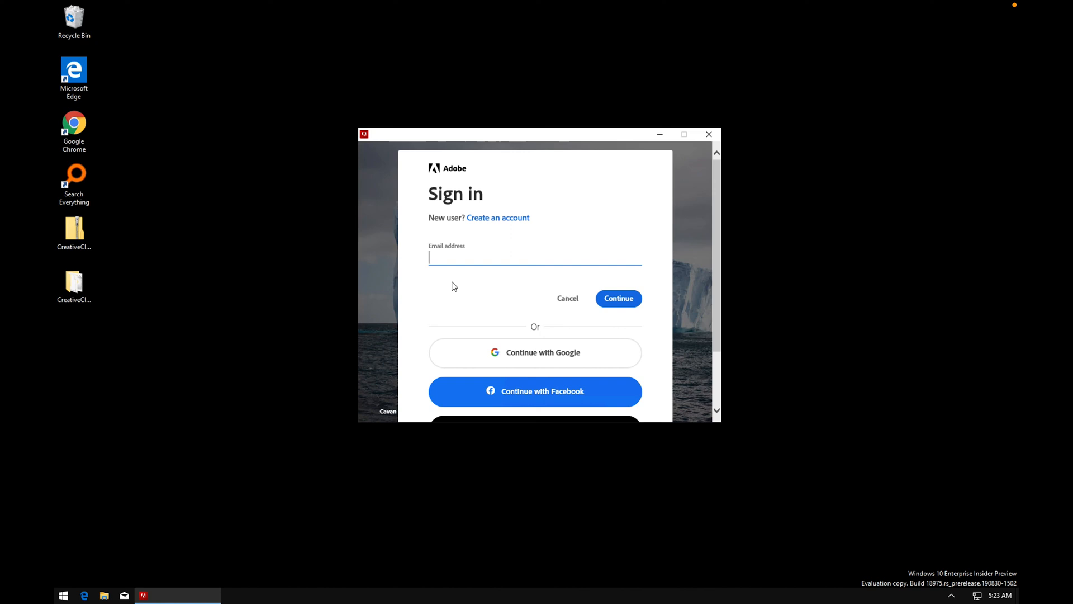
mouse_move(498, 283)
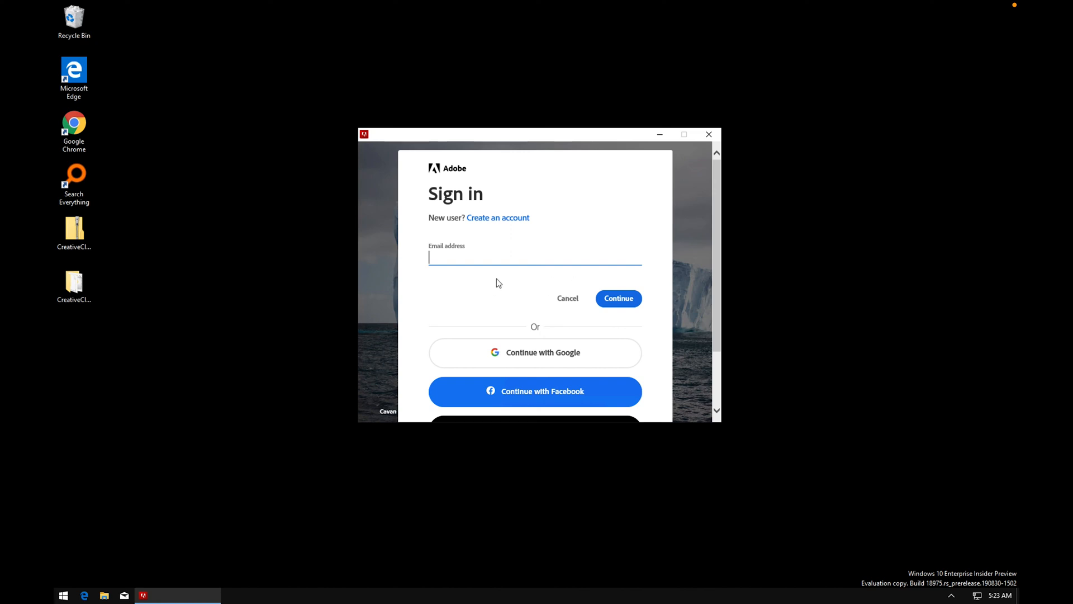